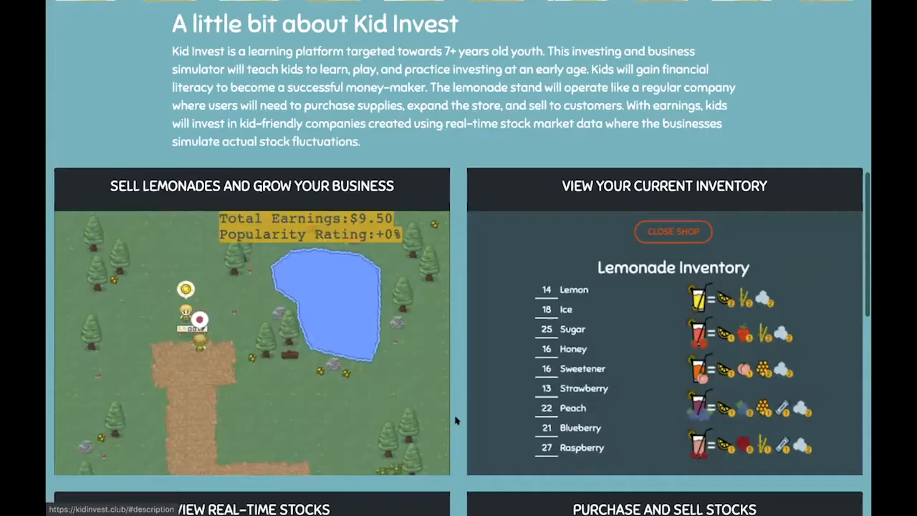
Scroll through the Kid Invest homepage to review its features.
scroll(down, 3)
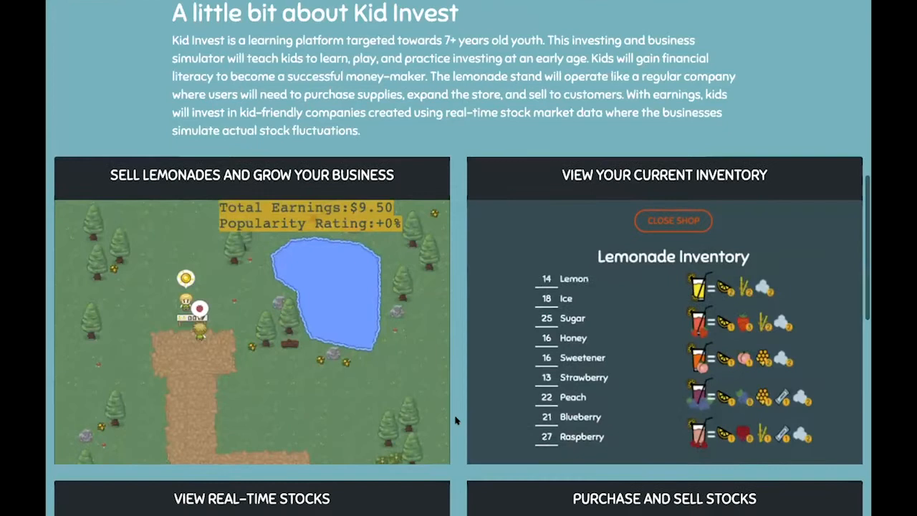
scroll(down, 3)
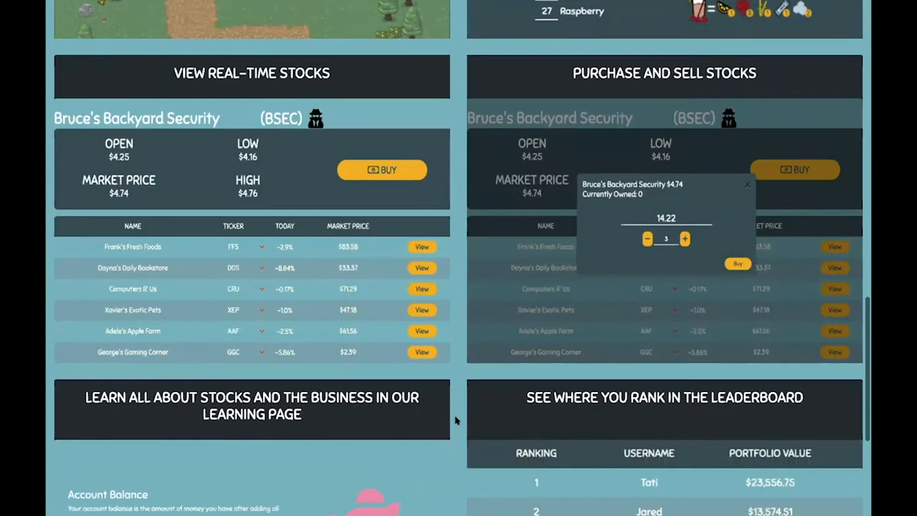
scroll(up, 3)
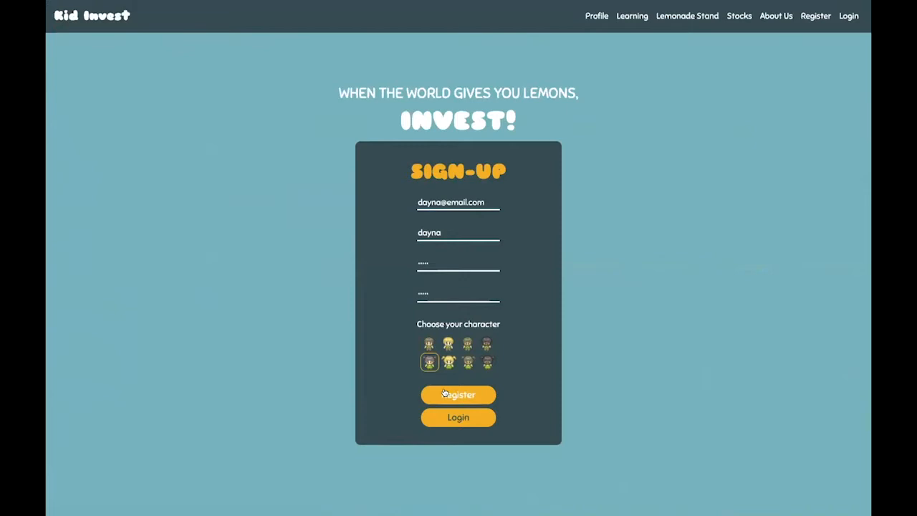
Register, skip the stock tutorial, and view the leaderboard ranking the account 12th with $5,000.
click(458, 395)
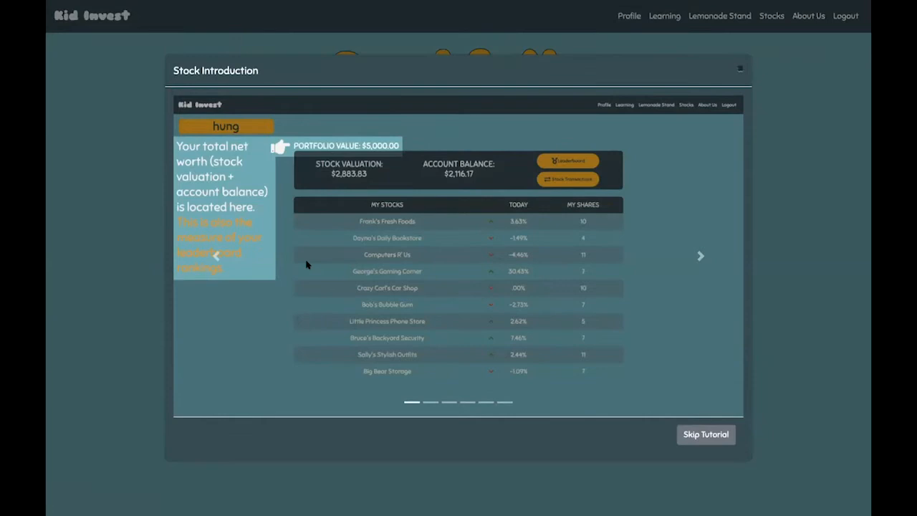
click(706, 434)
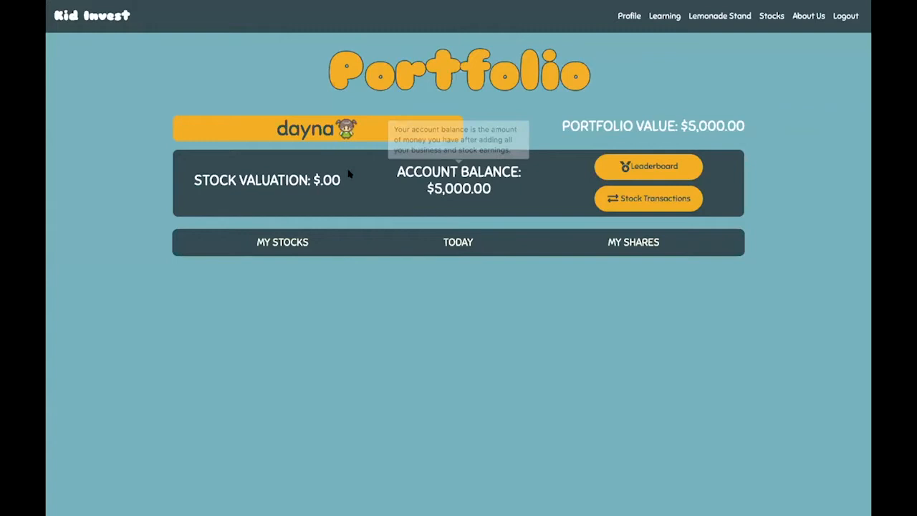
mouse_move(659, 122)
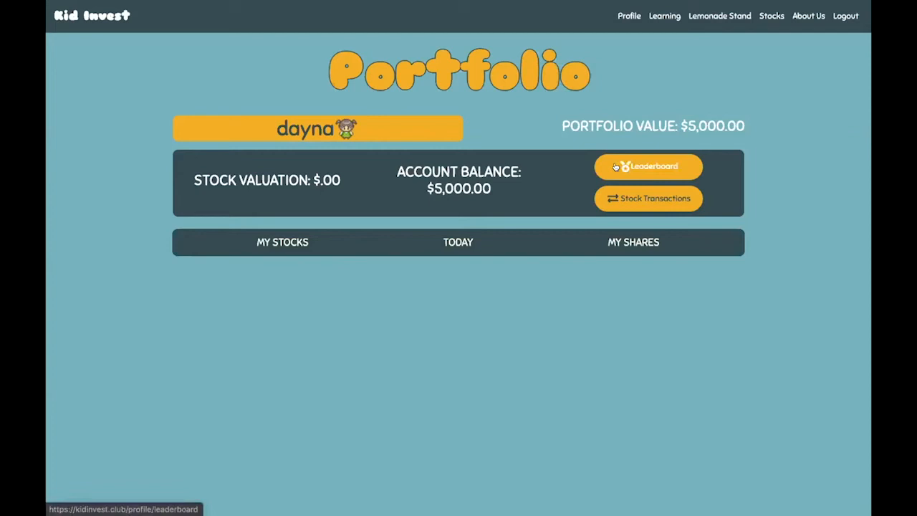
click(648, 166)
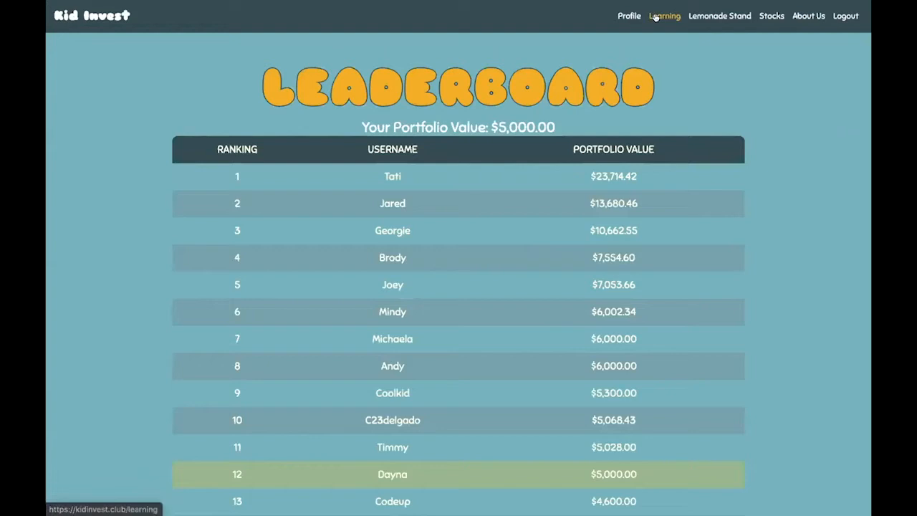
Open the Learning section's Business Quiz, showing the first question about transactions.
click(664, 16)
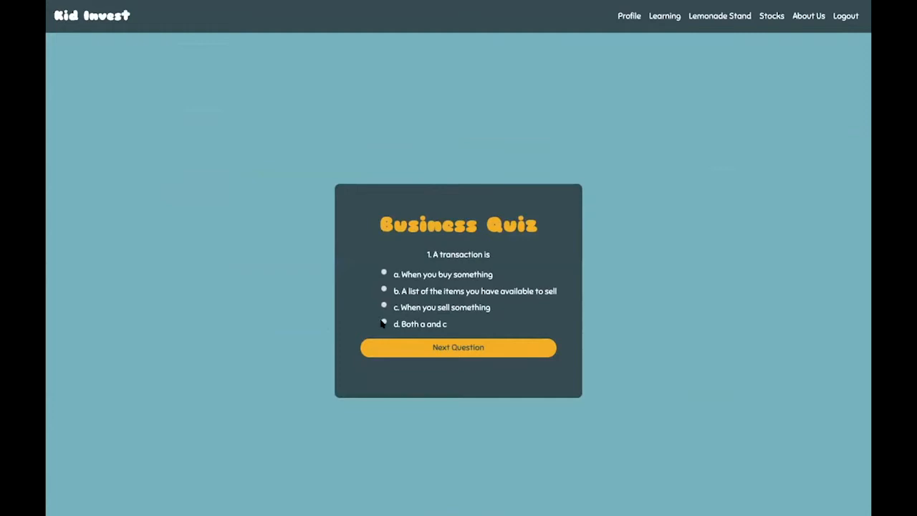
Answer all five quiz questions, scoring 2 of 5 for $1000, then open Profile.
click(457, 347)
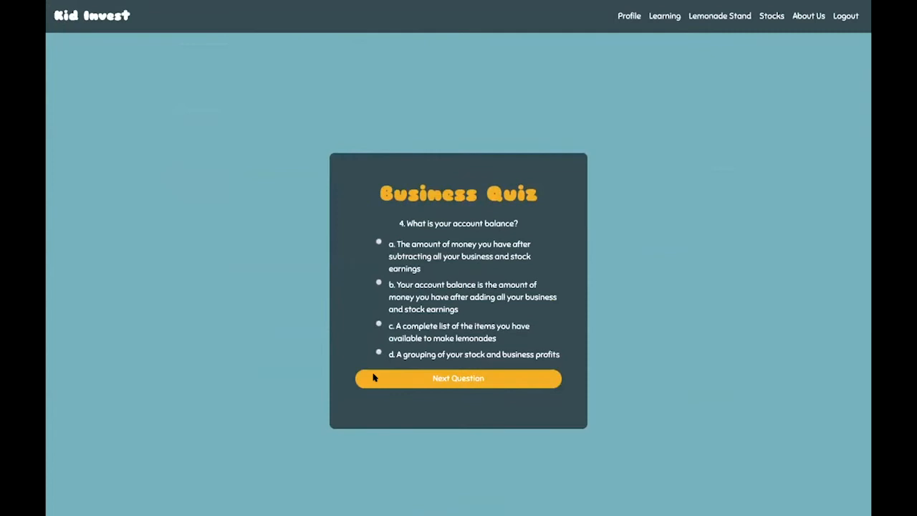
click(458, 378)
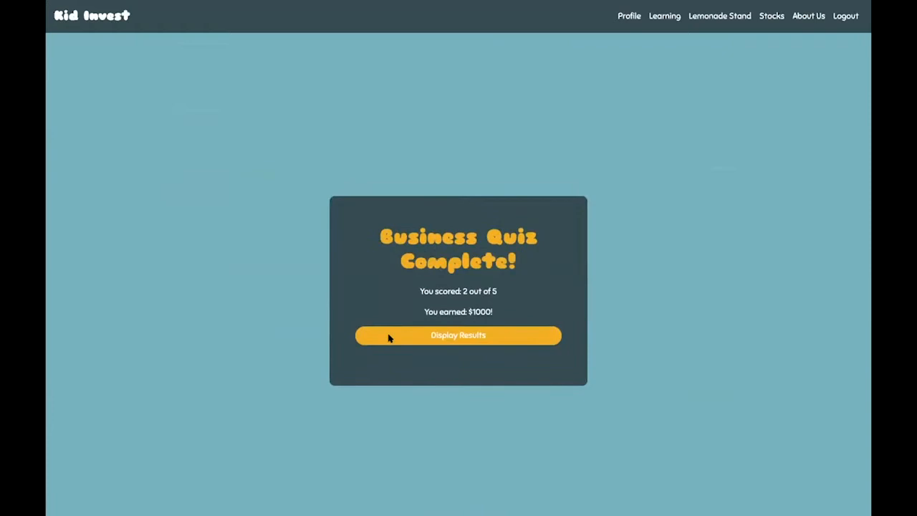
click(458, 336)
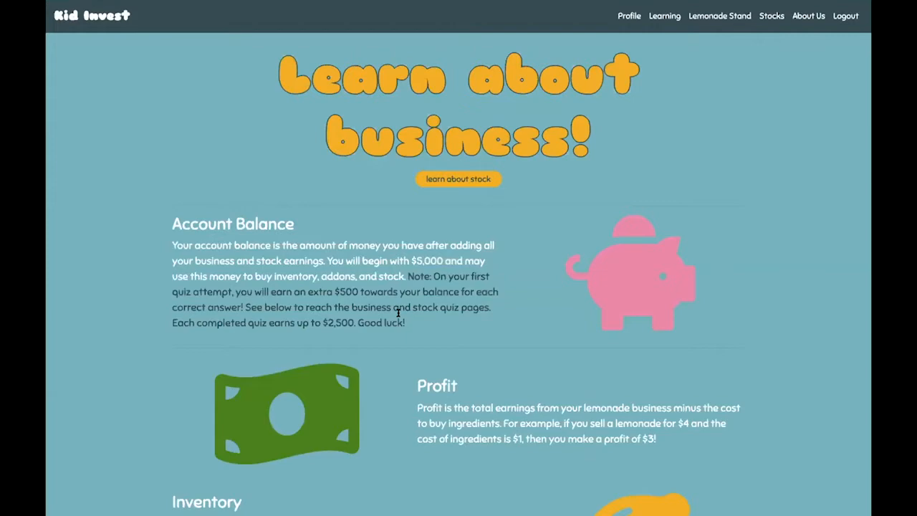
click(628, 16)
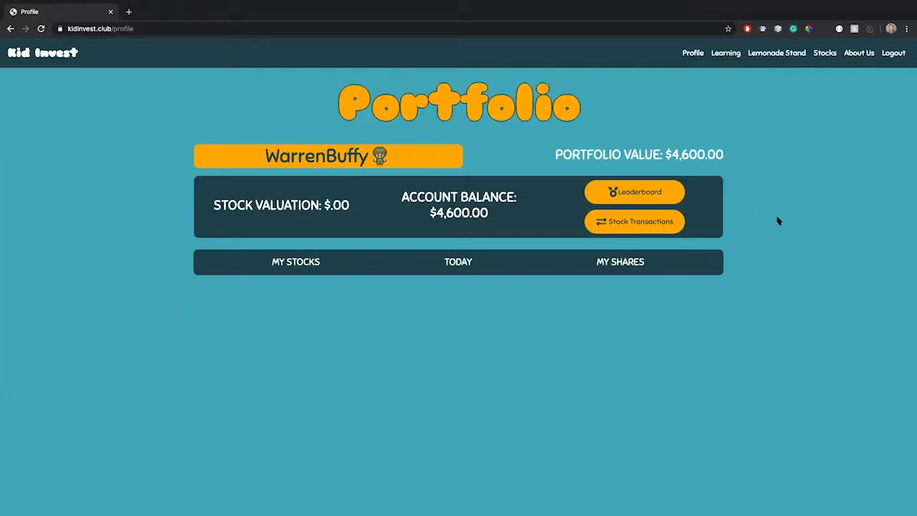
mouse_move(780, 182)
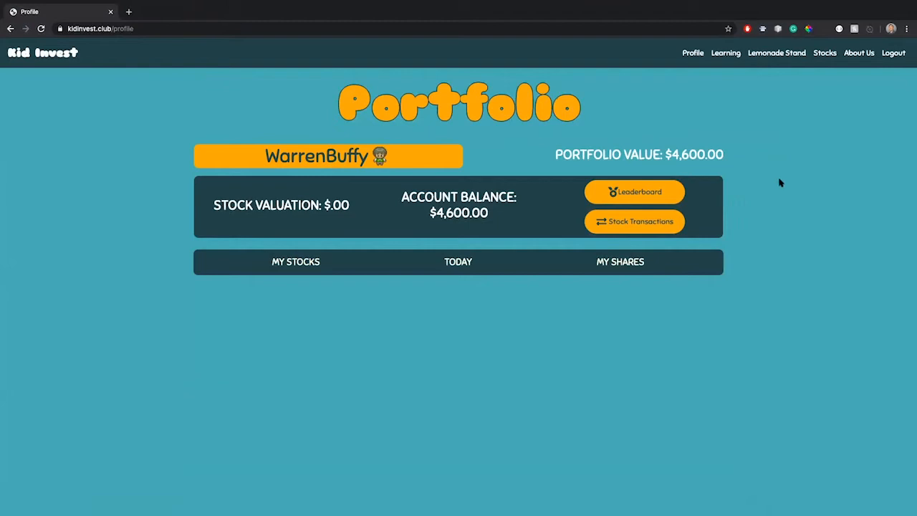
mouse_move(433, 225)
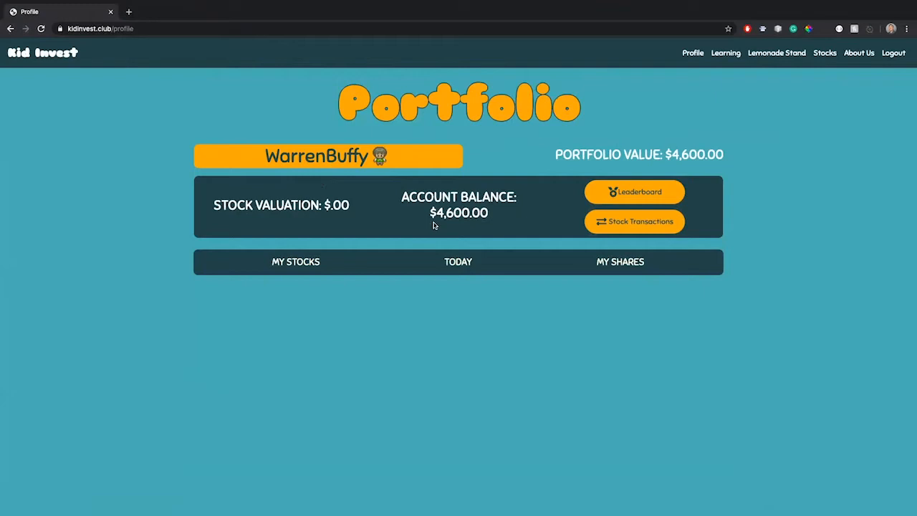
Open the Lemonade Stand business page listing 25 of each ingredient.
click(776, 52)
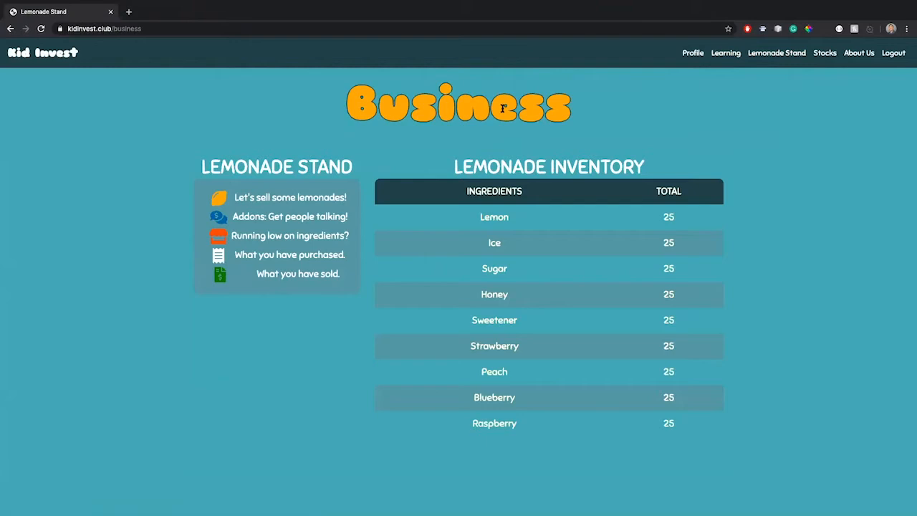
mouse_move(630, 311)
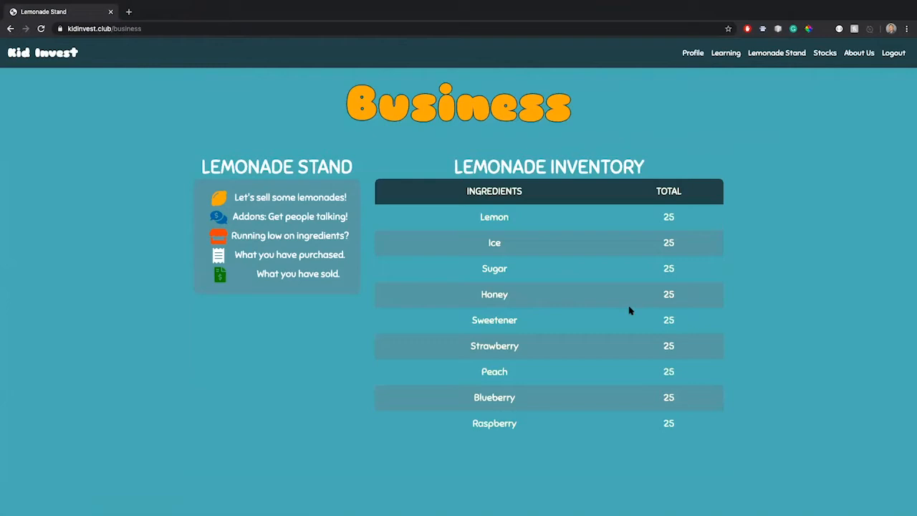
Launch the lemonade shop with 'Let's sell some lemonades!' beside the ingredient inventory.
click(286, 197)
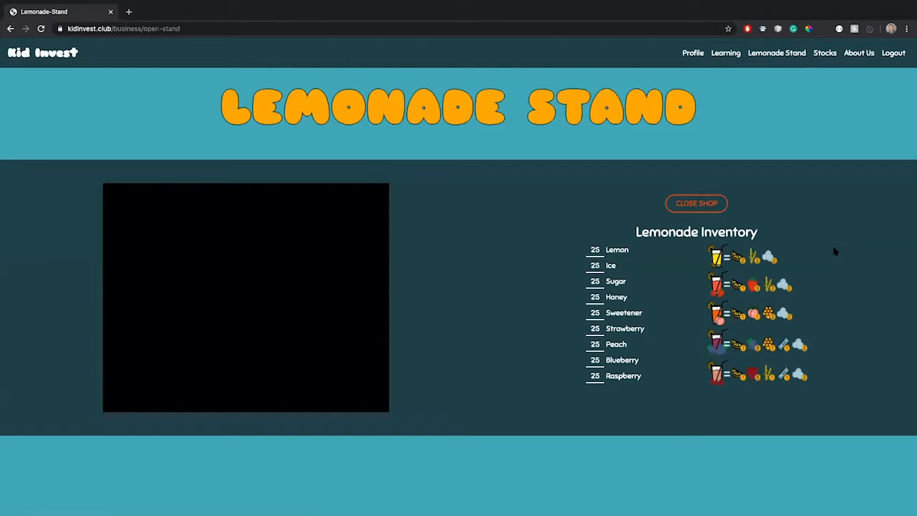
mouse_move(782, 241)
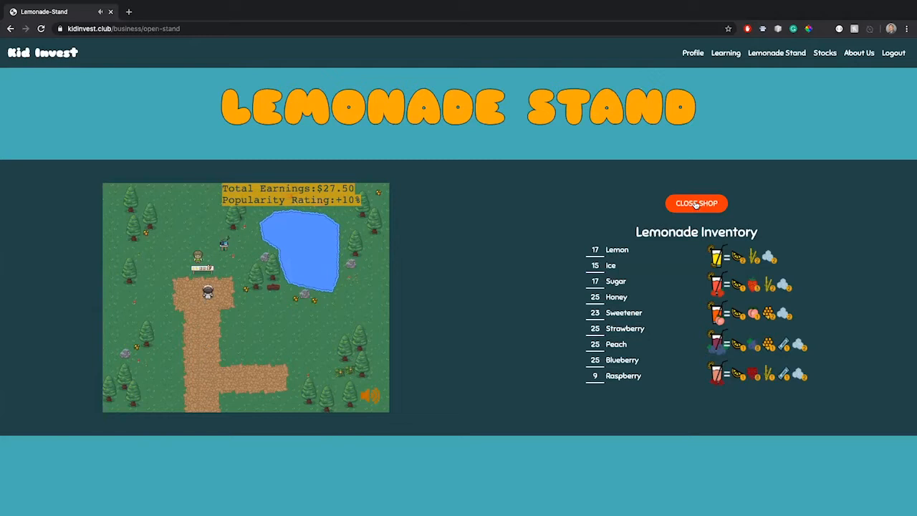
Close the lemonade shop after earning $27.50, leaving stock like 9 raspberries and 15 ice.
click(696, 203)
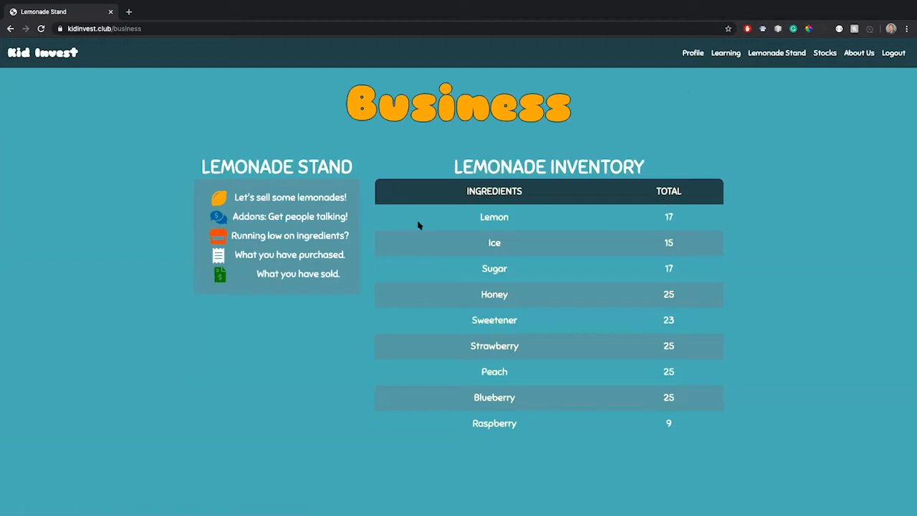
Buy 10 each of sweetener, strawberry, peach, blueberry and raspberry for $7.00, then exit transactions.
click(290, 235)
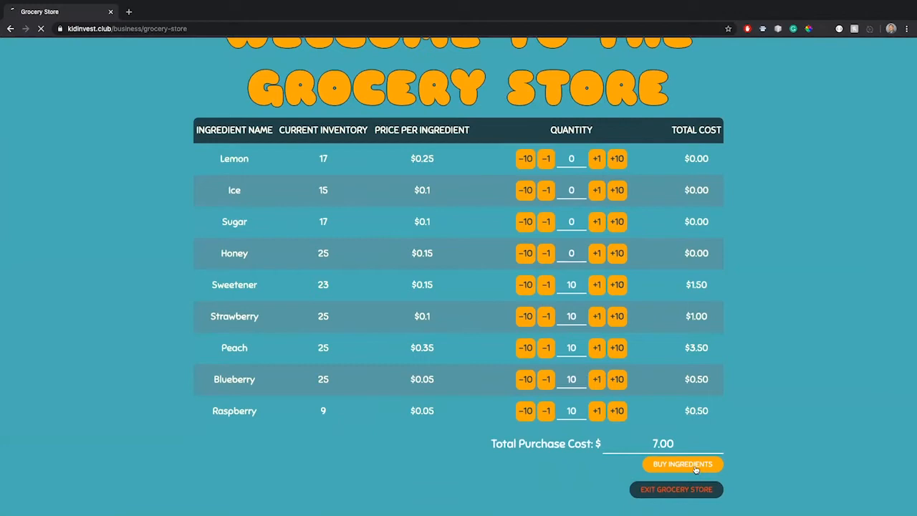
click(682, 464)
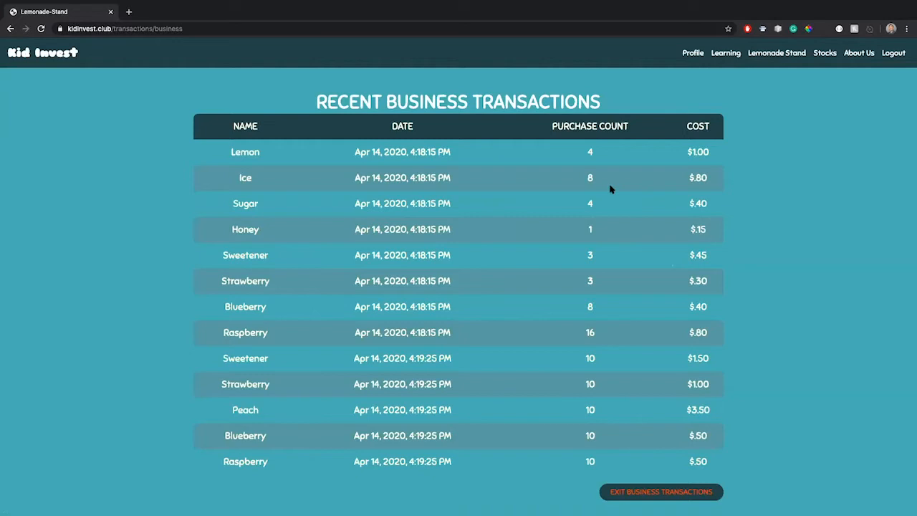
scroll(down, 3)
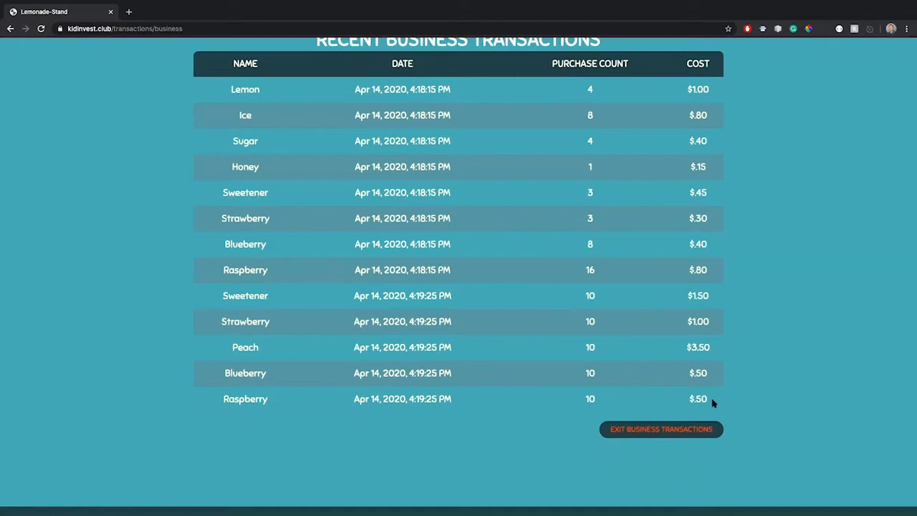
click(660, 429)
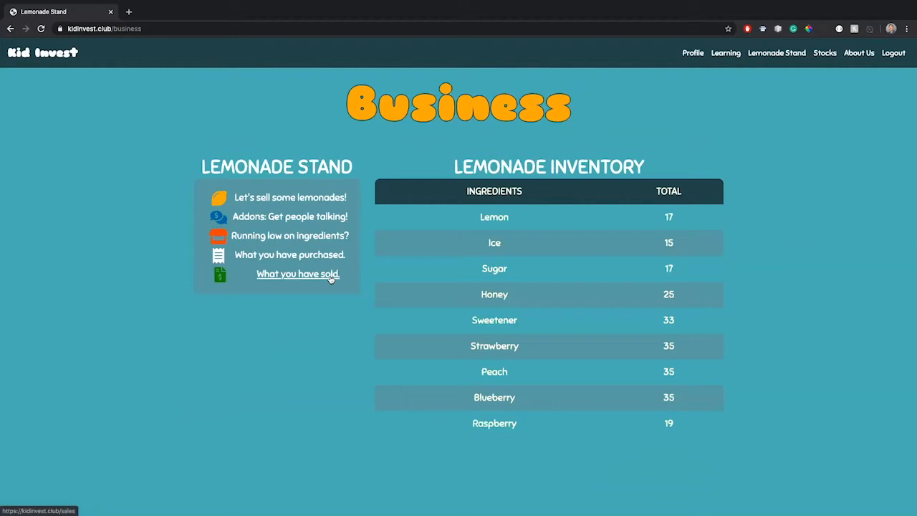
click(297, 273)
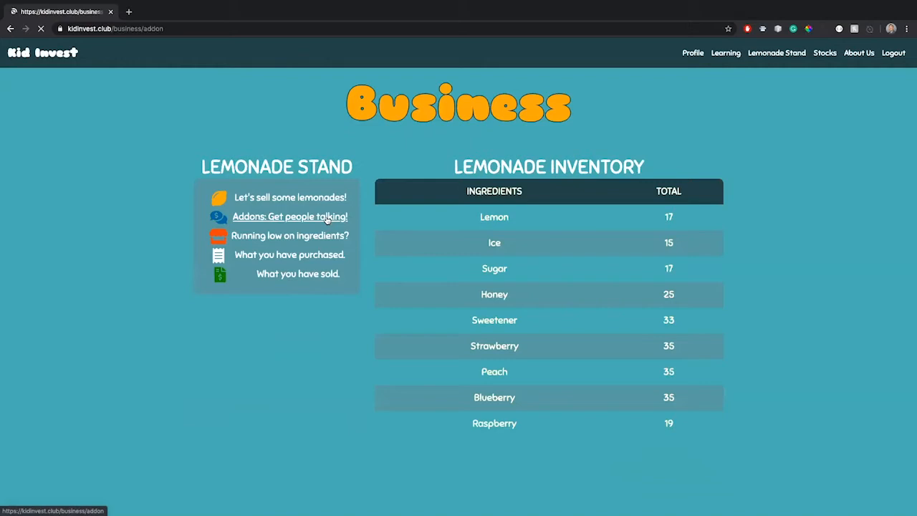
click(290, 216)
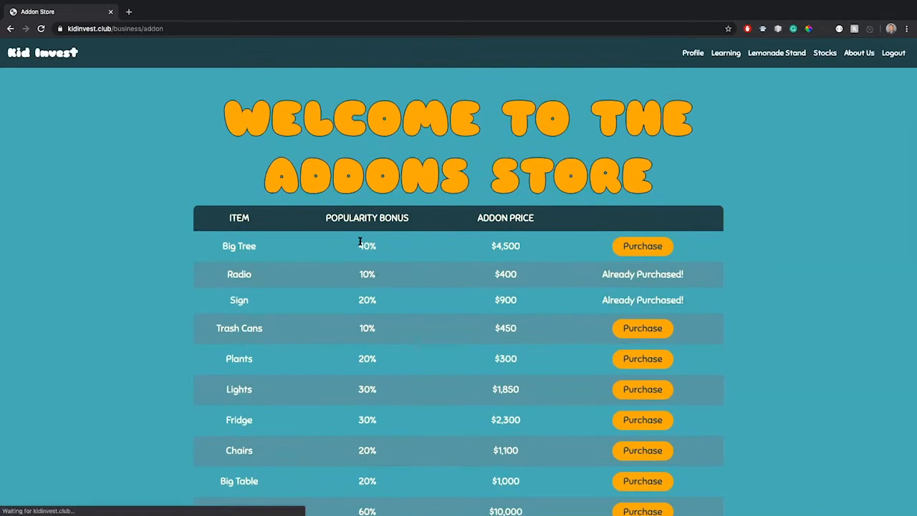
scroll(down, 3)
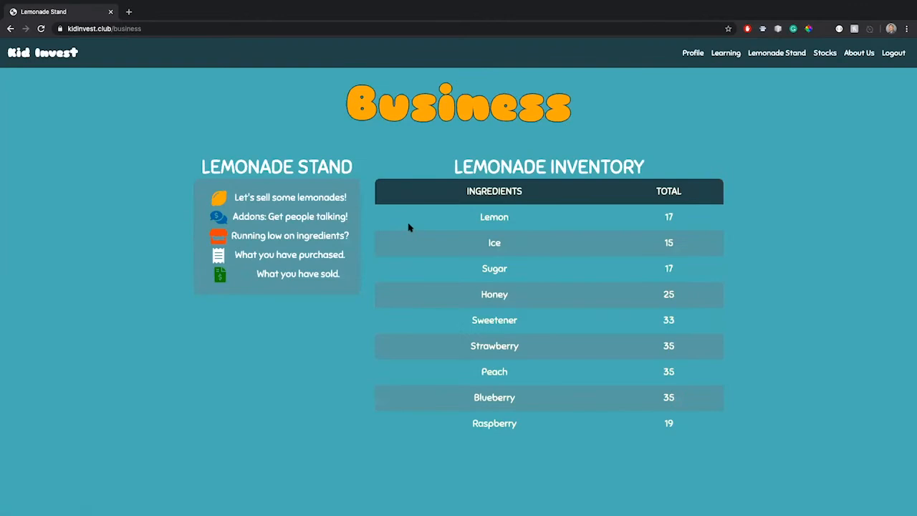
mouse_move(427, 226)
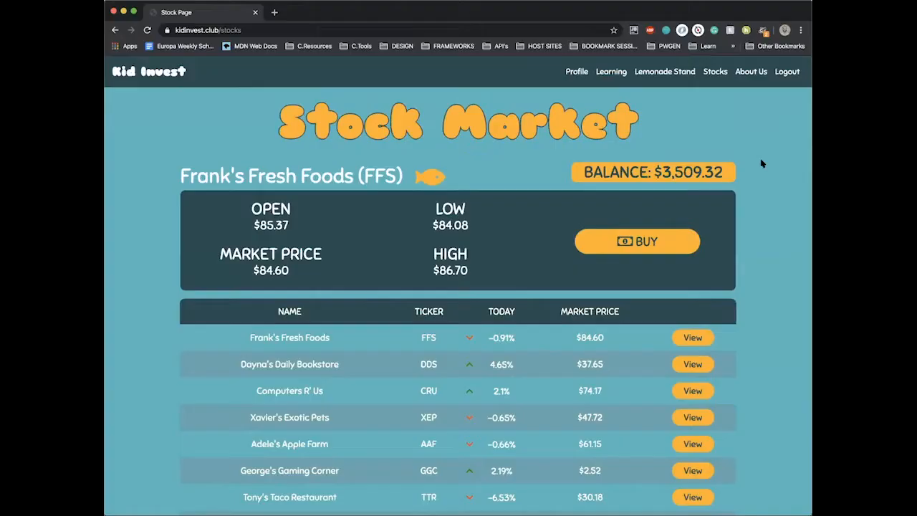
mouse_move(546, 198)
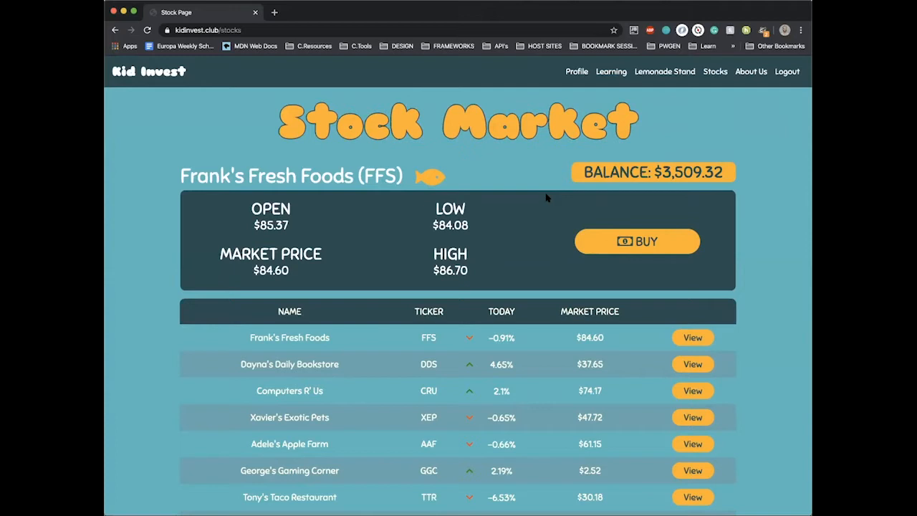
View Tony's Taco Restaurant and Xavier's Exotic Pets stock details, and buy XEP shares.
scroll(down, 3)
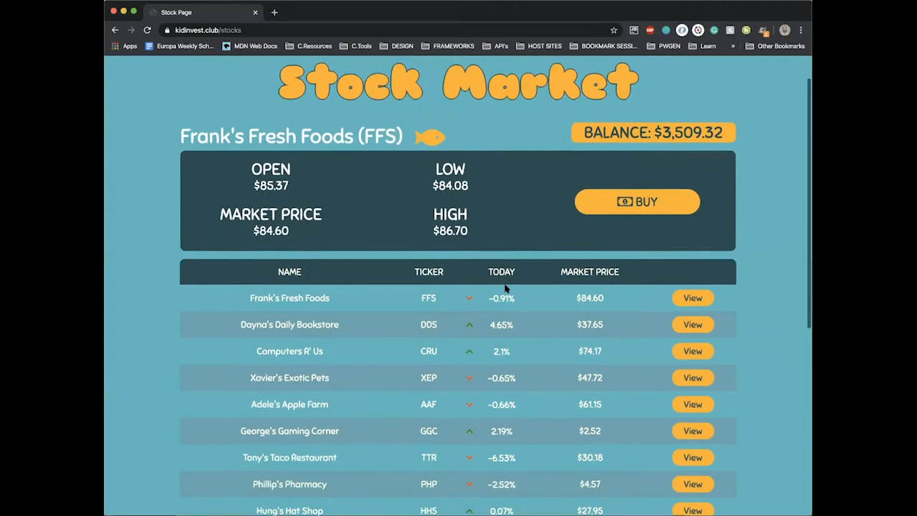
scroll(down, 3)
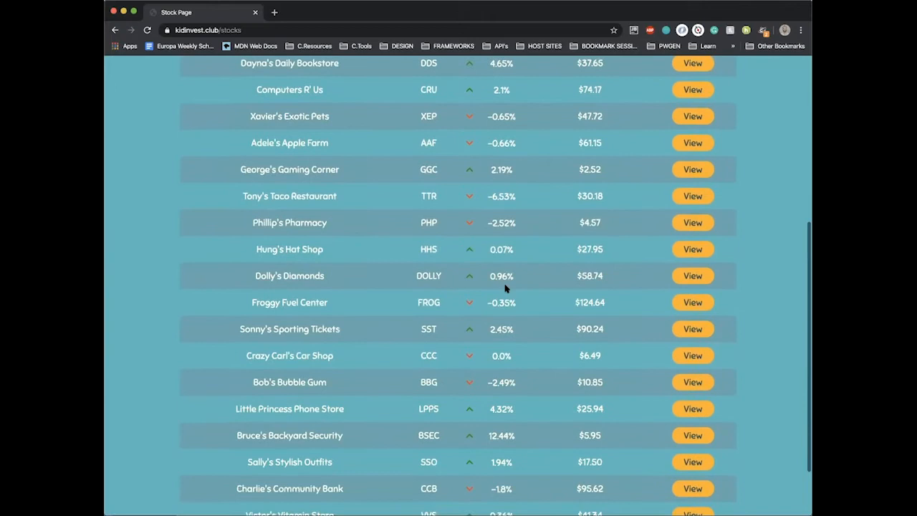
click(692, 195)
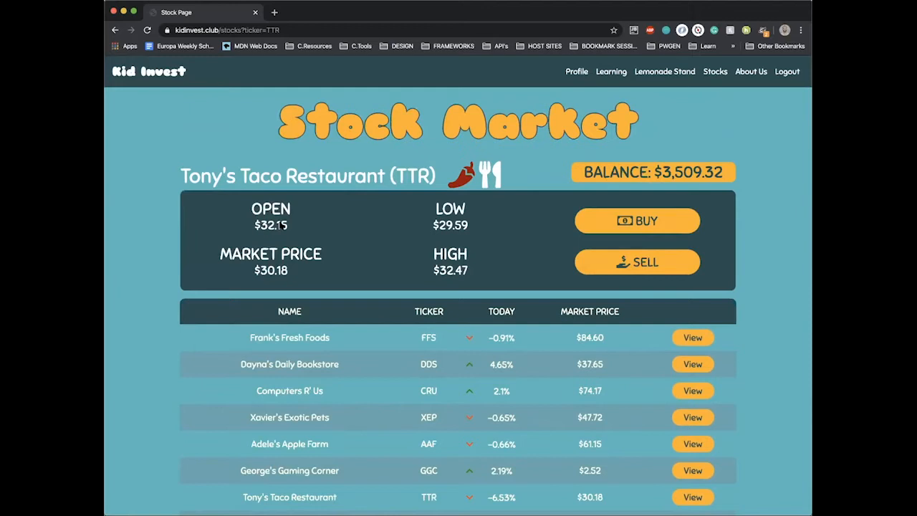
mouse_move(616, 418)
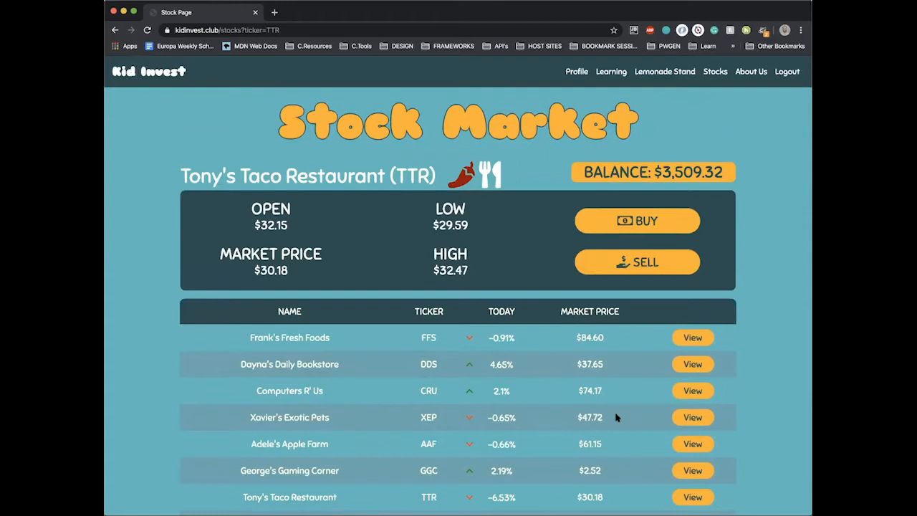
click(691, 417)
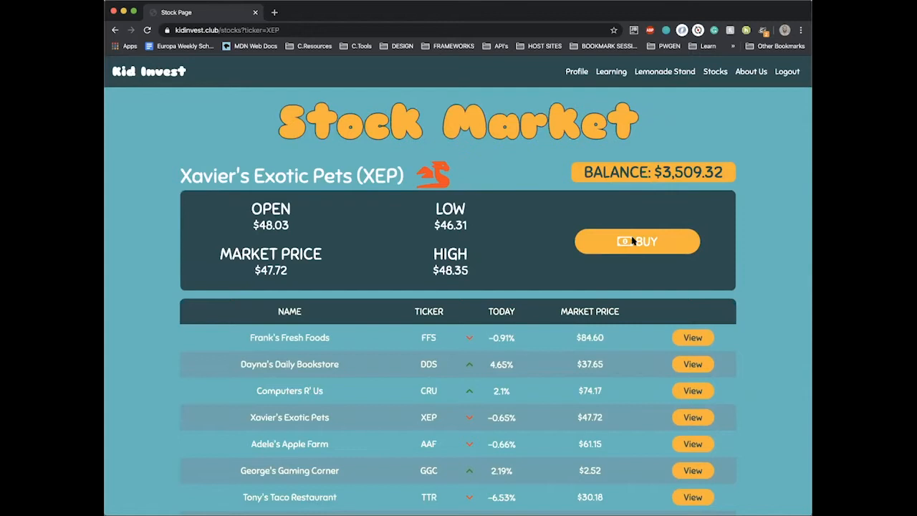
click(637, 241)
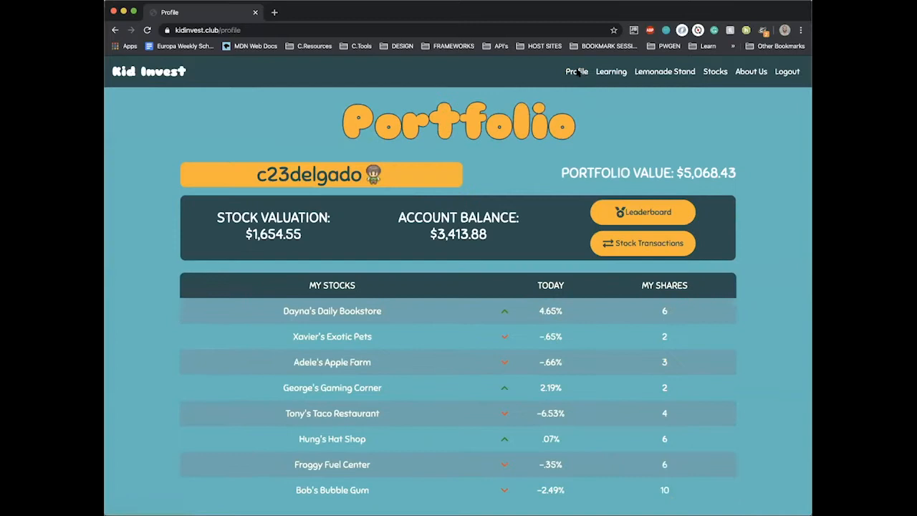
Open the Stock Transactions history of Apr 13–14 buys and sells, ending with Xavier's Exotic Pets.
scroll(down, 3)
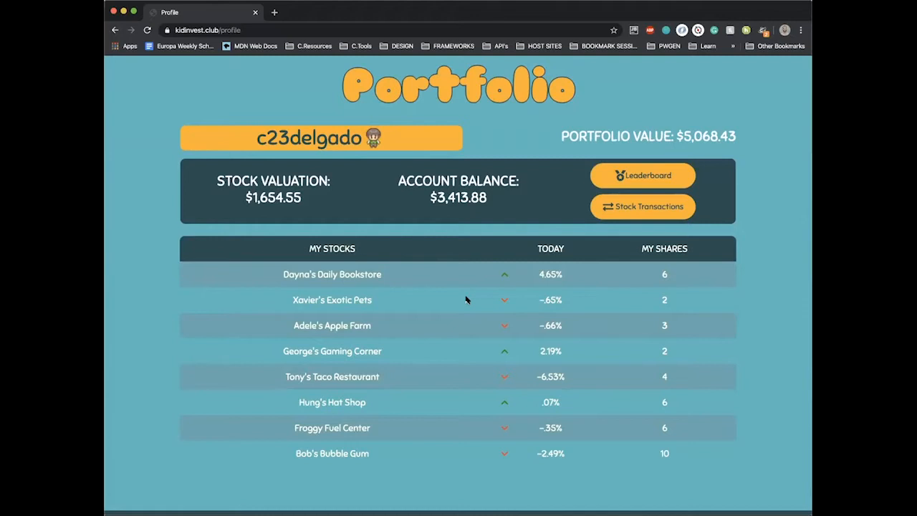
mouse_move(215, 179)
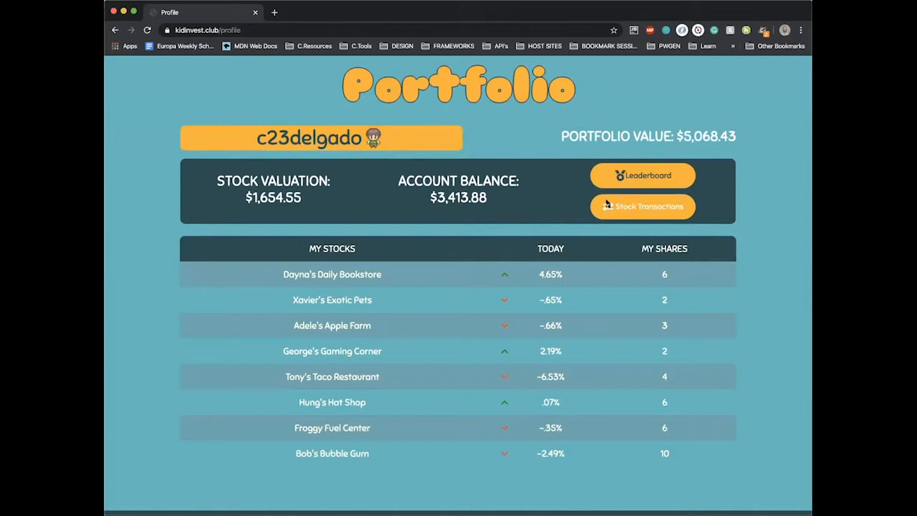
click(643, 207)
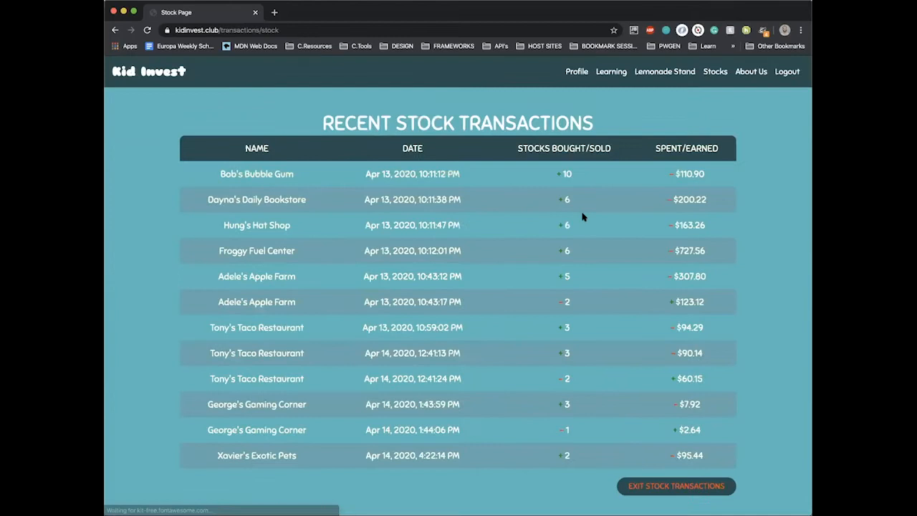
Scroll the Kid Invest transaction table, then exit Stock Transactions.
scroll(down, 3)
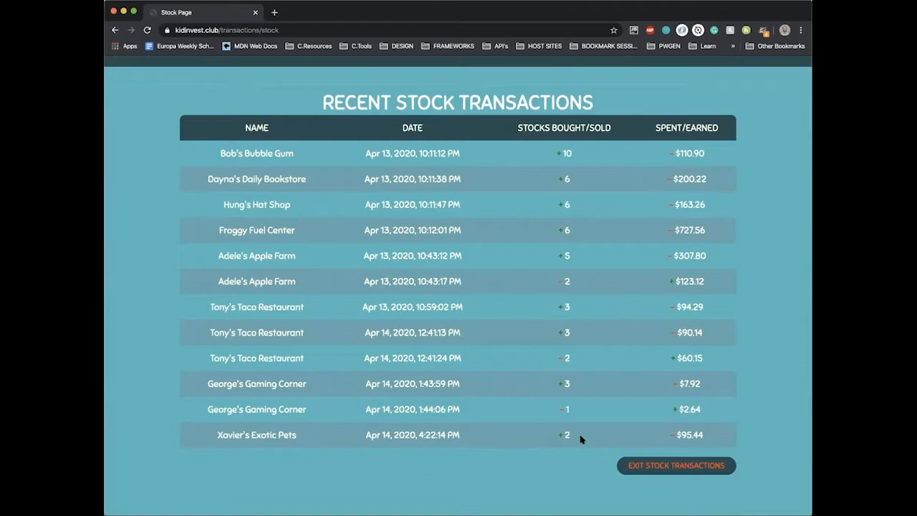
mouse_move(672, 435)
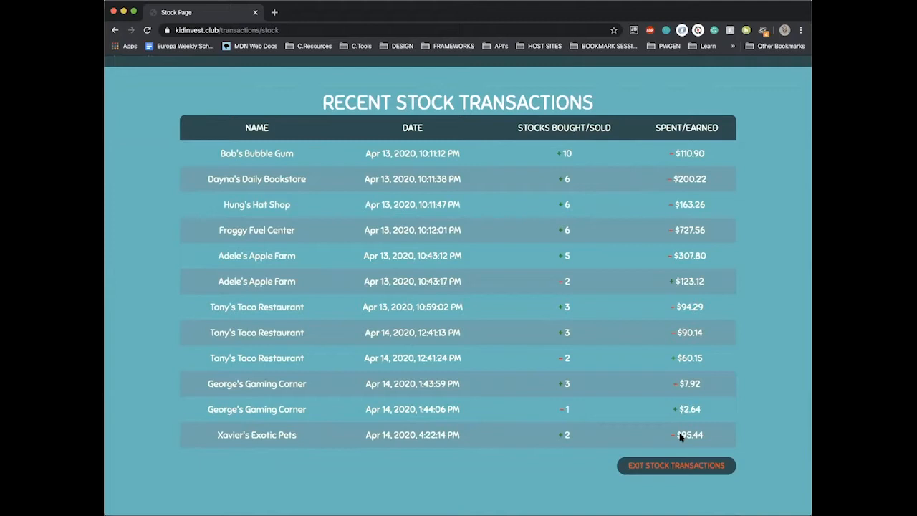
mouse_move(555, 410)
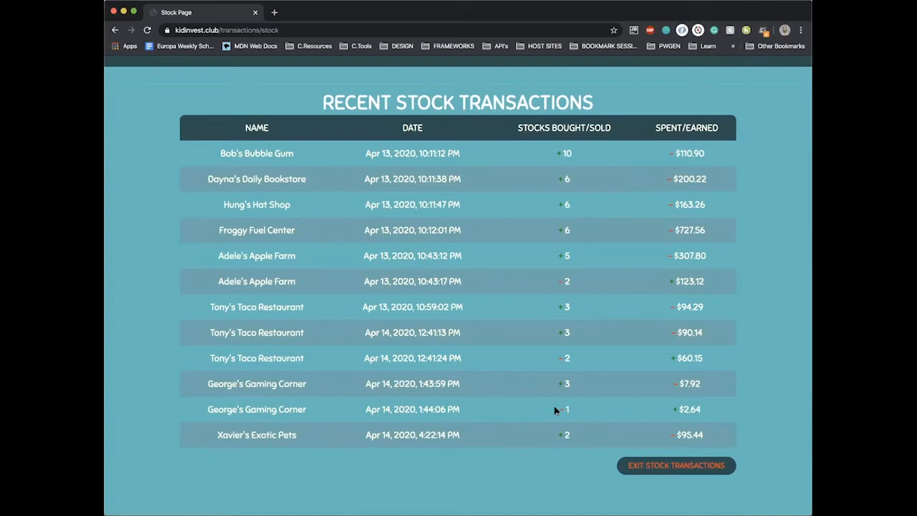
mouse_move(673, 466)
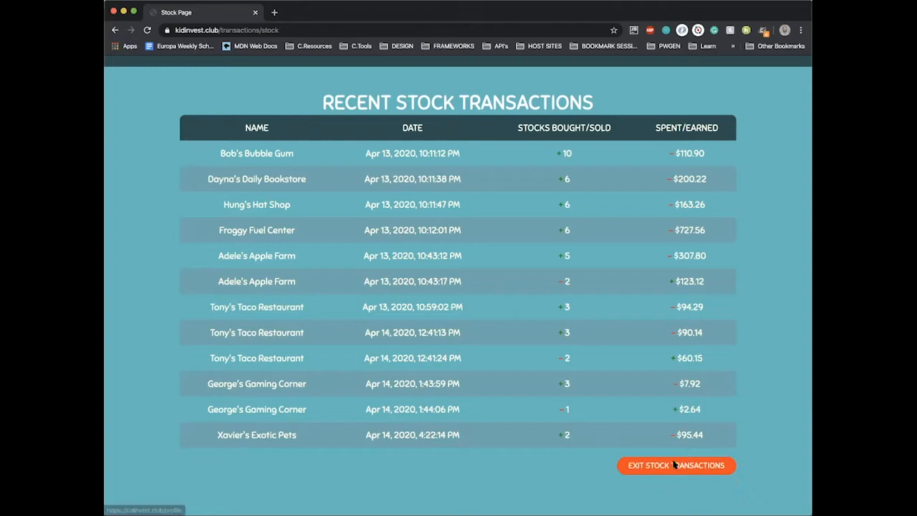
click(676, 465)
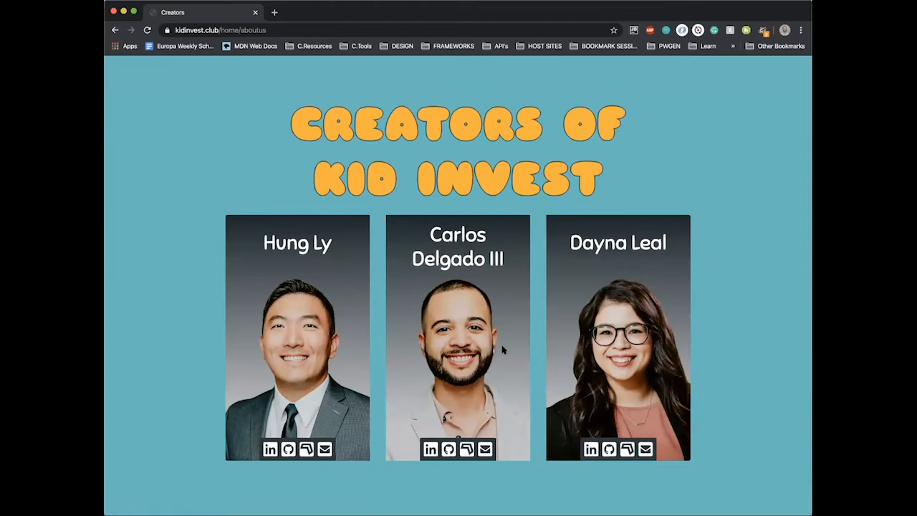
mouse_move(760, 176)
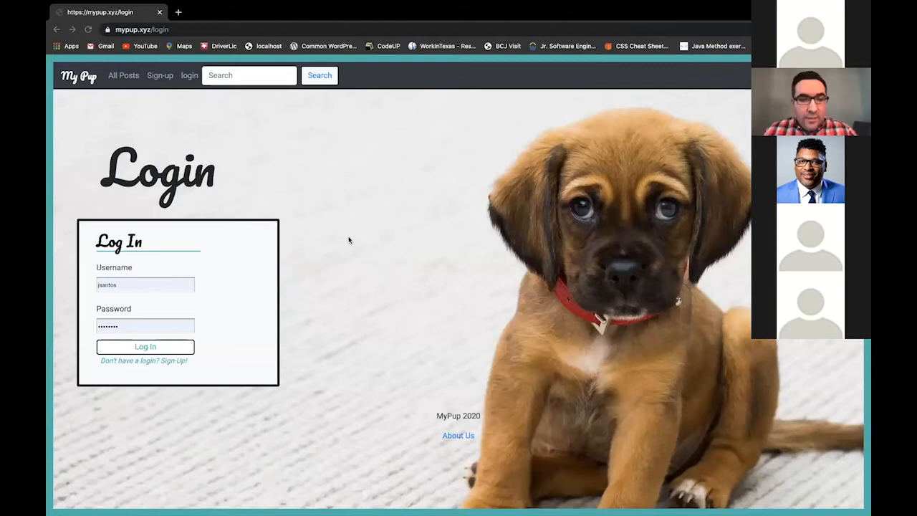
Show the filled breeder sign-up form, then log in to MyPup as jsantos.
click(160, 75)
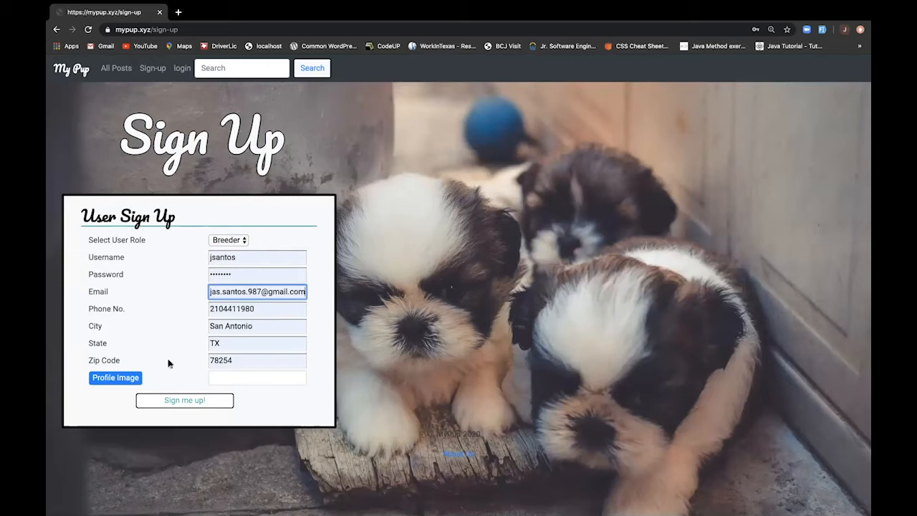
mouse_move(181, 68)
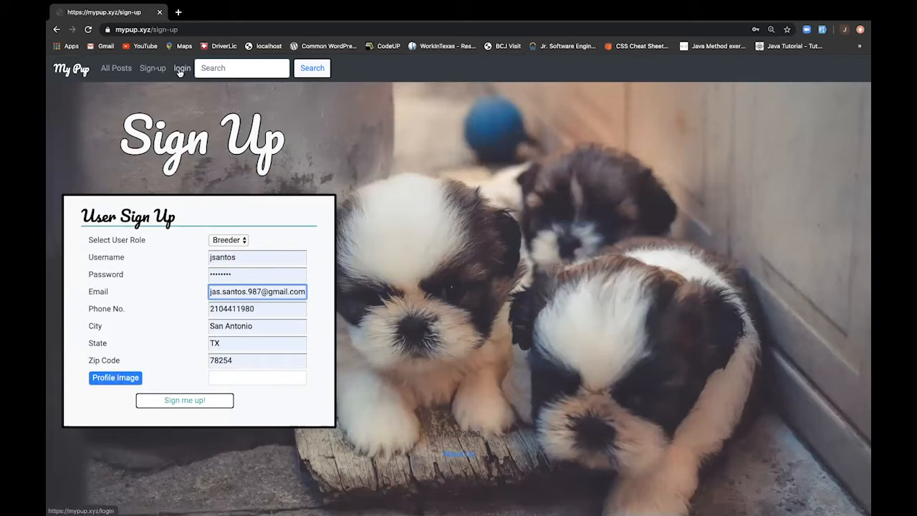
click(182, 68)
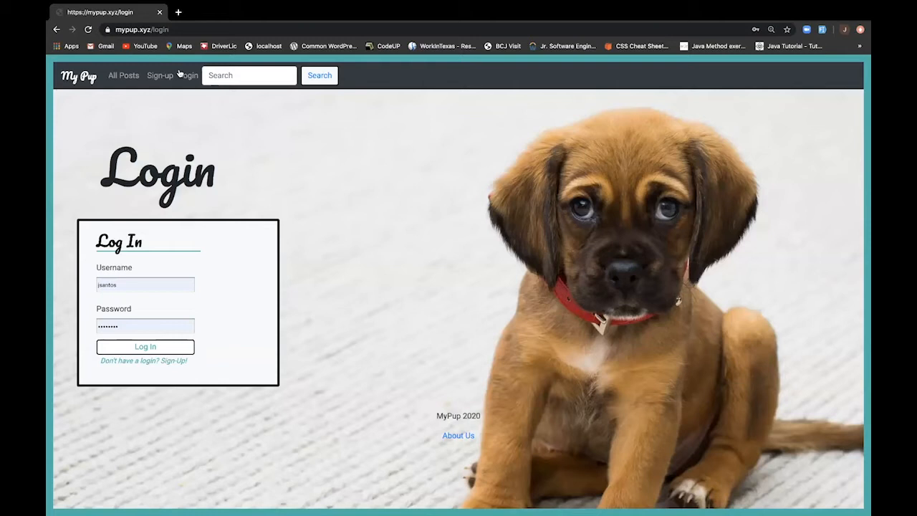
click(145, 347)
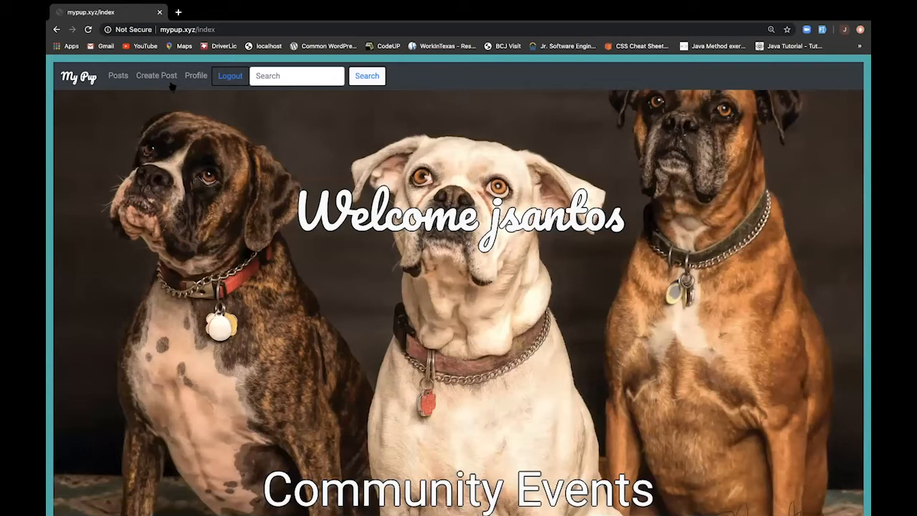
Create a French Bulldog post priced $1,500.00 with description and uploaded image.
click(156, 76)
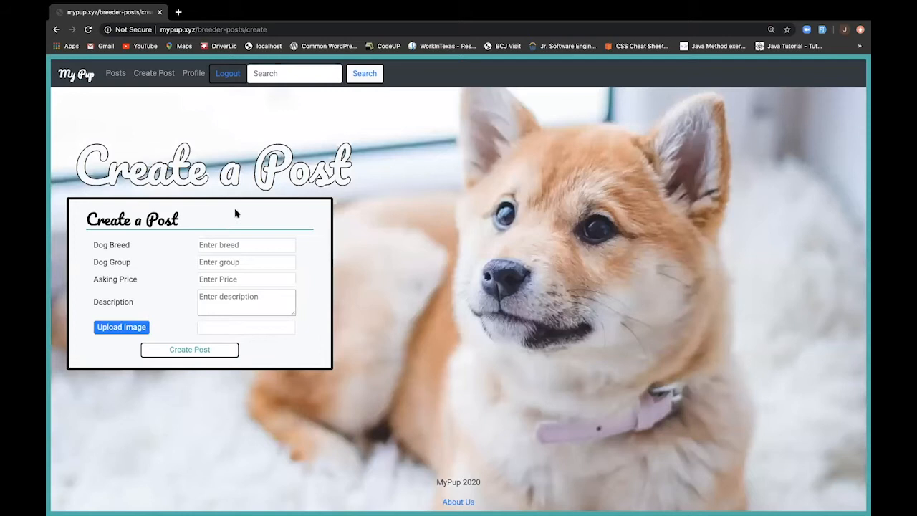
click(121, 326)
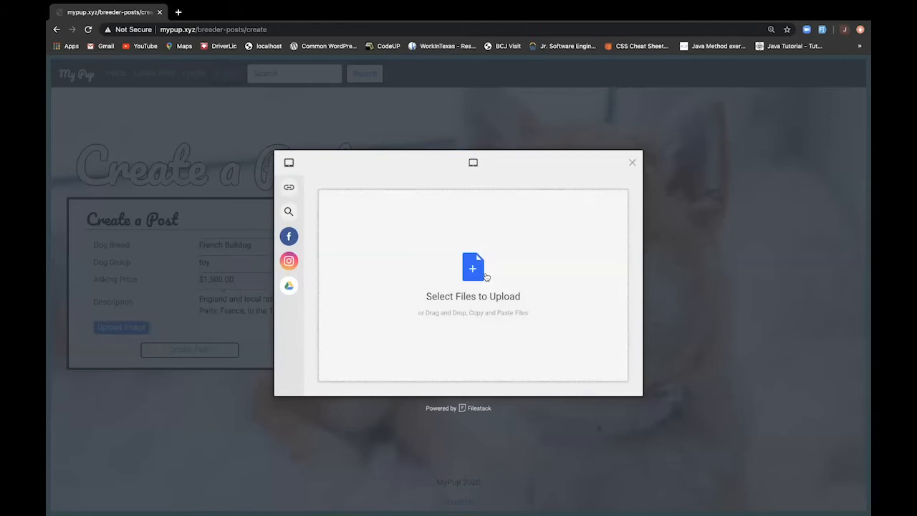
click(473, 268)
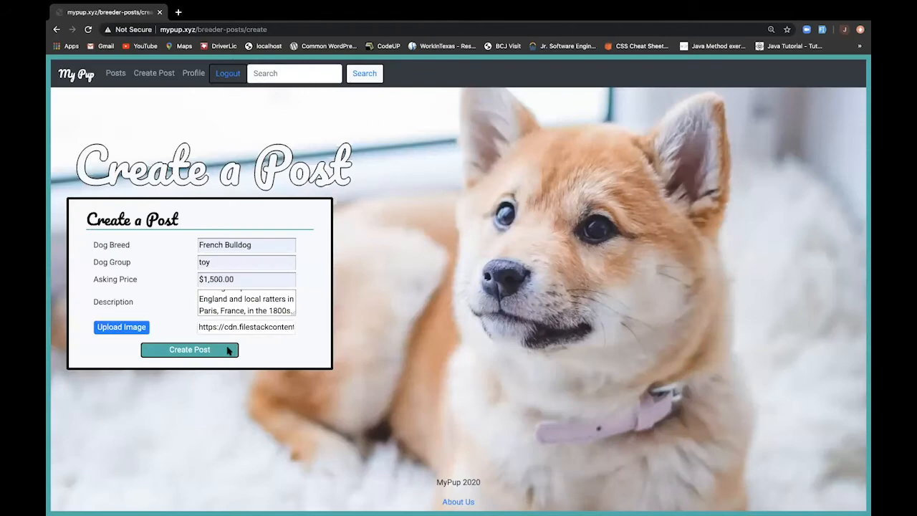
Publish the French Bulldog post and browse the breeder's dog listings, such as Chow and Cane Corso.
click(189, 350)
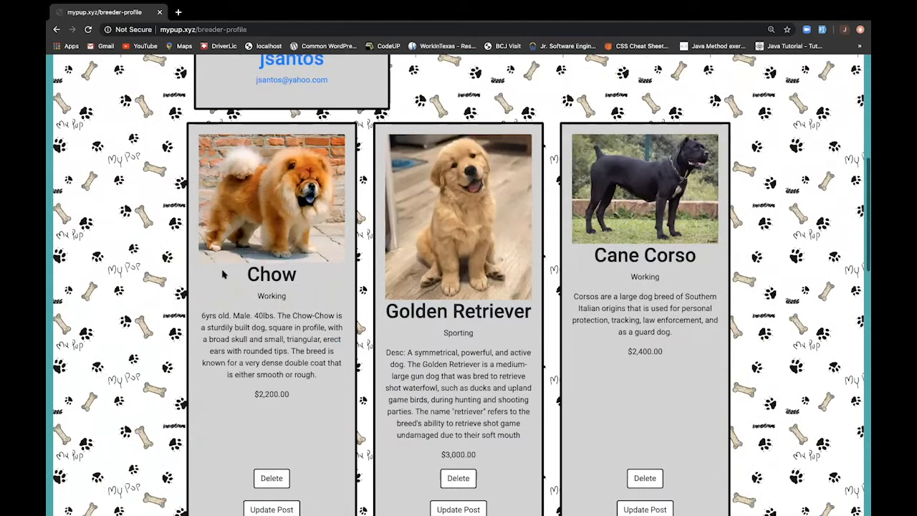
scroll(down, 3)
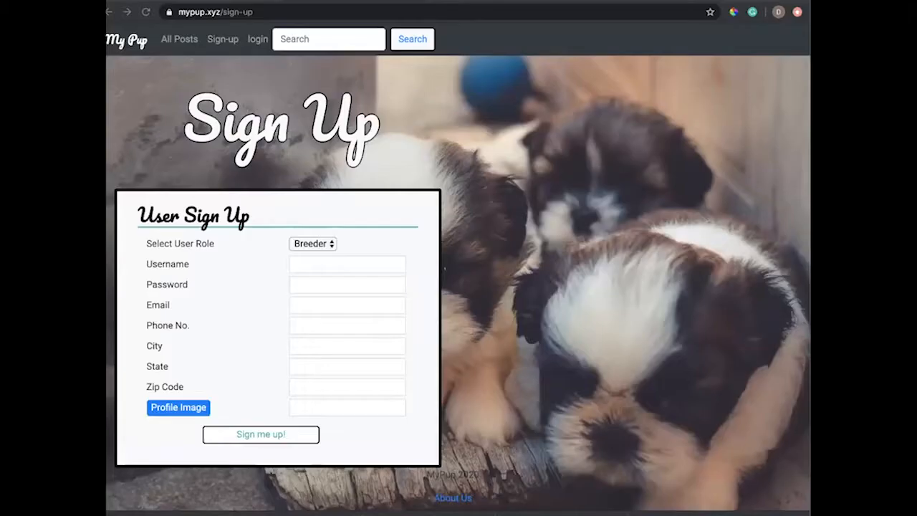
mouse_move(758, 396)
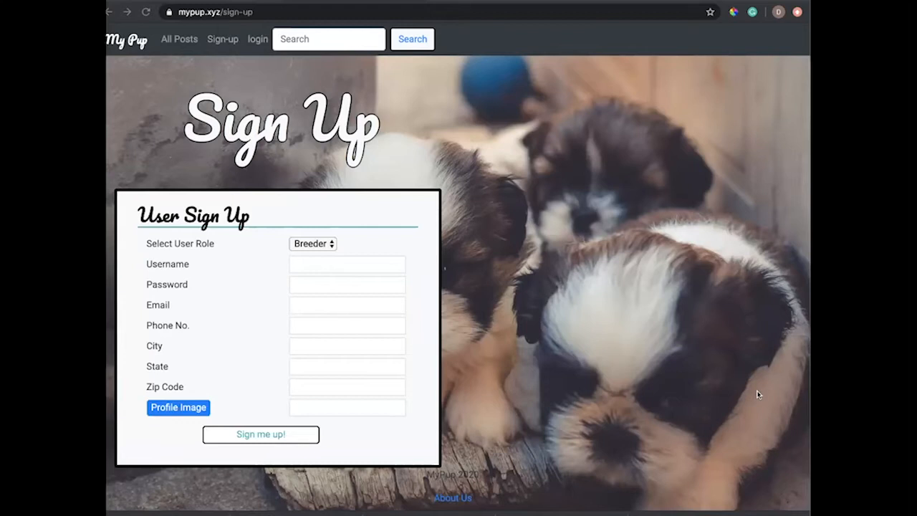
click(312, 244)
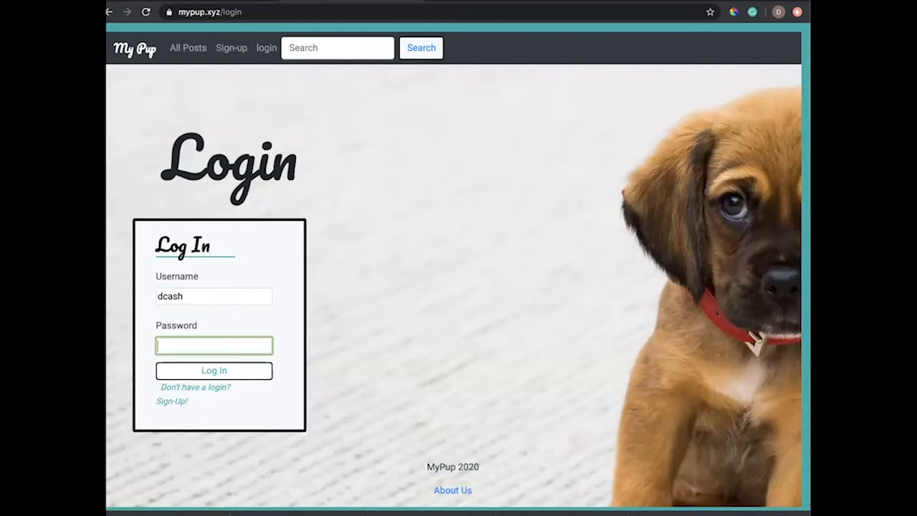
Log in as dcash and open the breed-finder page with suggested small breeds.
click(214, 370)
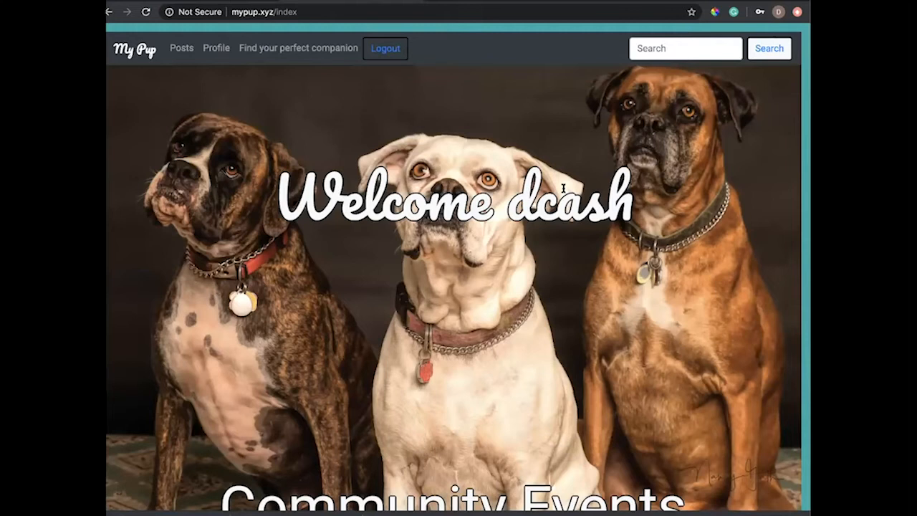
click(300, 48)
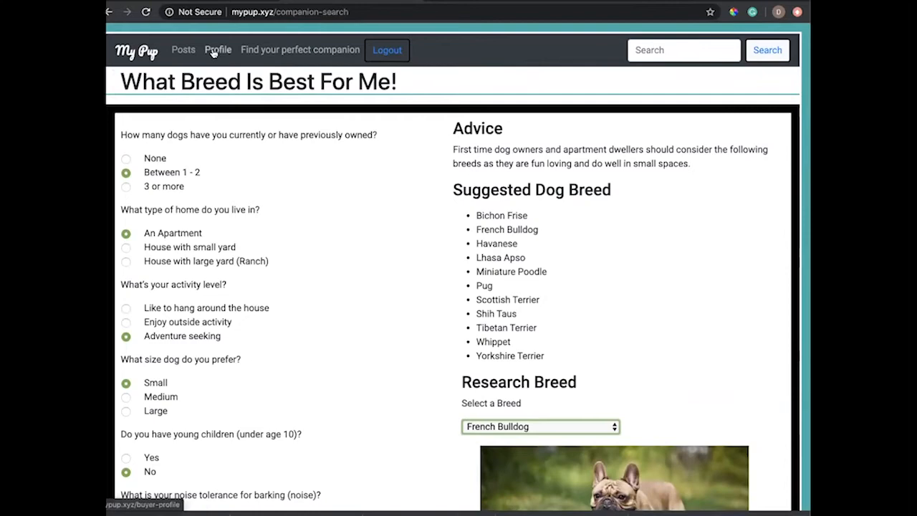
Go to the profile page and open the Golden Retriever post's Update Post form.
click(184, 49)
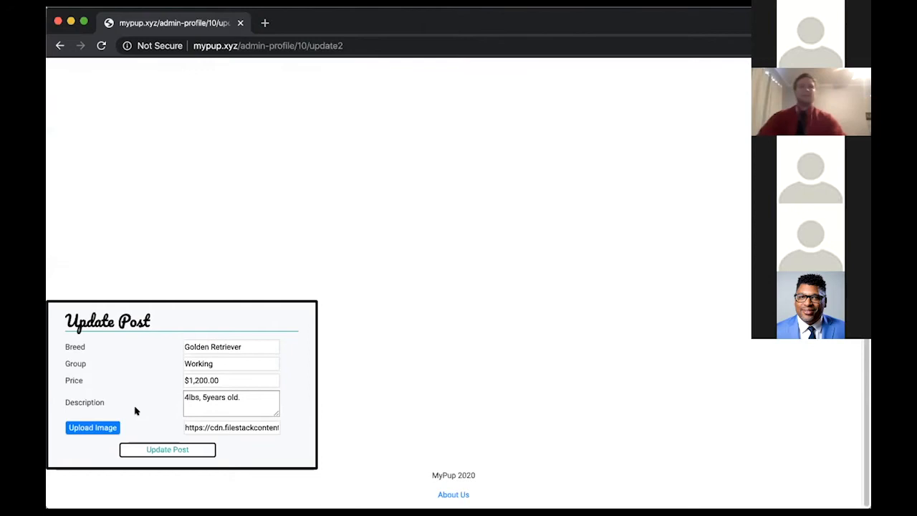
Open and close the image picker, then save the Golden Retriever post update.
click(92, 426)
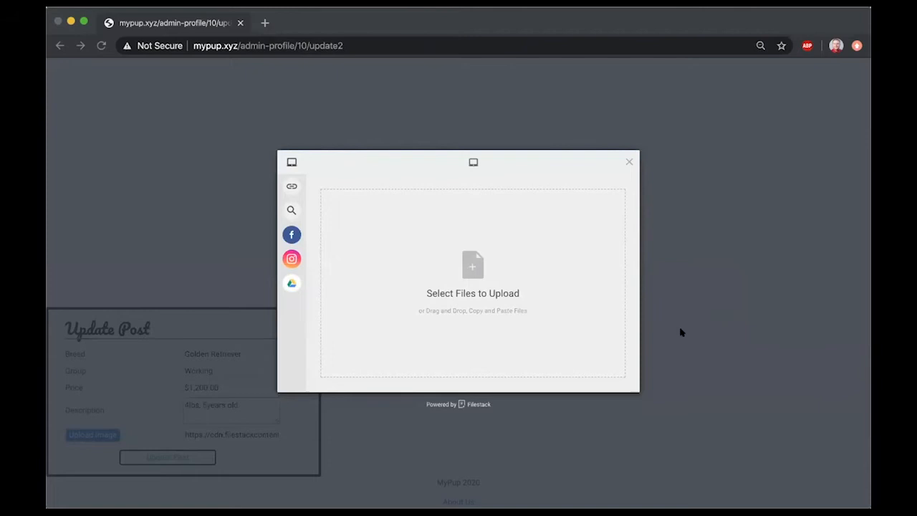
click(168, 450)
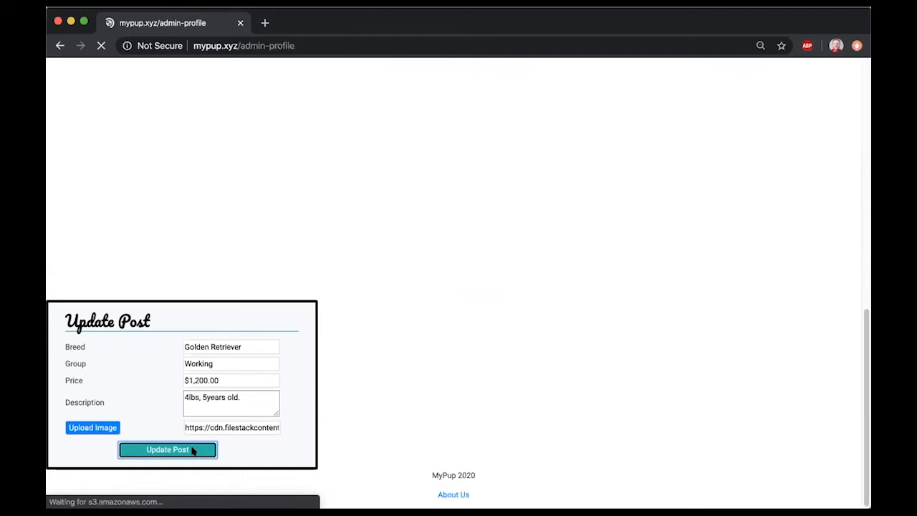
click(168, 450)
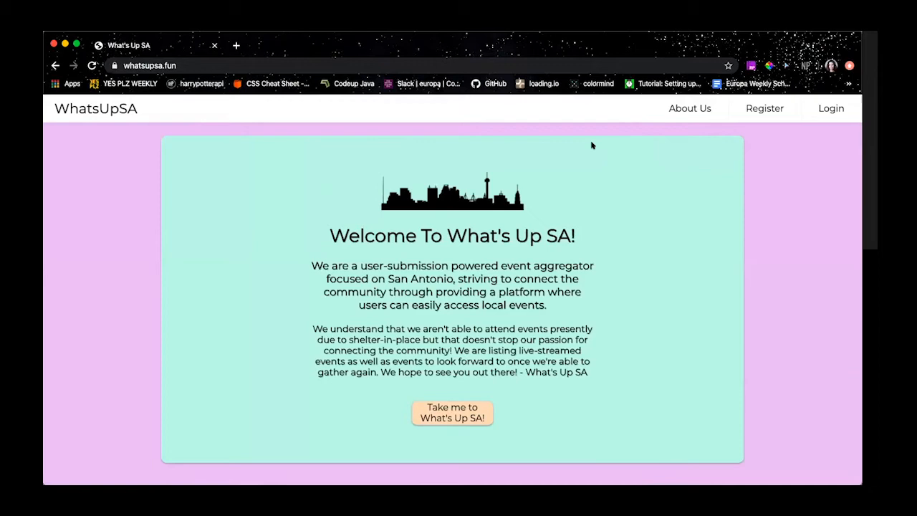
Enter What's Up SA's San Antonio event listings, then go to the Create an Account page.
click(451, 412)
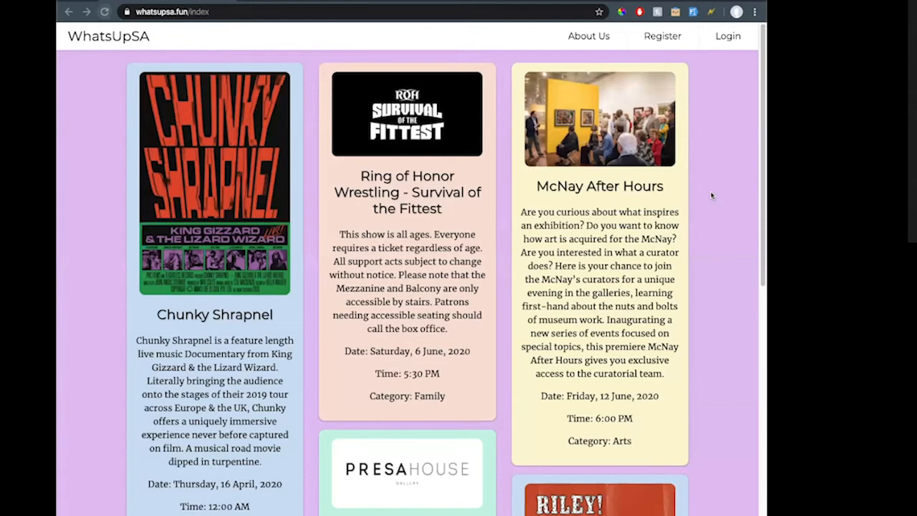
click(661, 36)
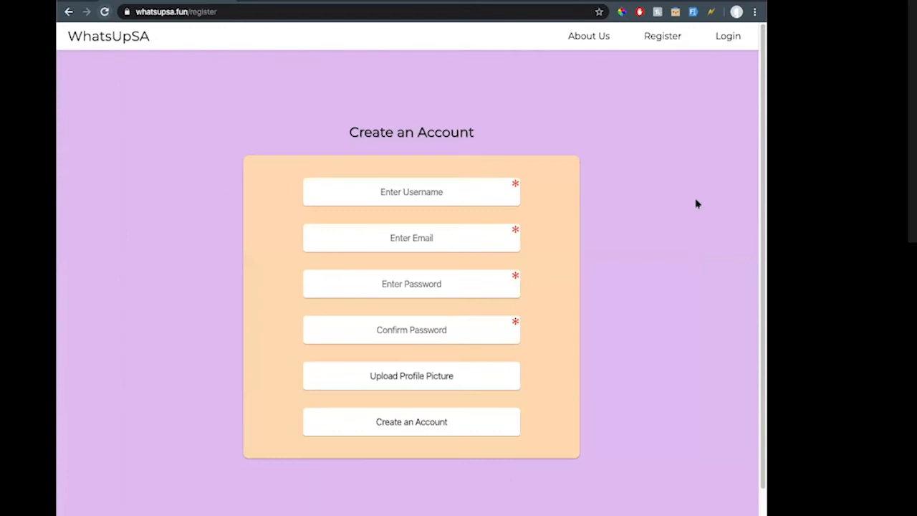
Submit the new What's Up SA account with username, email and password.
scroll(down, 3)
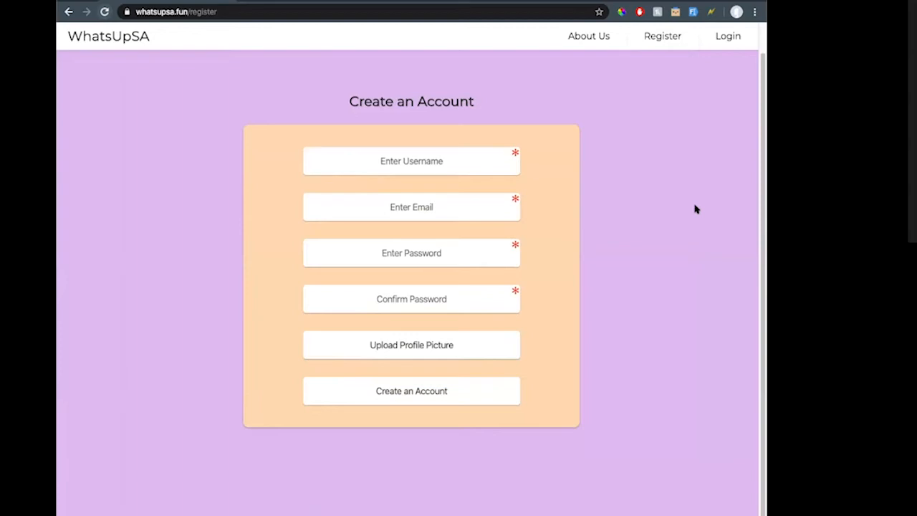
mouse_move(749, 241)
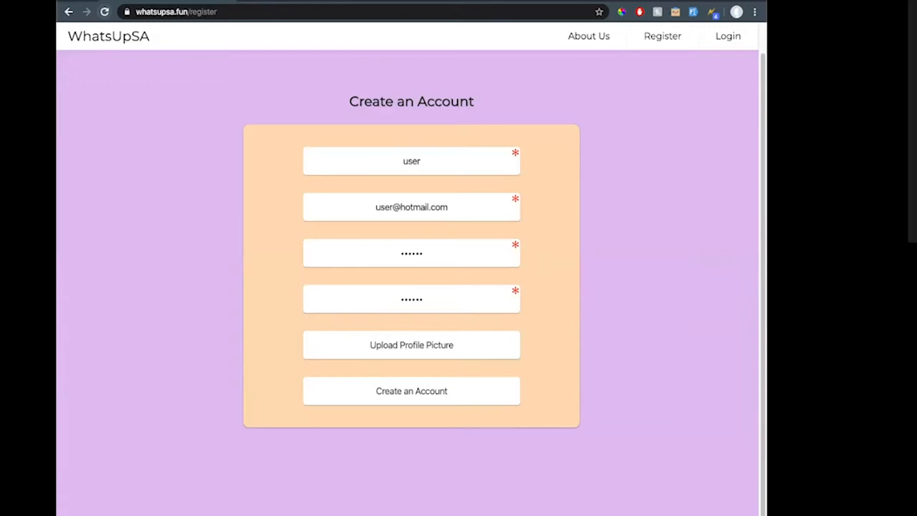
click(412, 391)
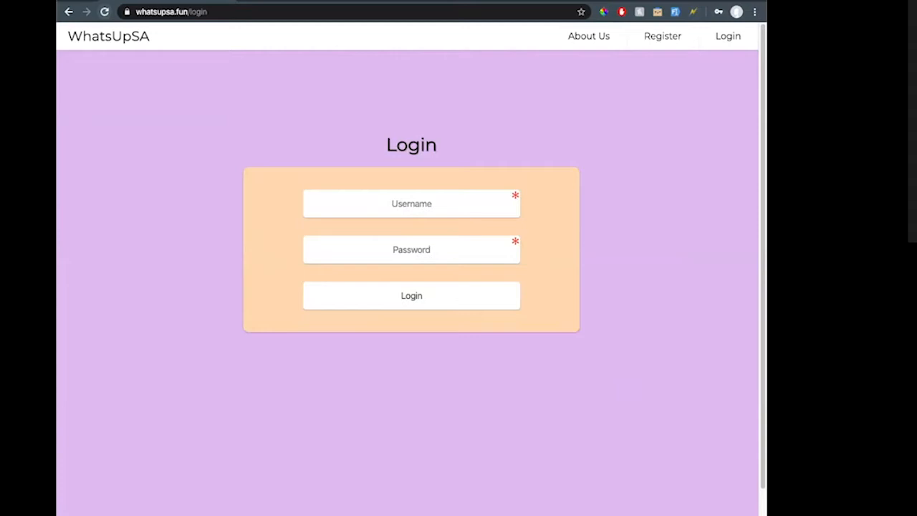
Log in to WhatsUpSA with the new account and start a new event submission.
click(411, 295)
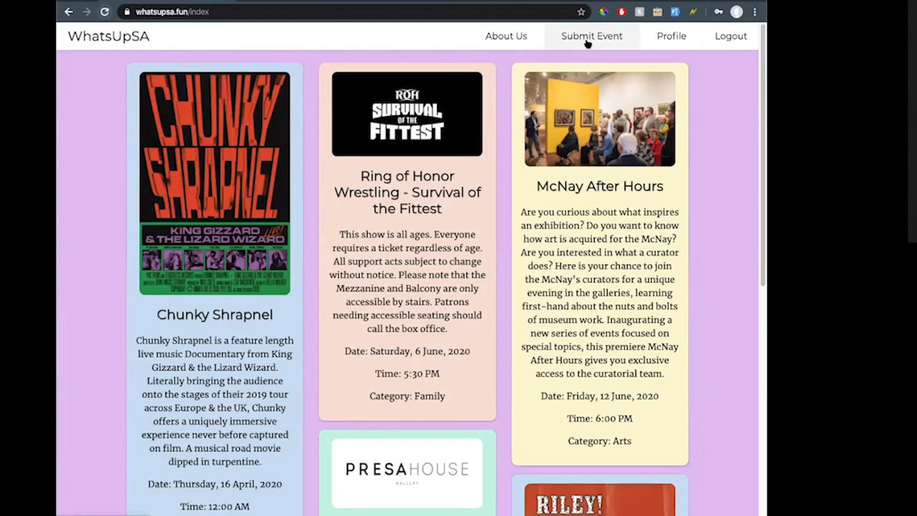
click(591, 36)
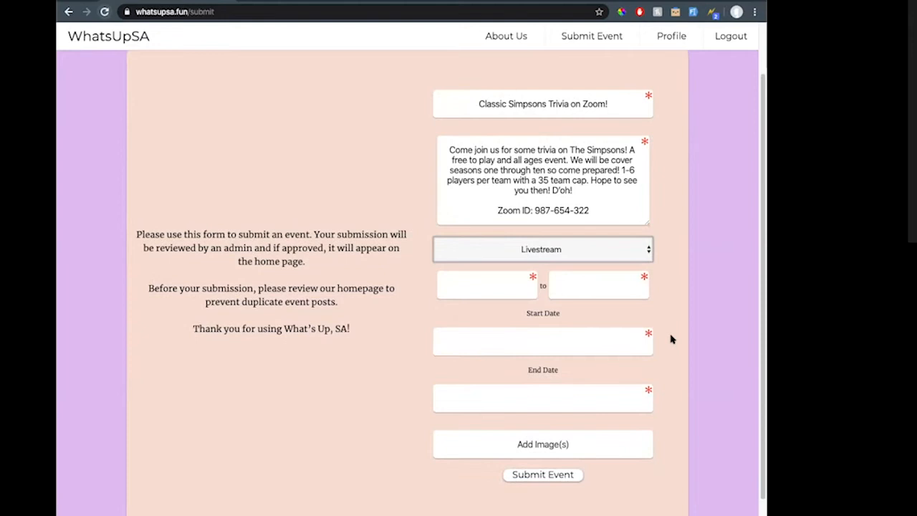
mouse_move(672, 340)
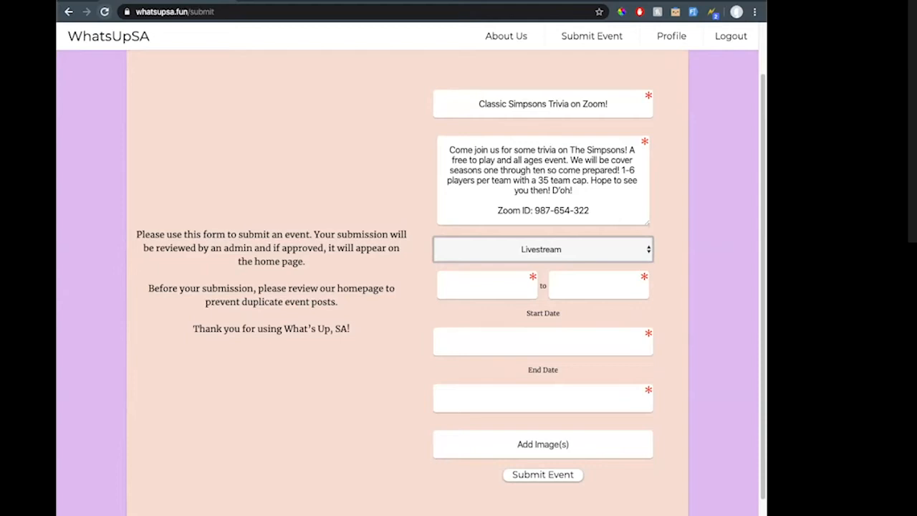
Set the trivia event to 5:00–8:00 PM on 17 April 2020 and attach a picture.
text(5:00 PM)
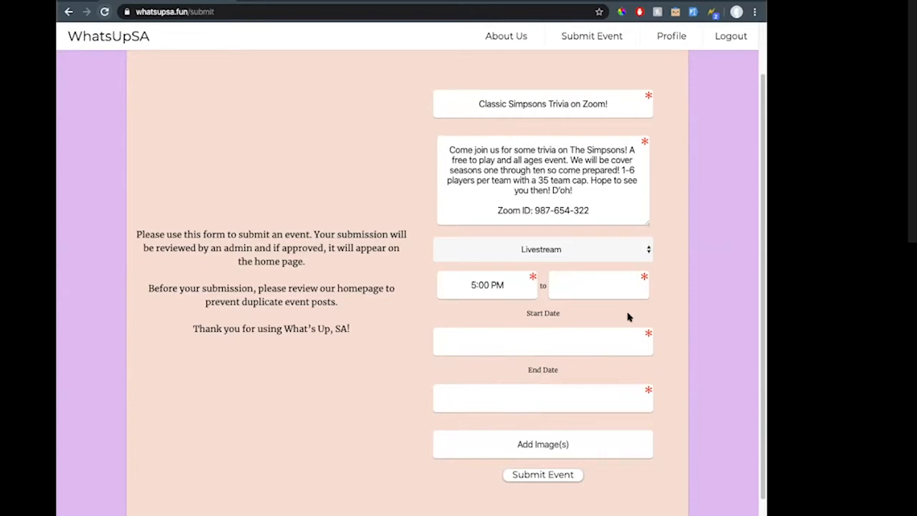
click(542, 316)
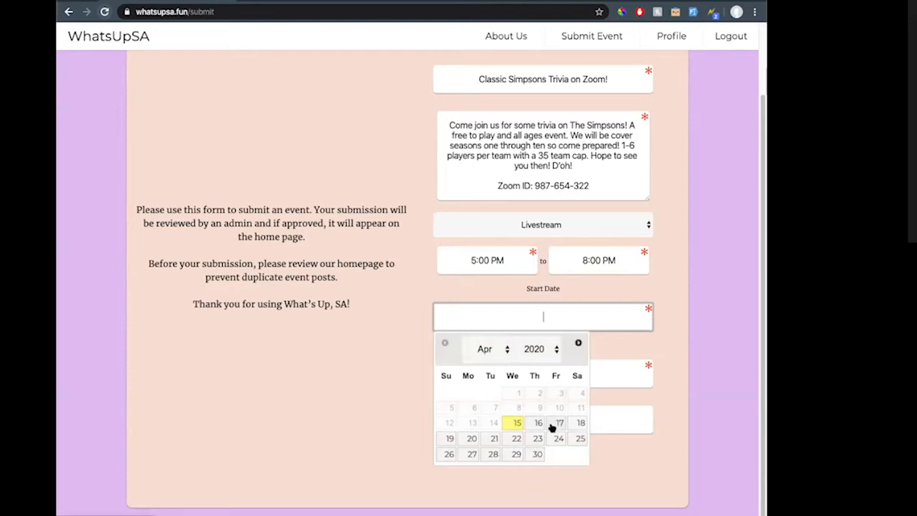
click(555, 422)
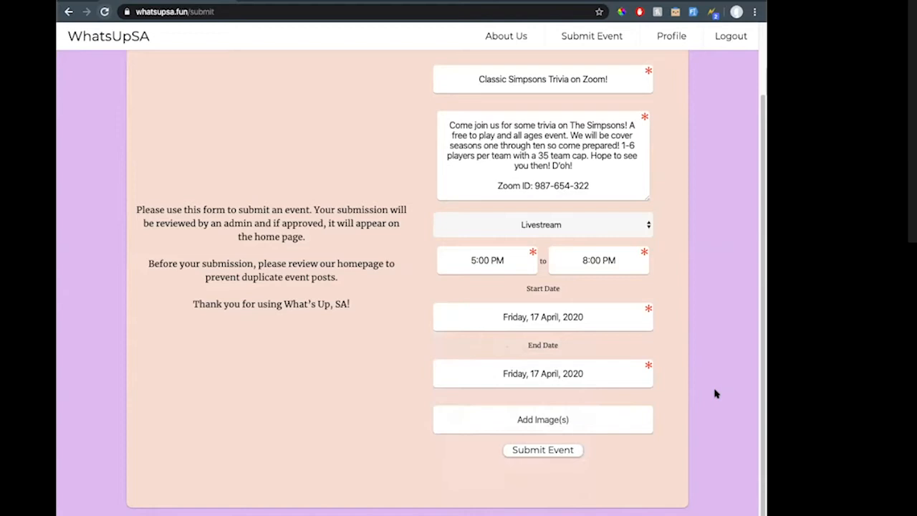
click(542, 419)
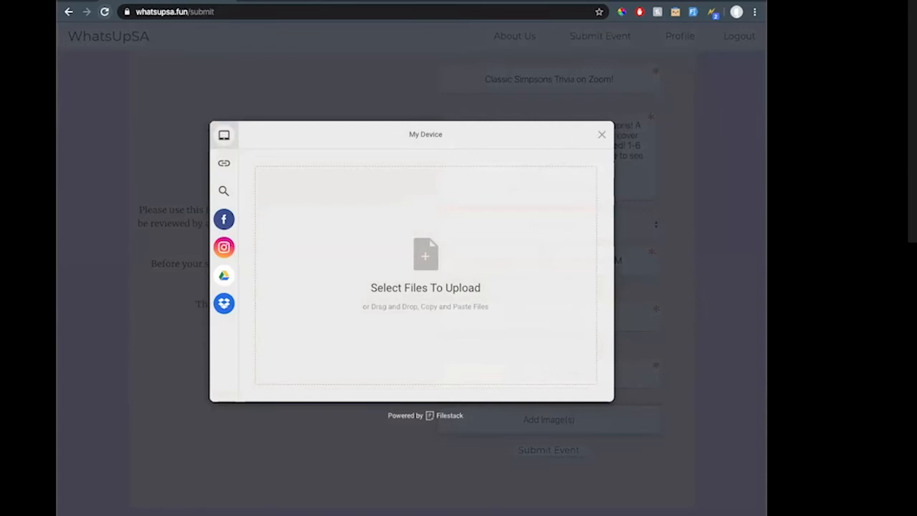
click(601, 134)
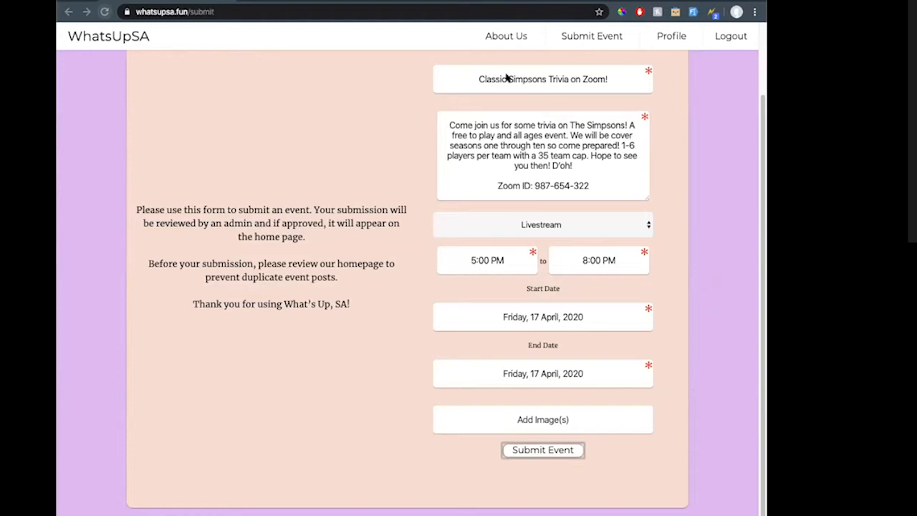
Submit the Simpsons trivia event so it appears as a pending admin card.
click(670, 36)
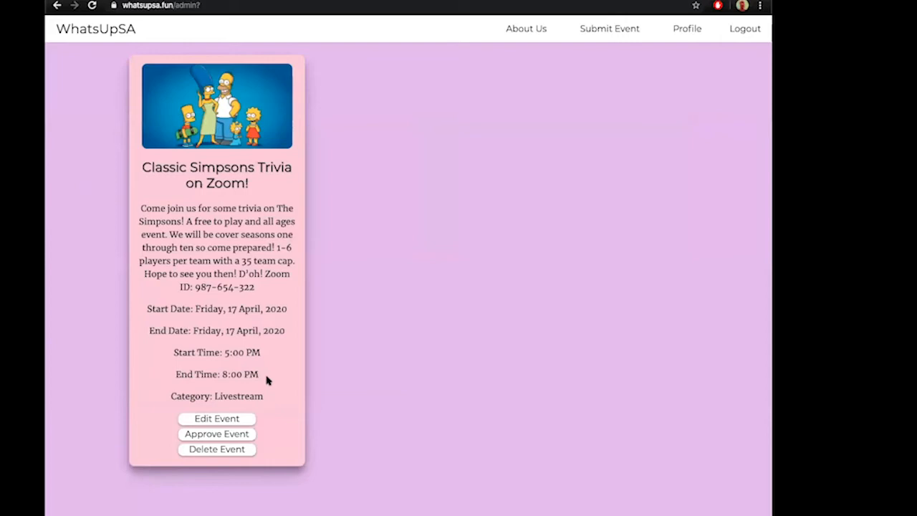
Save the renamed 'Classic Simpsons Trivia Night on Zoom!' event and approve it.
click(216, 418)
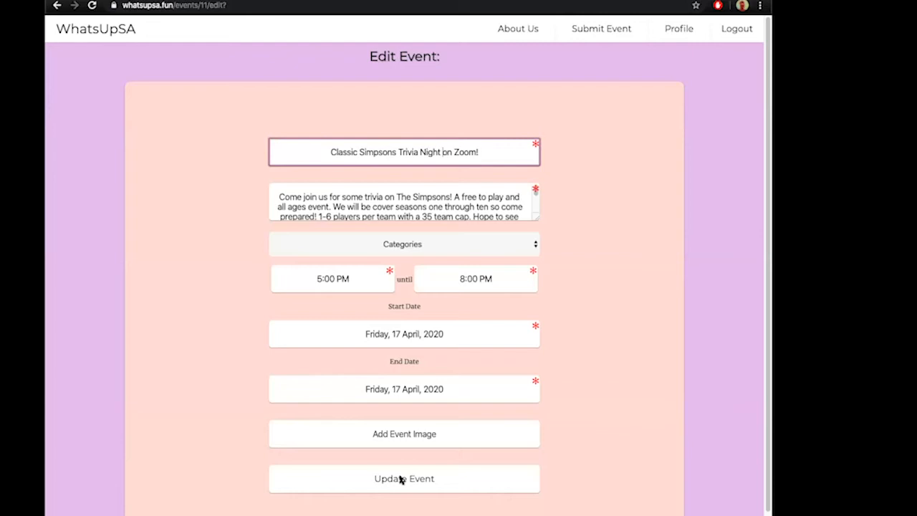
click(404, 478)
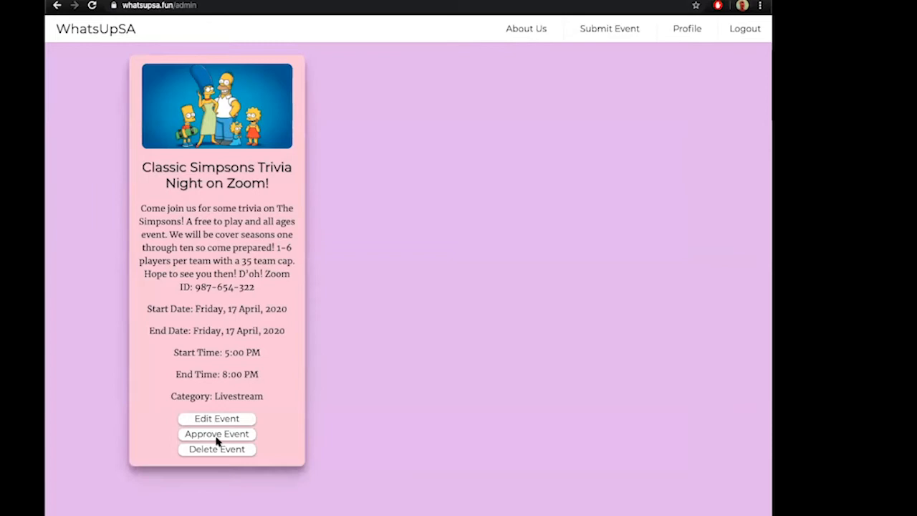
click(216, 433)
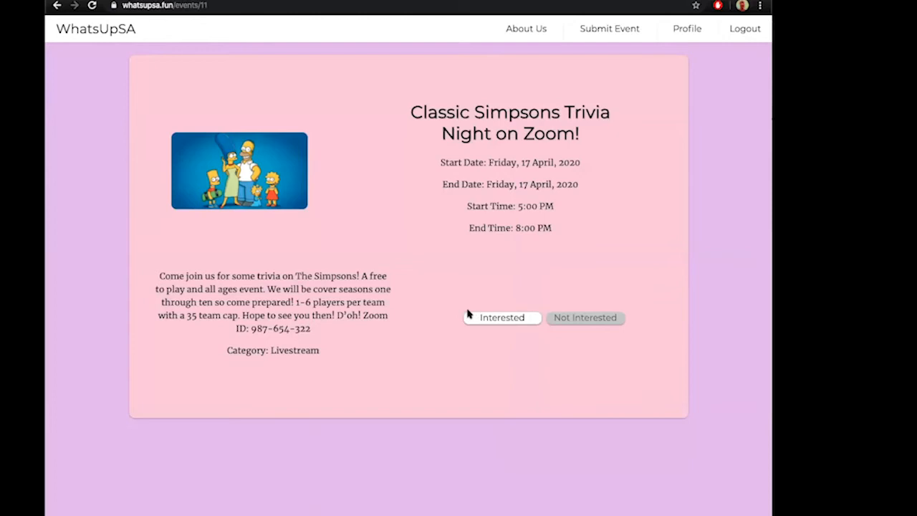
Mark interest in the trivia night and view a friend's four interested events.
click(502, 317)
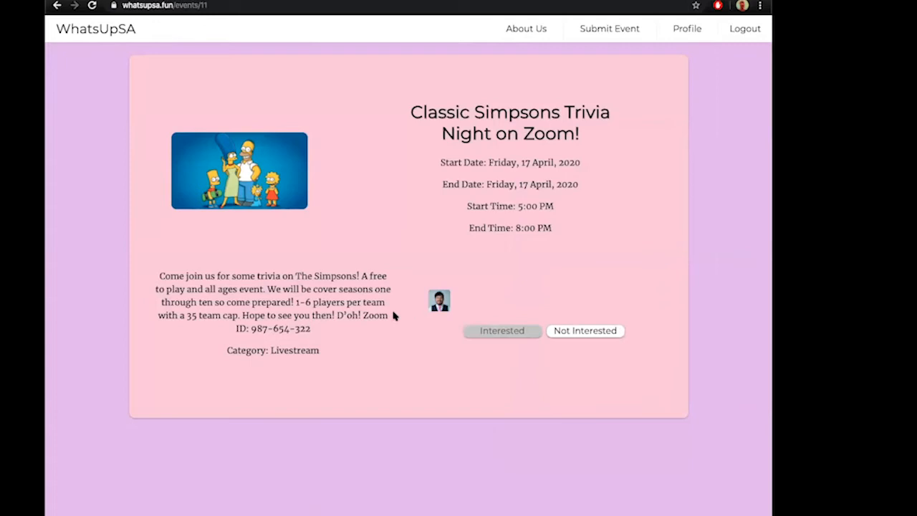
click(98, 28)
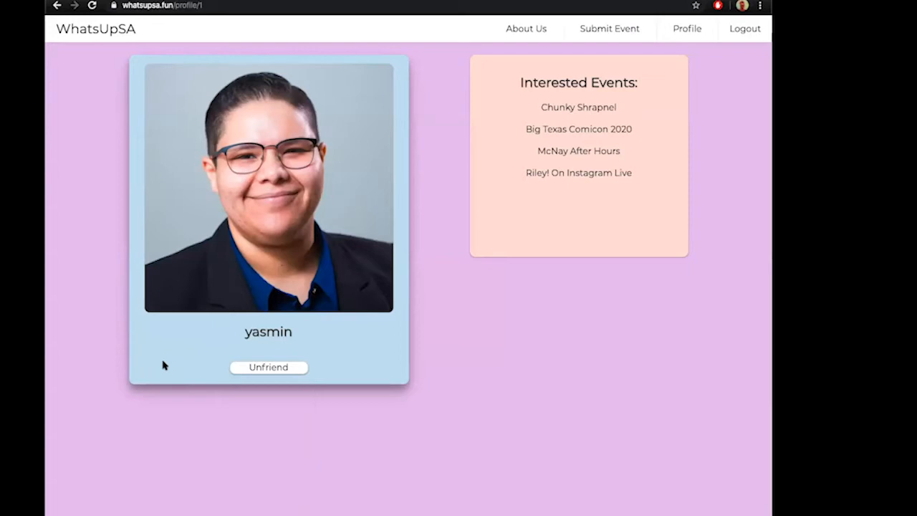
mouse_move(521, 79)
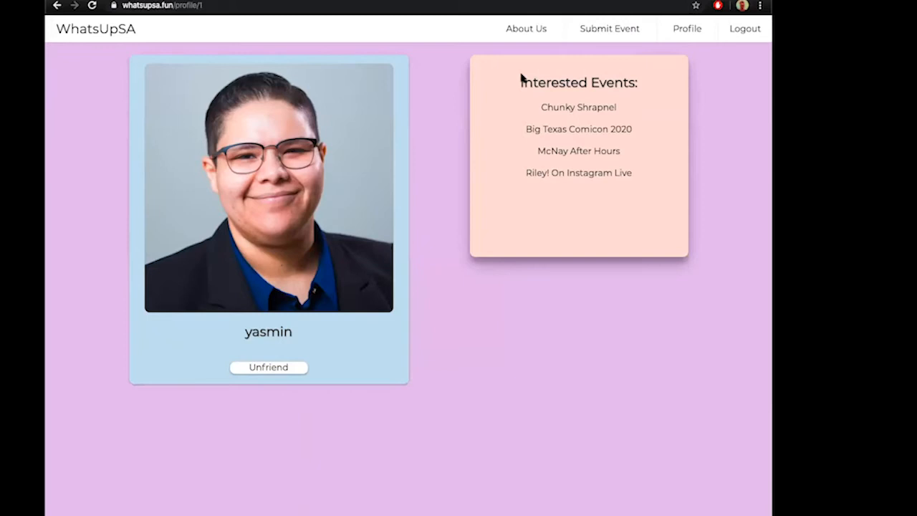
mouse_move(522, 242)
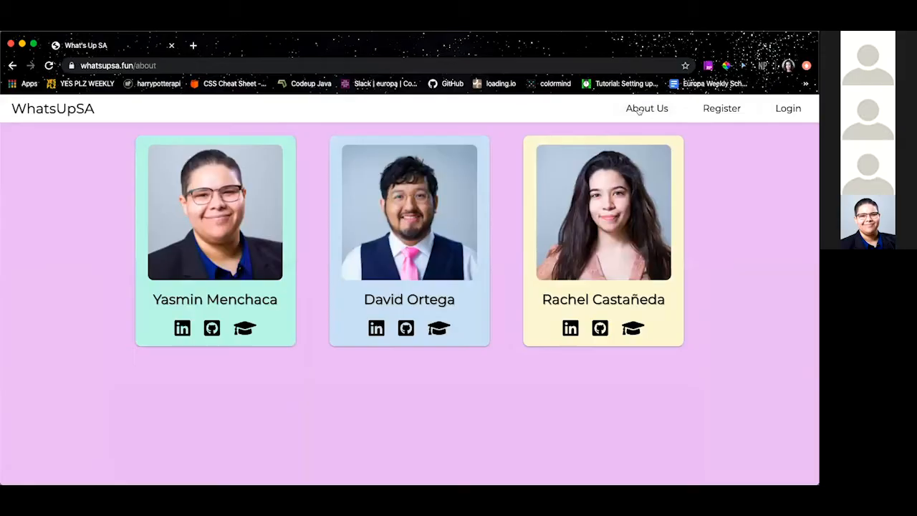
mouse_move(334, 310)
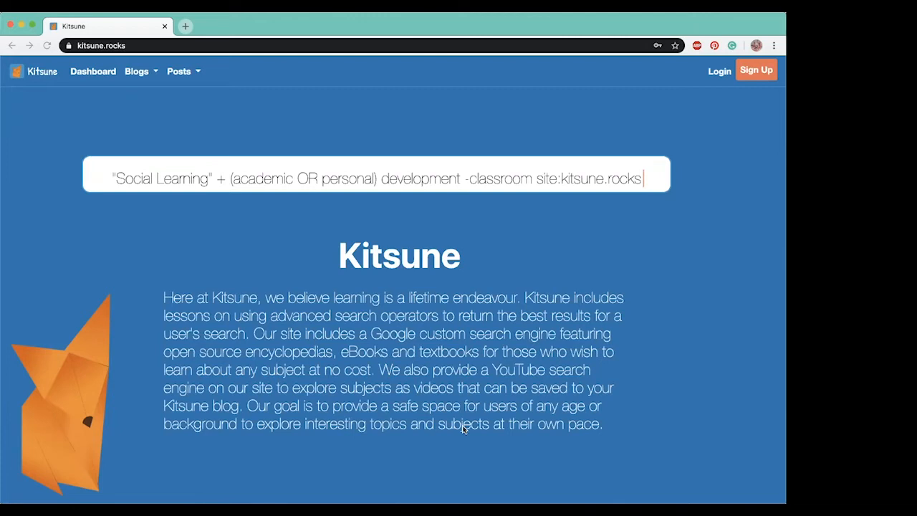
Scroll the Kitsune home page and bring up the Make a New Account form.
scroll(down, 3)
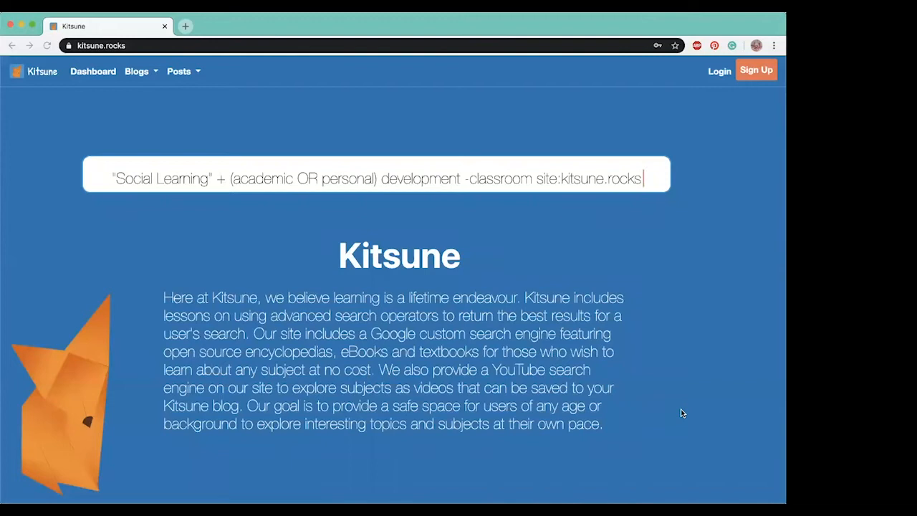
mouse_move(752, 173)
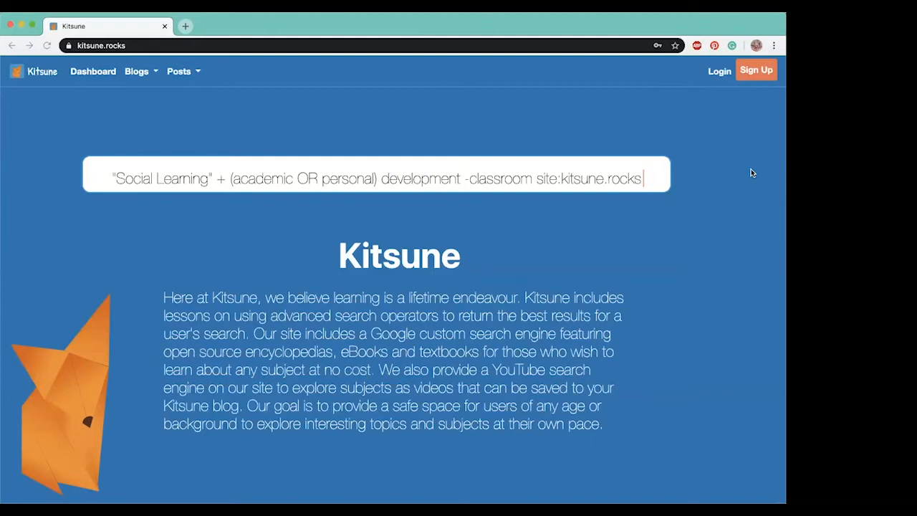
click(756, 71)
text(kat@)
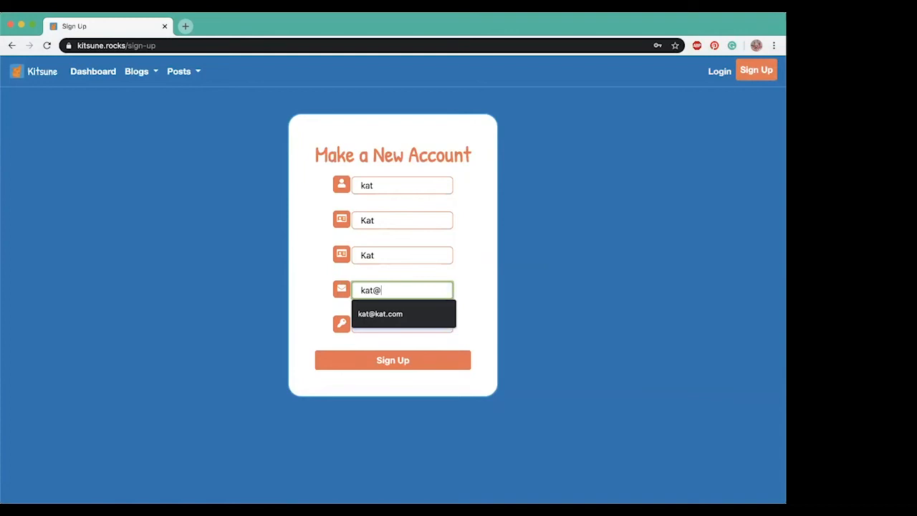
Finish the Kitsune account email and sign up, reaching the user dashboard.
click(392, 360)
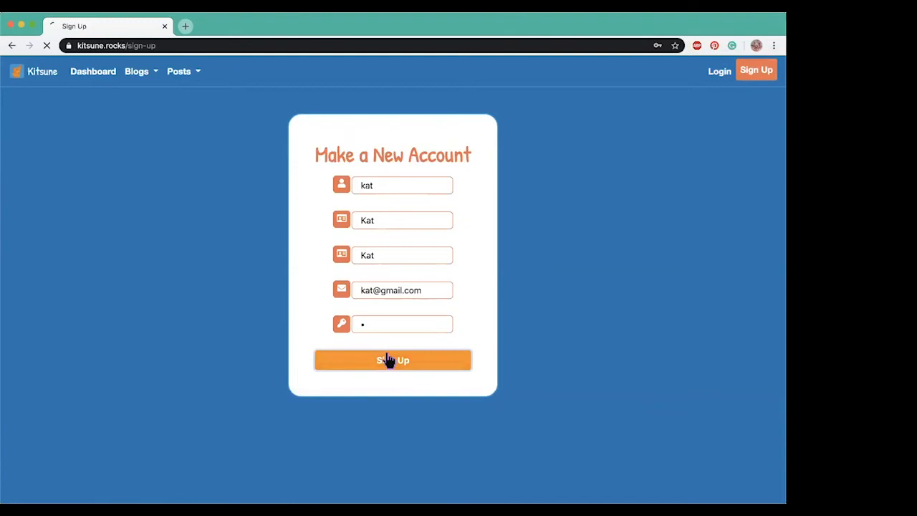
click(392, 360)
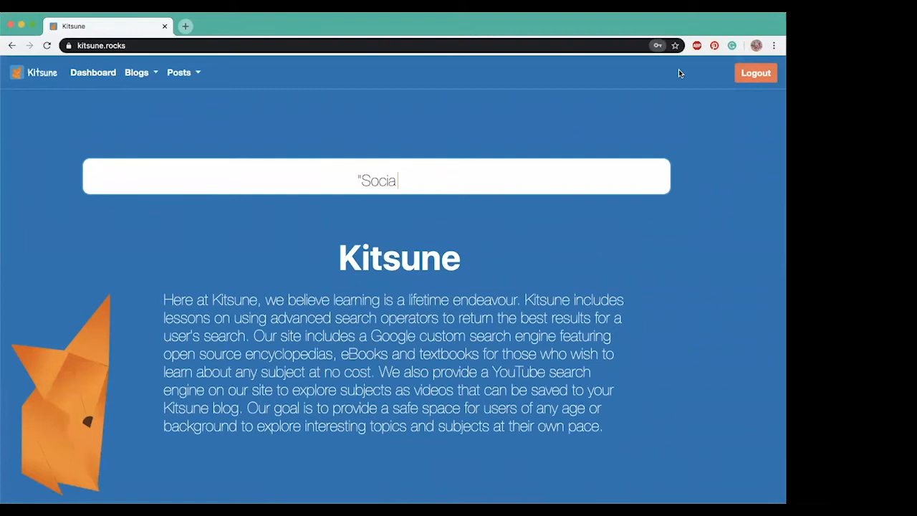
click(92, 72)
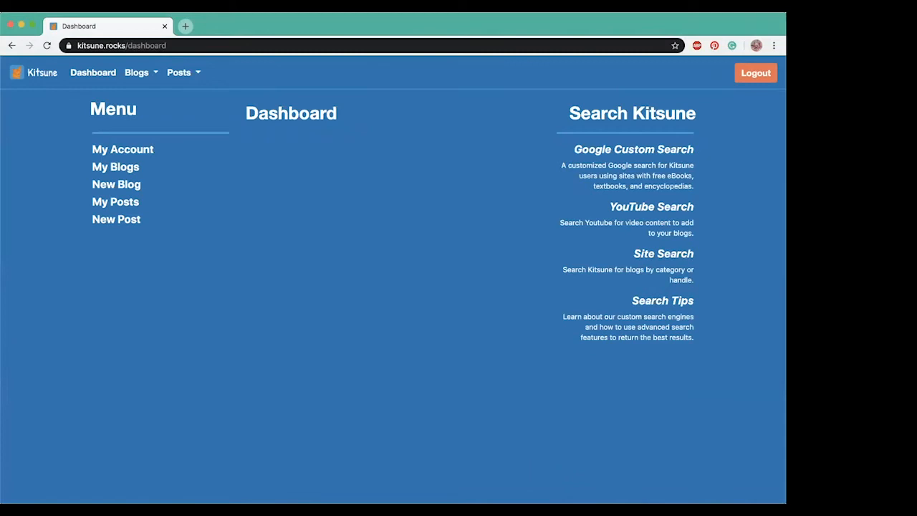
mouse_move(116, 184)
text(Anima)
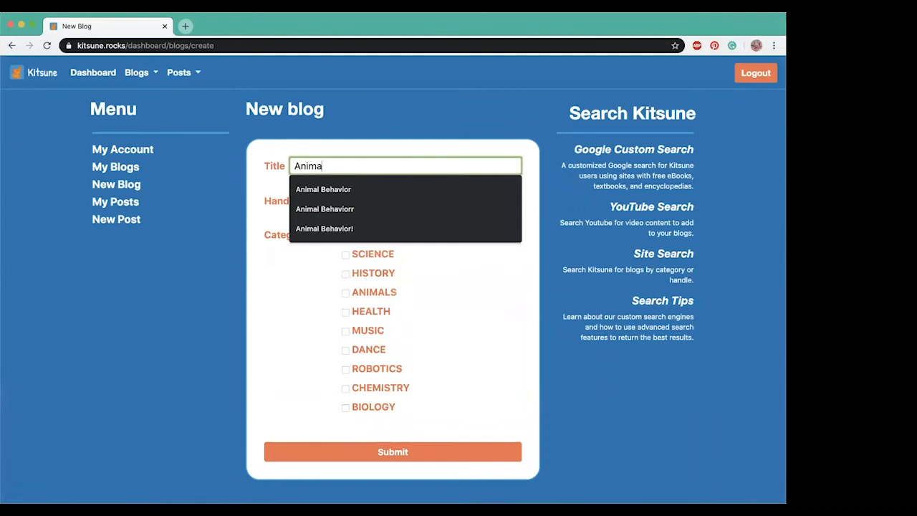
Create blog 'Animal Behaviorr' under Science and Animals and view its details.
click(325, 208)
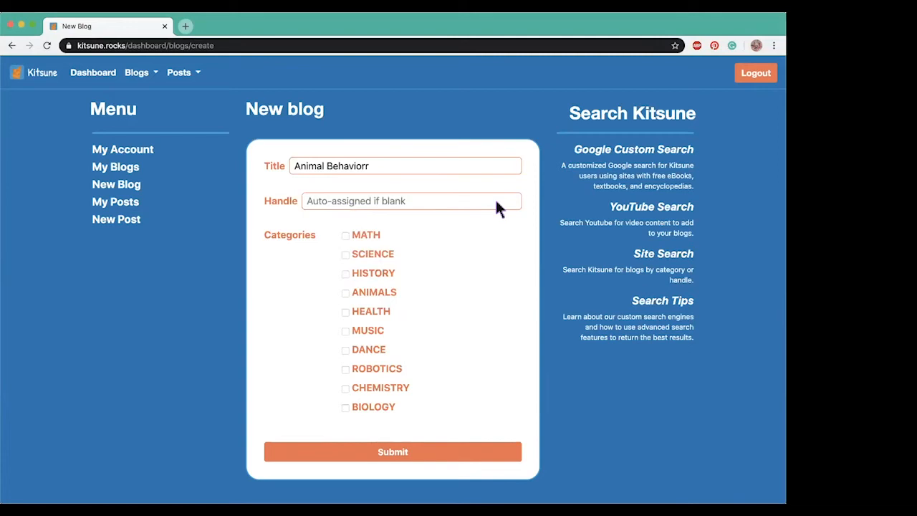
click(345, 272)
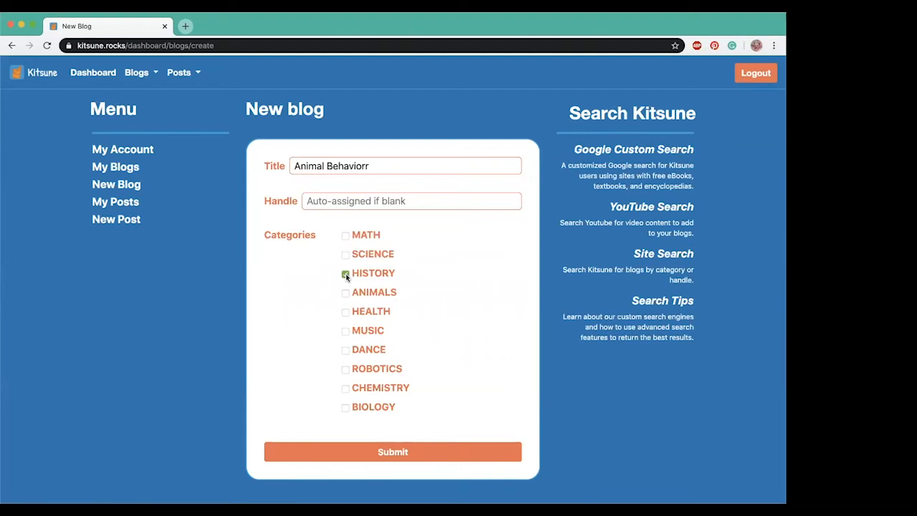
click(392, 451)
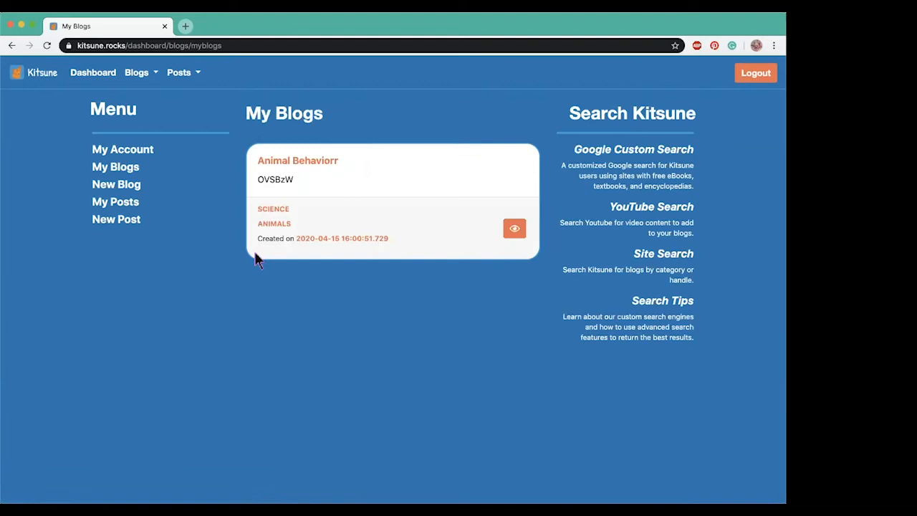
click(513, 228)
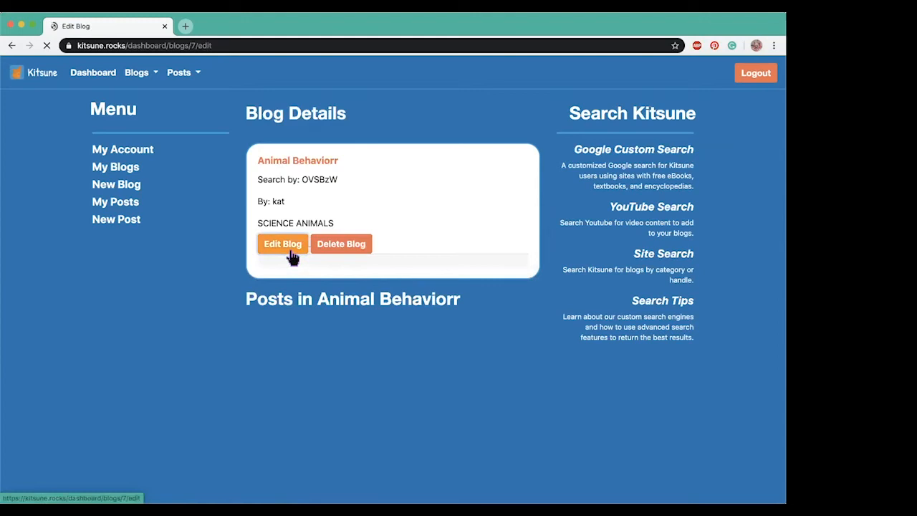
Correct the blog title to 'Animal Behavior' and open the followed U.S. History blog.
click(282, 243)
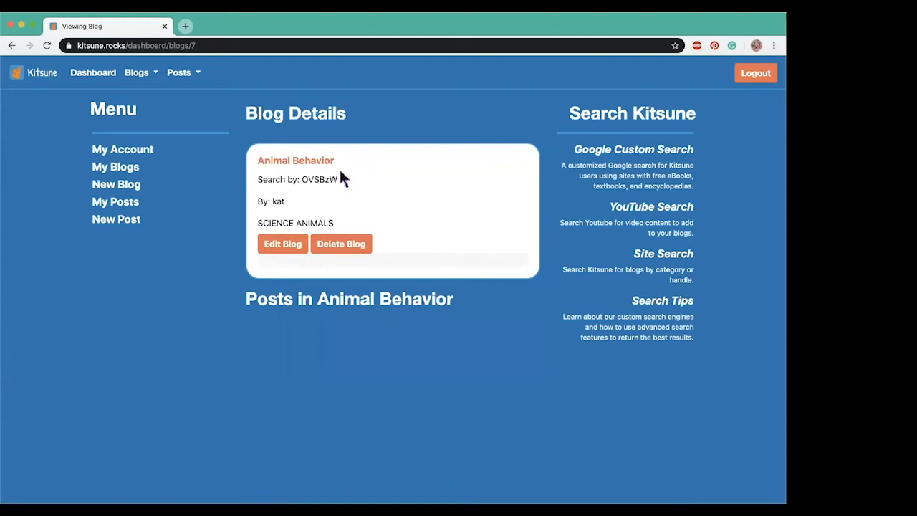
mouse_move(105, 146)
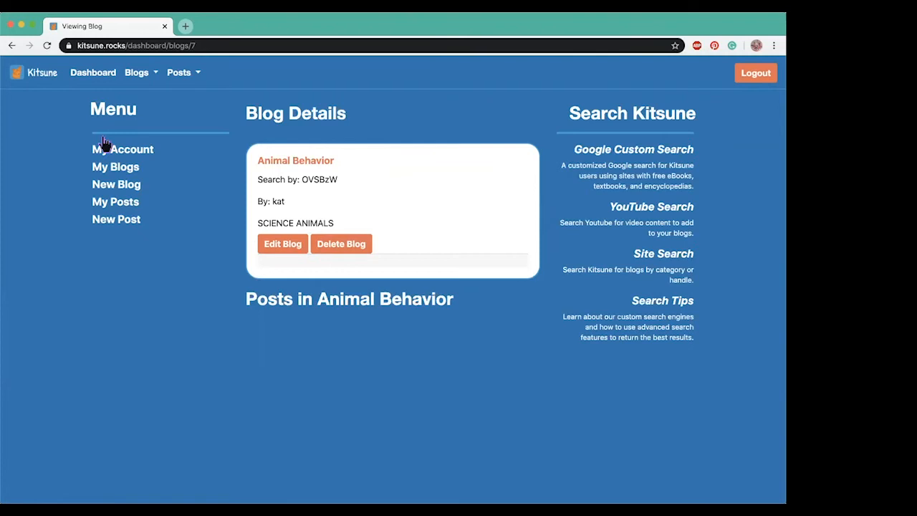
click(116, 166)
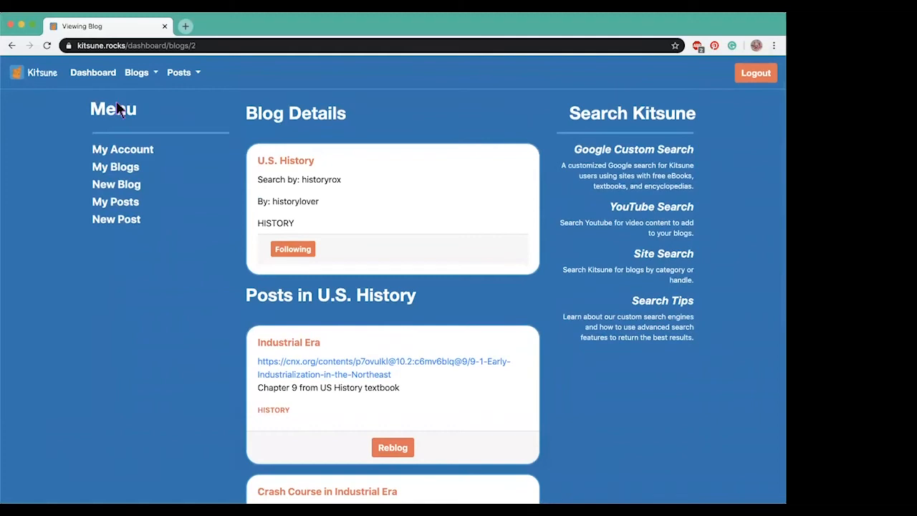
Return to the Kitsune dashboard feed showing the Crash Course in Industrial Era post.
click(92, 72)
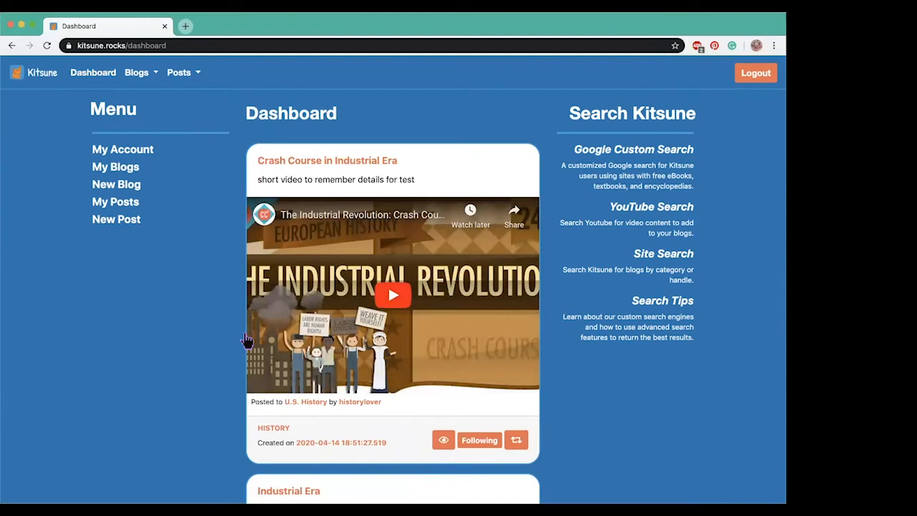
mouse_move(672, 375)
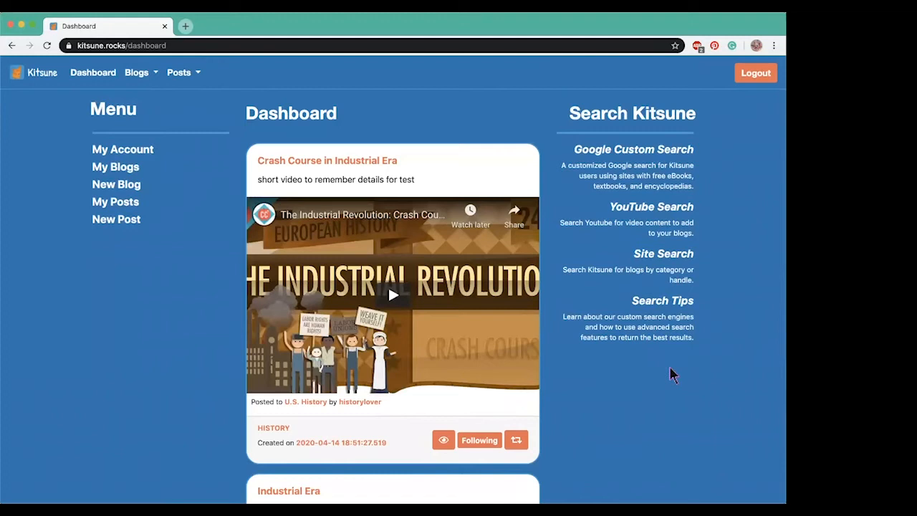
Review Search Tips, then run a Custom Search for 'Pavlov' (about 9,480 results).
click(661, 300)
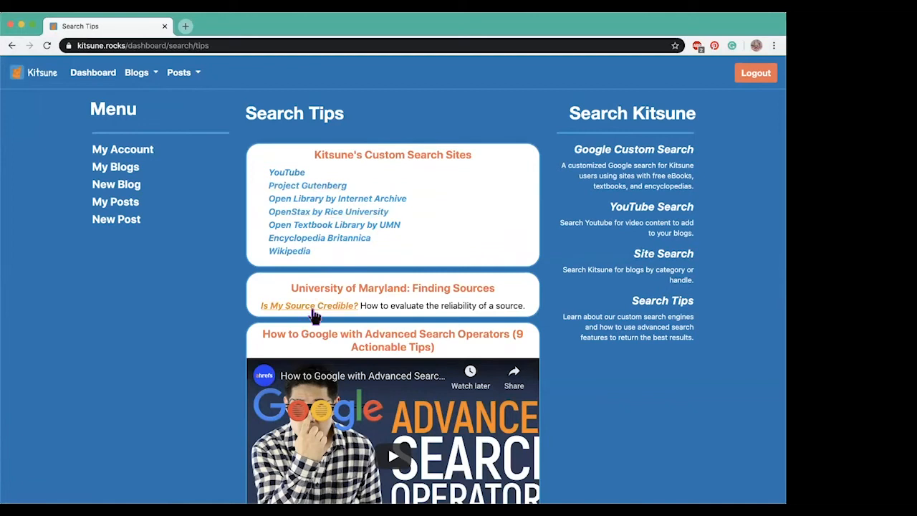
scroll(down, 3)
text(Pav)
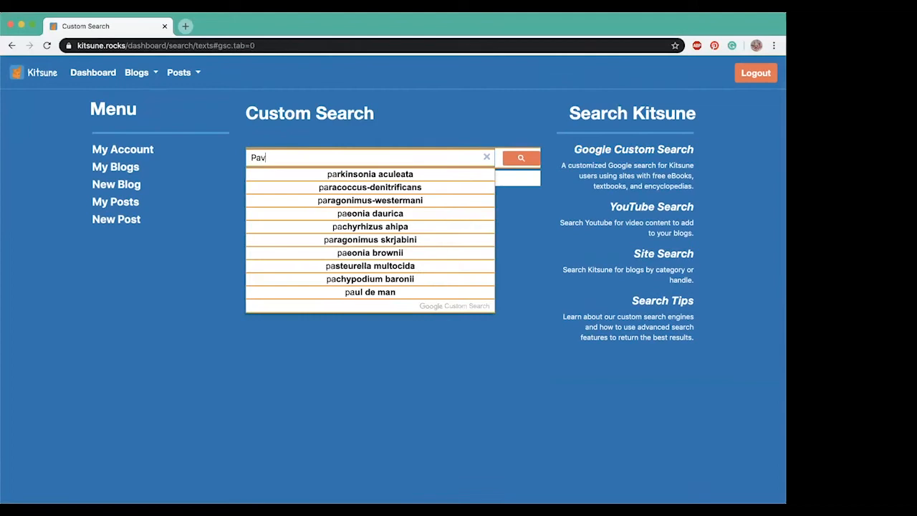
click(521, 158)
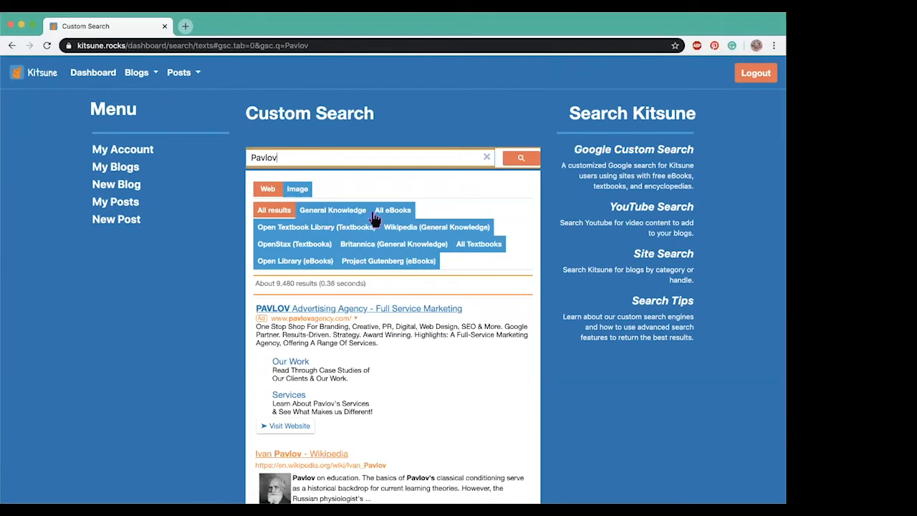
mouse_move(259, 381)
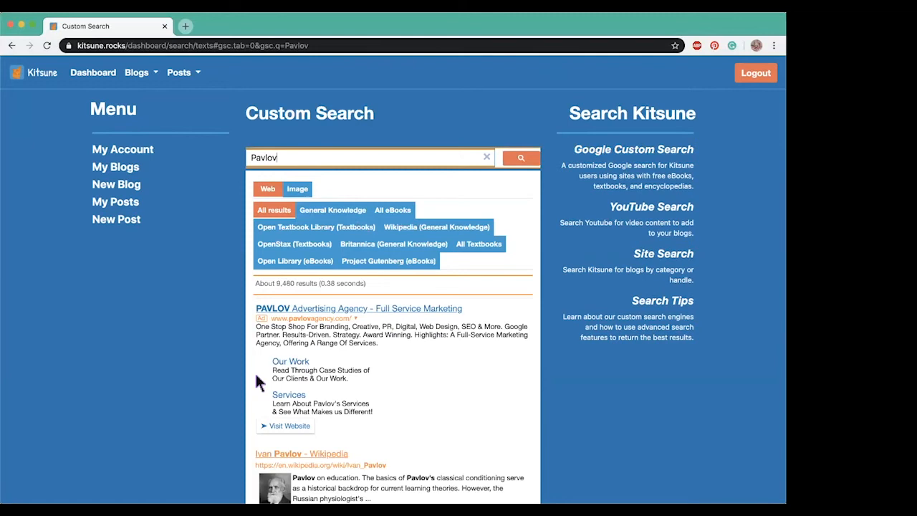
click(287, 453)
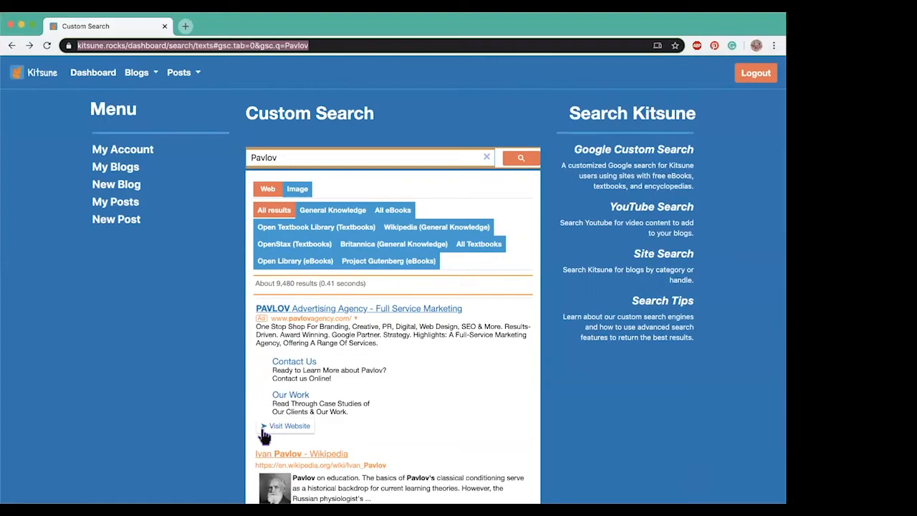
Correct the pavlov post's body to 'can you hear the bells?', then delete the post.
click(92, 72)
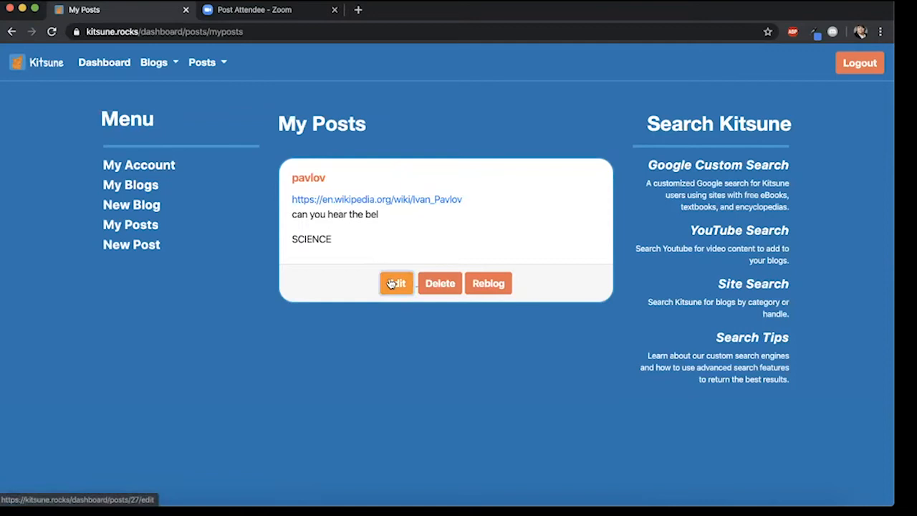
click(395, 283)
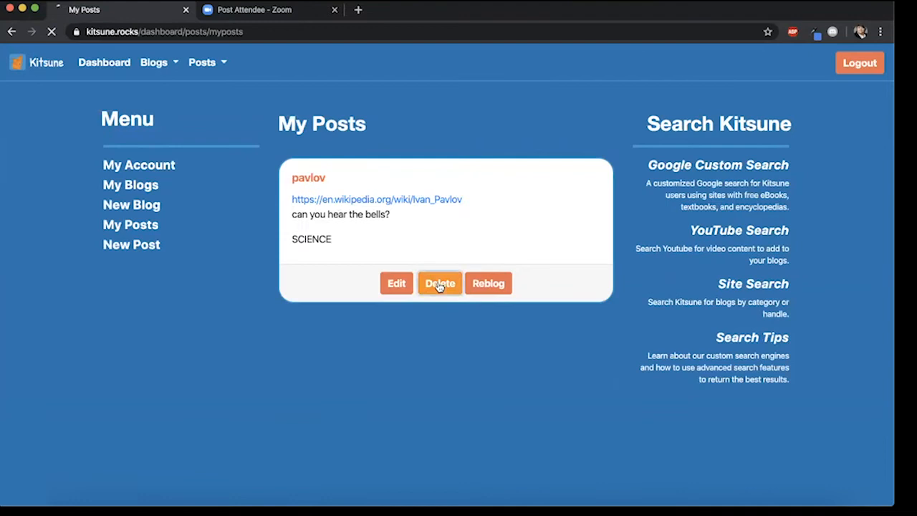
click(439, 283)
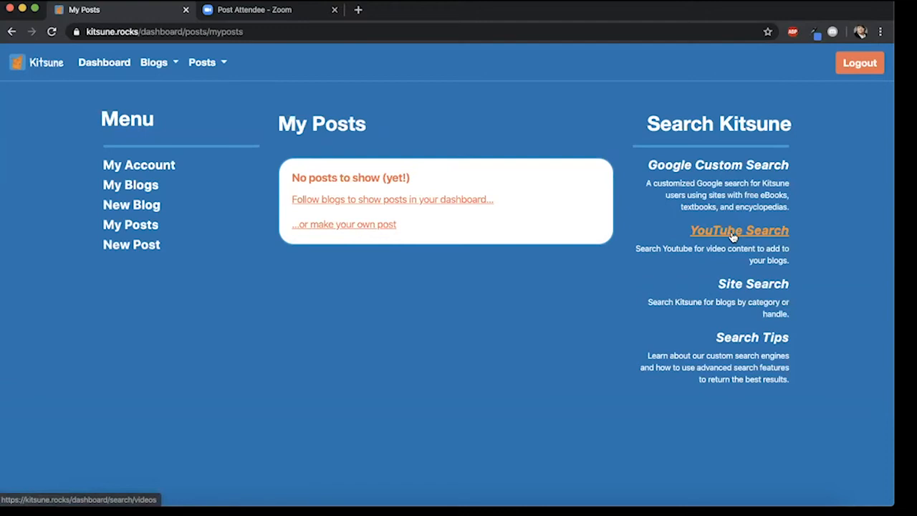
Post the Honest Trailers Cats video tagged MUSIC and DANCE, then list My Posts.
click(739, 230)
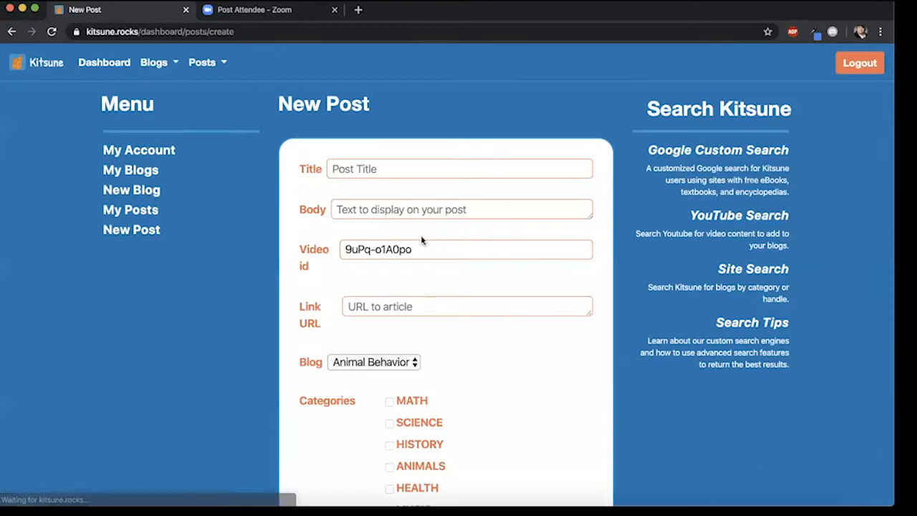
scroll(down, 3)
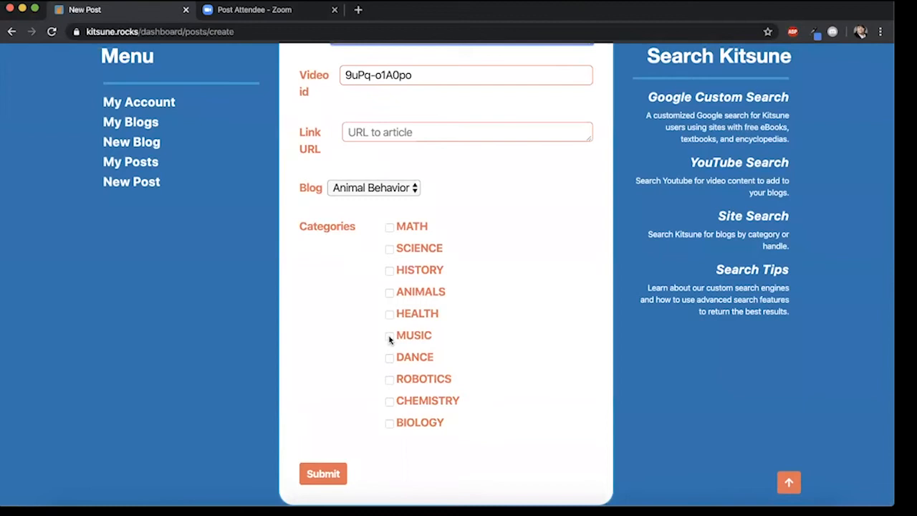
click(322, 472)
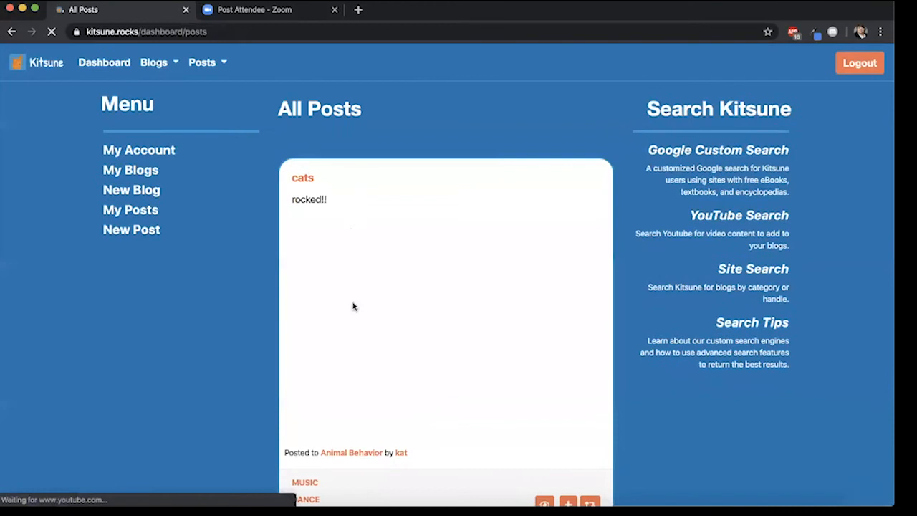
scroll(down, 3)
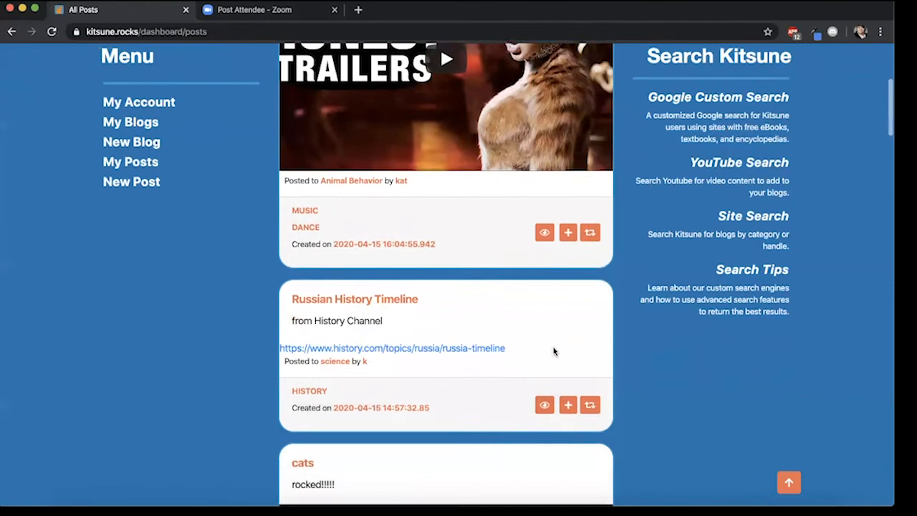
click(589, 404)
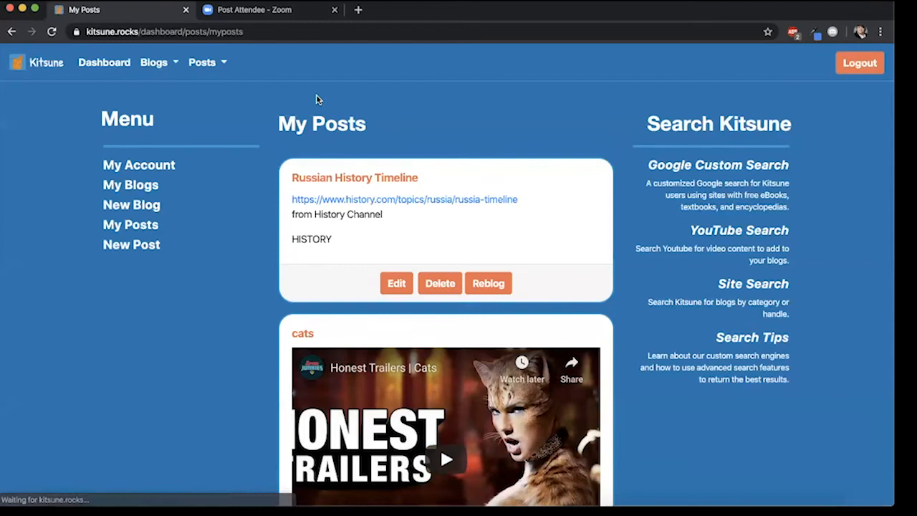
mouse_move(682, 283)
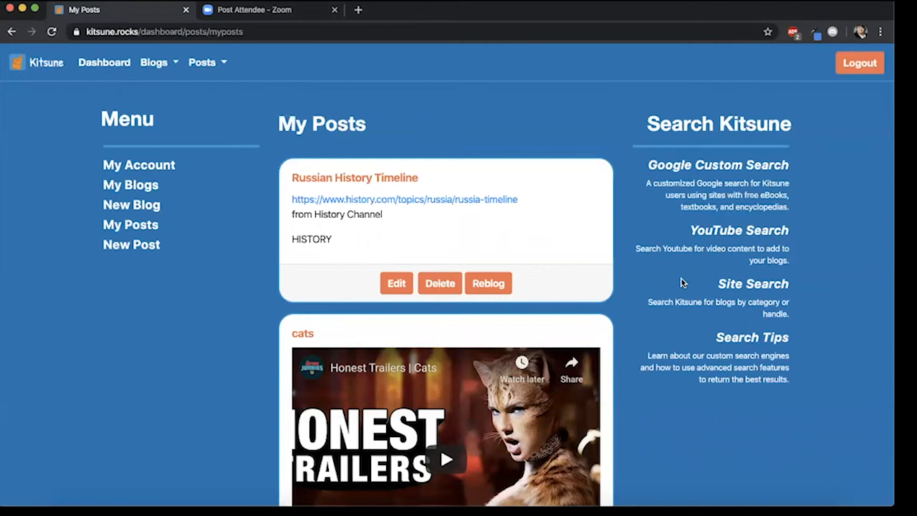
Search Kitsune's blogs and open the U.S. History blog's details page.
click(752, 283)
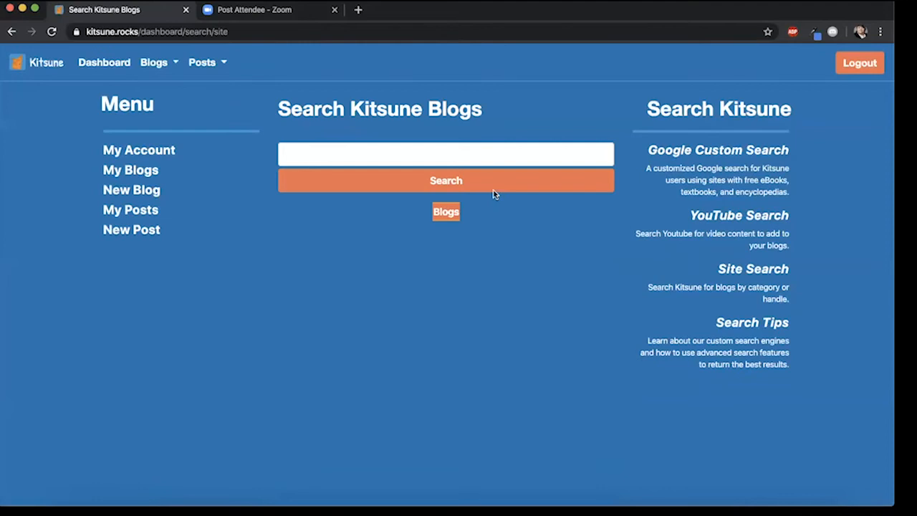
click(461, 153)
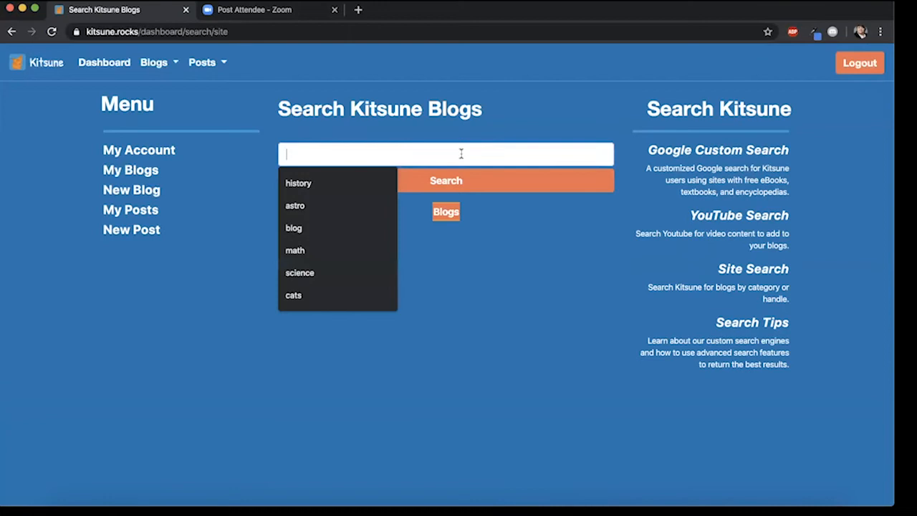
click(298, 182)
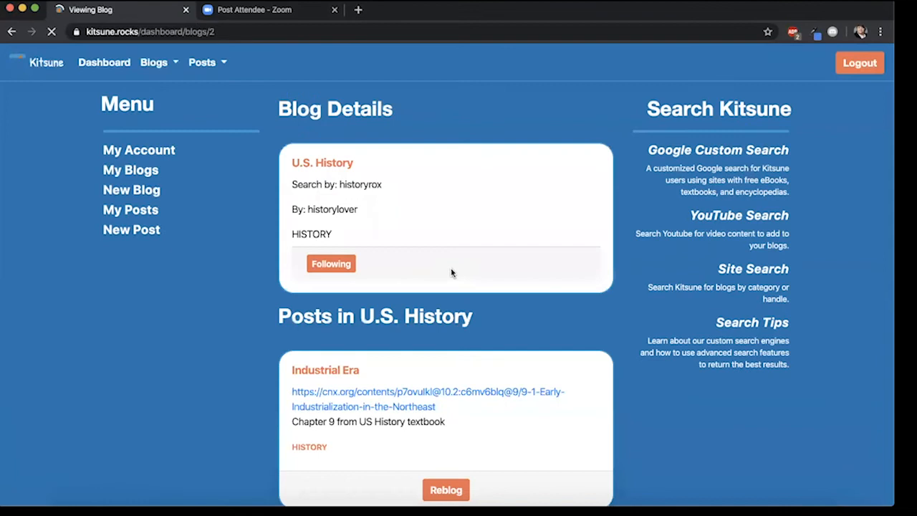
View My Account with the followed U.S. History blog, then begin Edit Account.
click(139, 150)
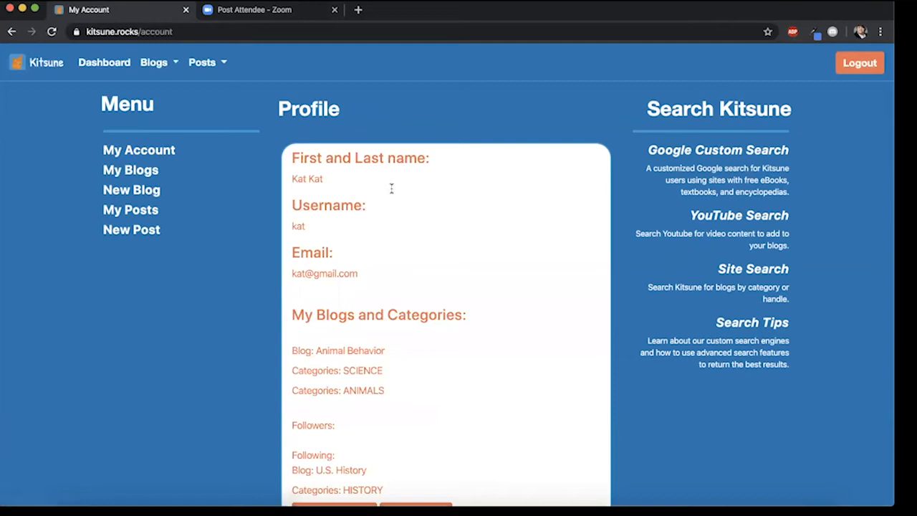
click(415, 485)
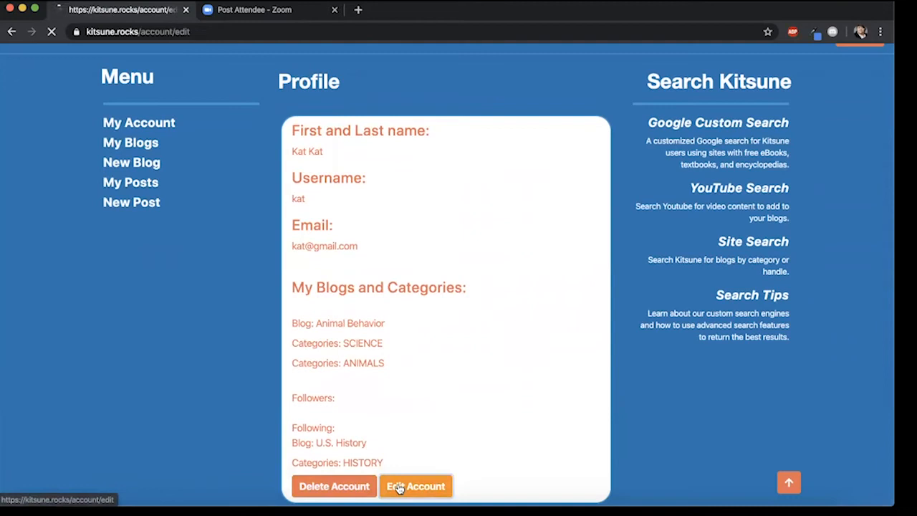
click(415, 486)
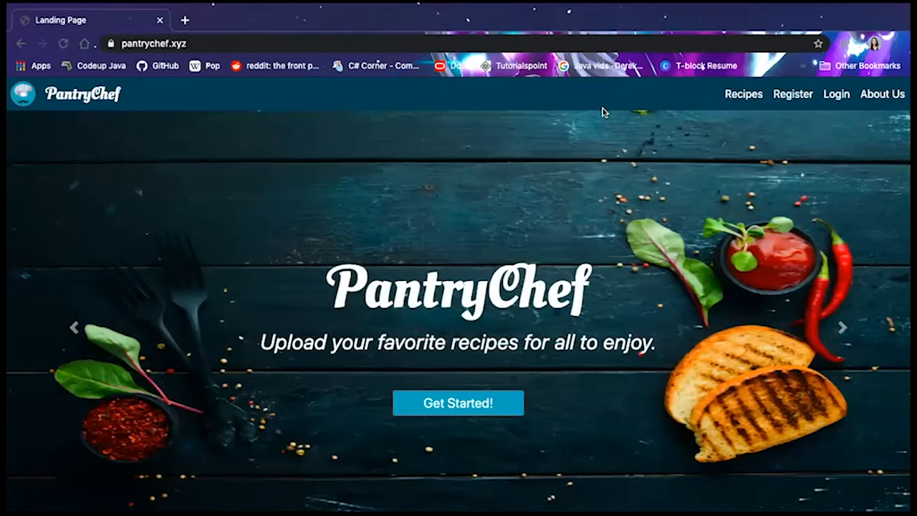
click(841, 327)
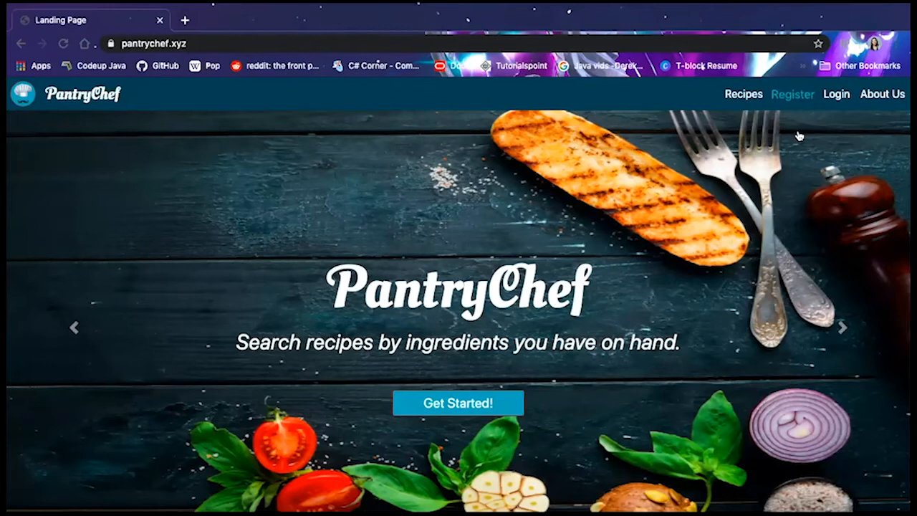
mouse_move(468, 411)
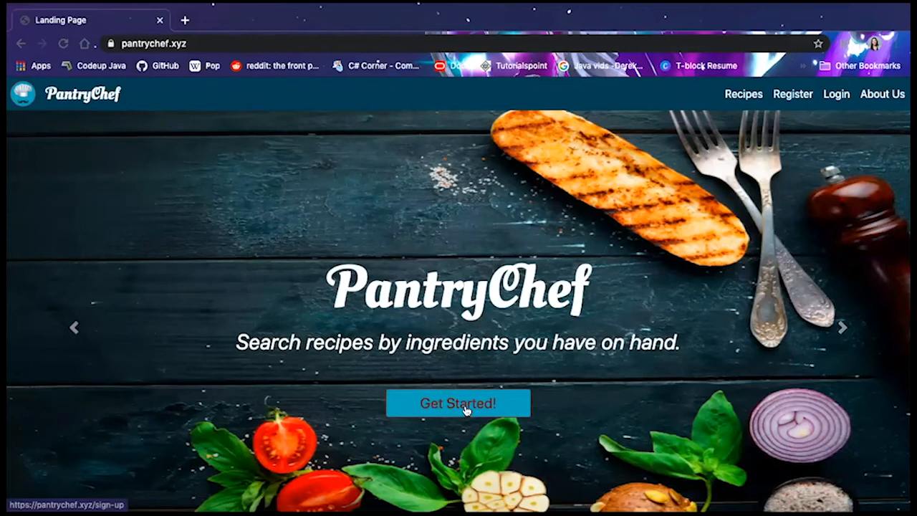
Submit a Fettuccini Alfredo recipe with three ingredients, four directions and the Italian category.
click(458, 403)
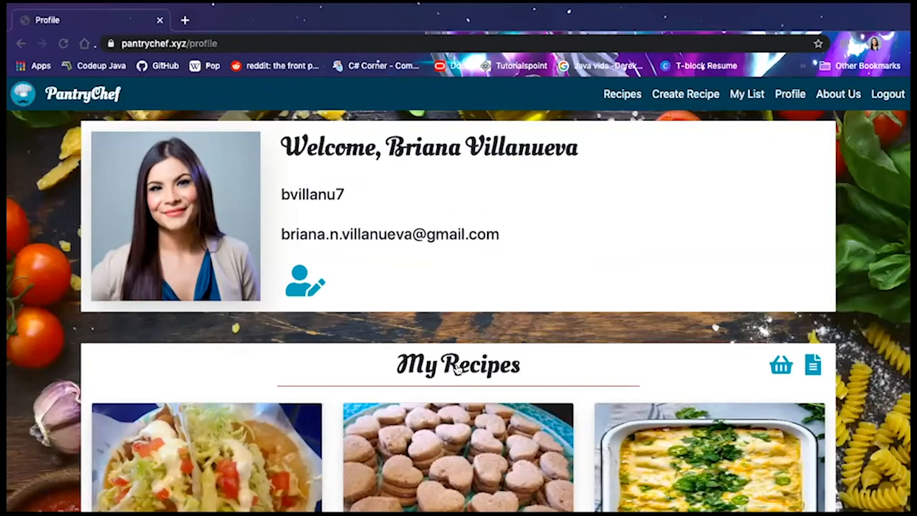
scroll(down, 3)
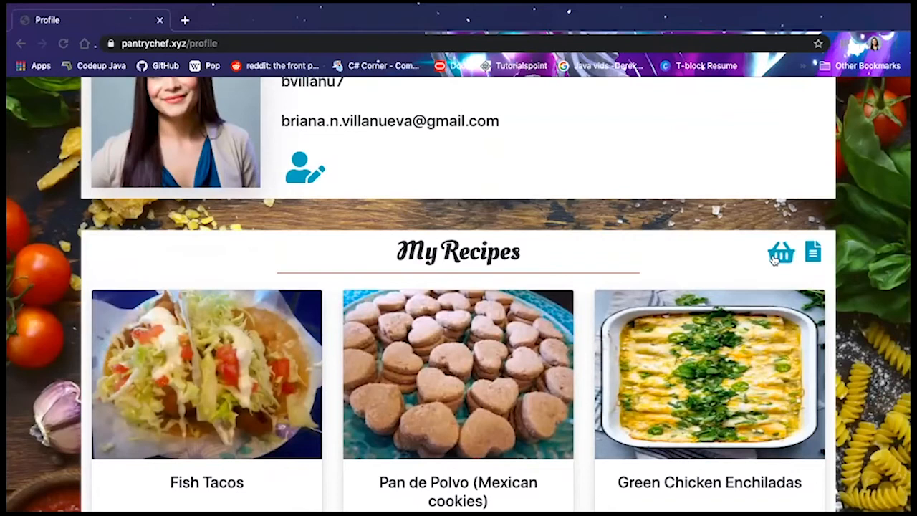
mouse_move(293, 144)
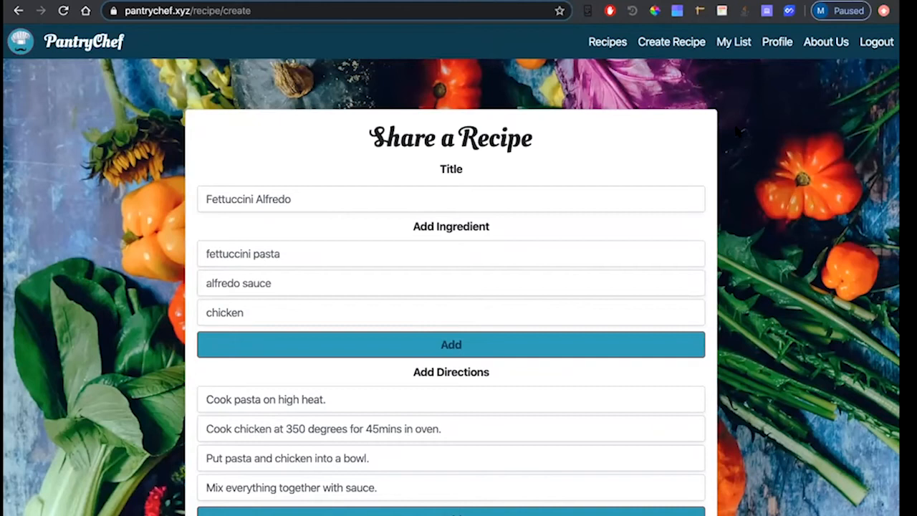
mouse_move(523, 128)
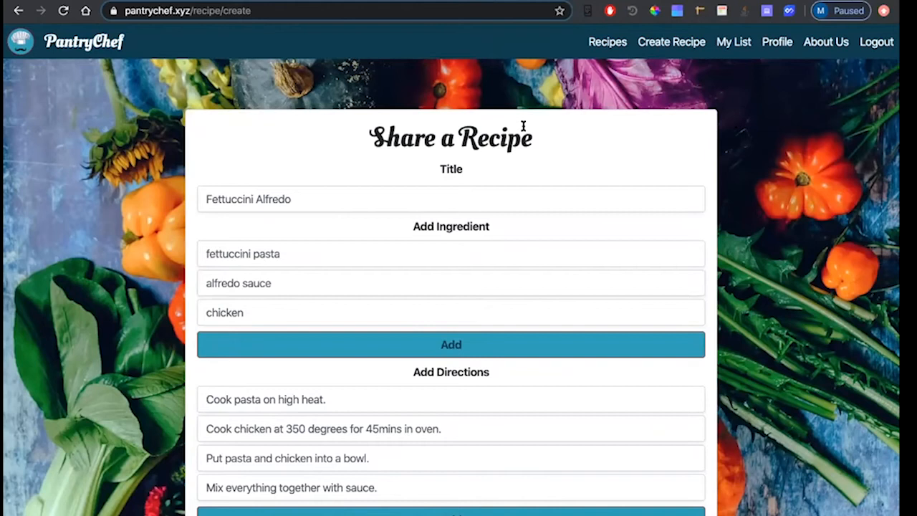
scroll(down, 3)
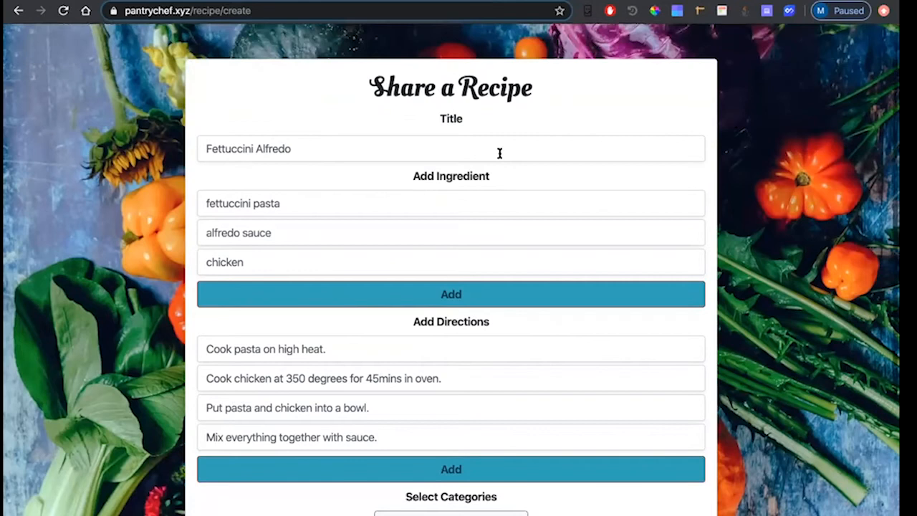
scroll(down, 3)
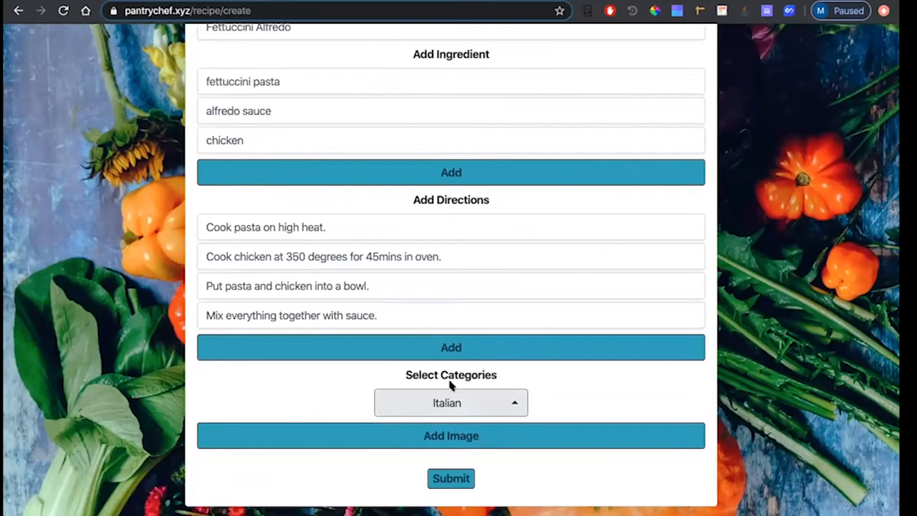
click(450, 435)
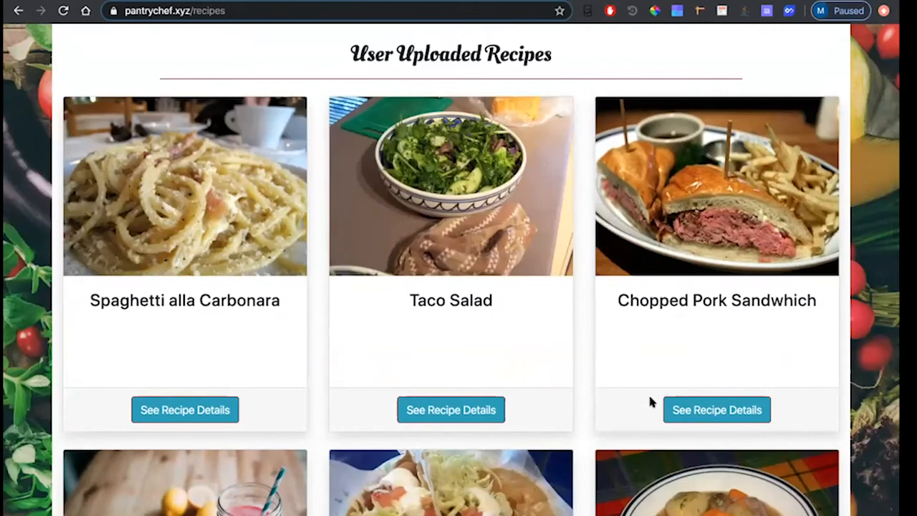
Retitle to 'Best Fettuccini Alfredo', adding salt and pepper, 'Serve and enjoy!' and American.
scroll(down, 3)
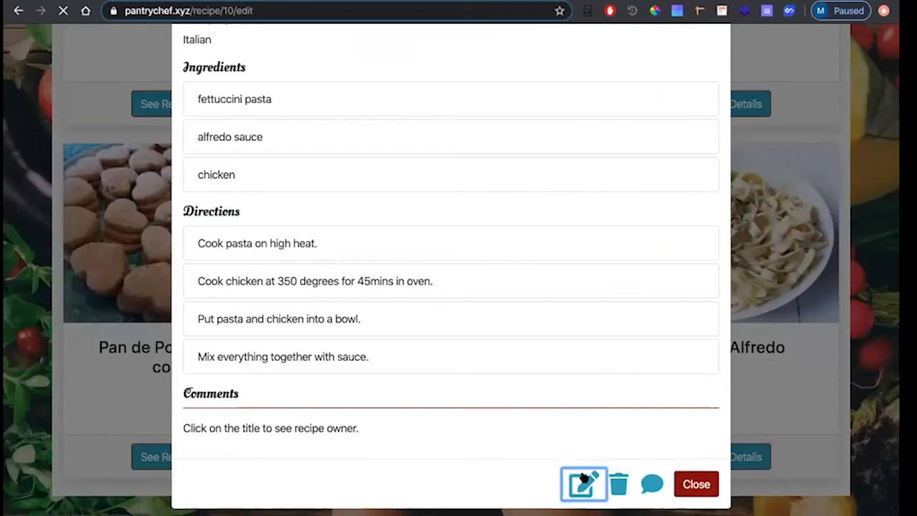
click(585, 483)
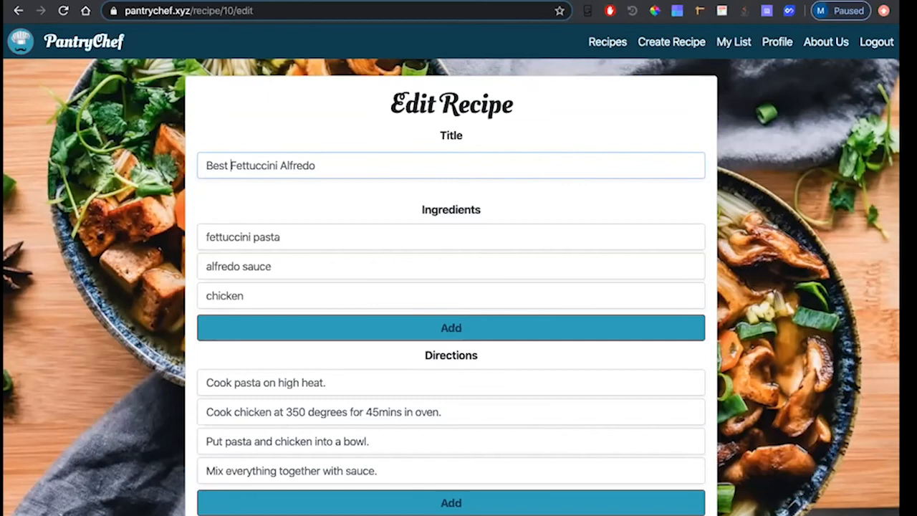
text(salt and pepper)
text(Serve and enjoy!)
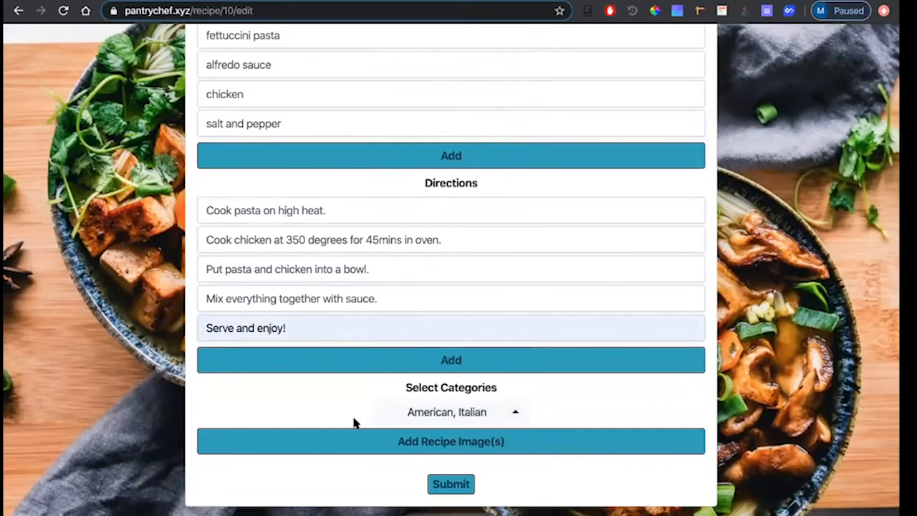
click(450, 483)
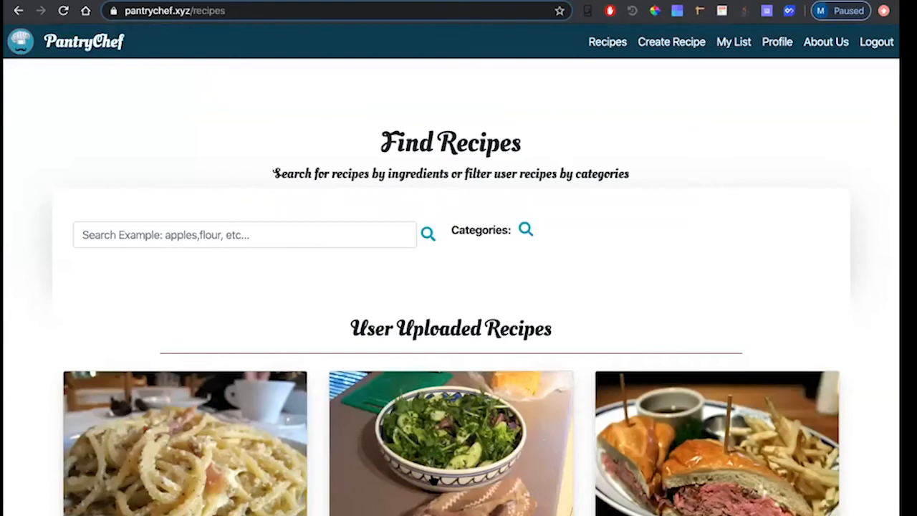
Show the Beef Stew recipe details and visit the poster's profile.
scroll(down, 3)
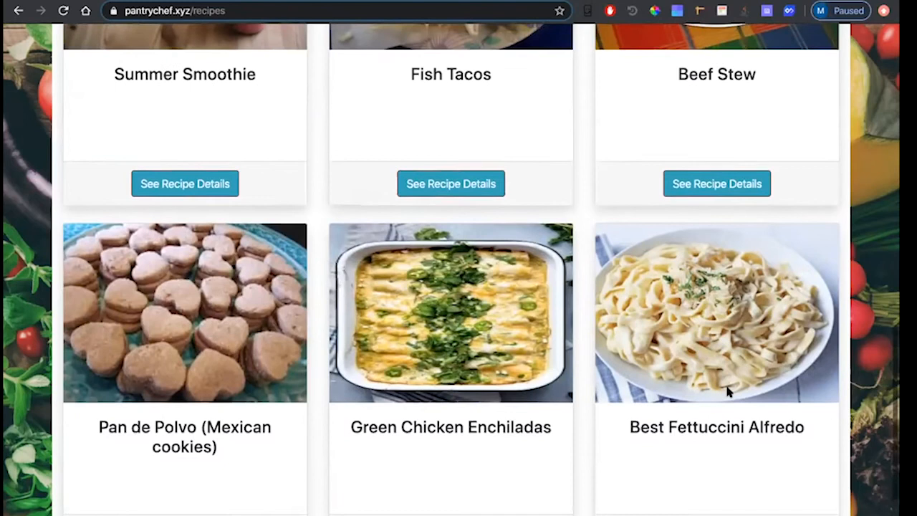
click(716, 183)
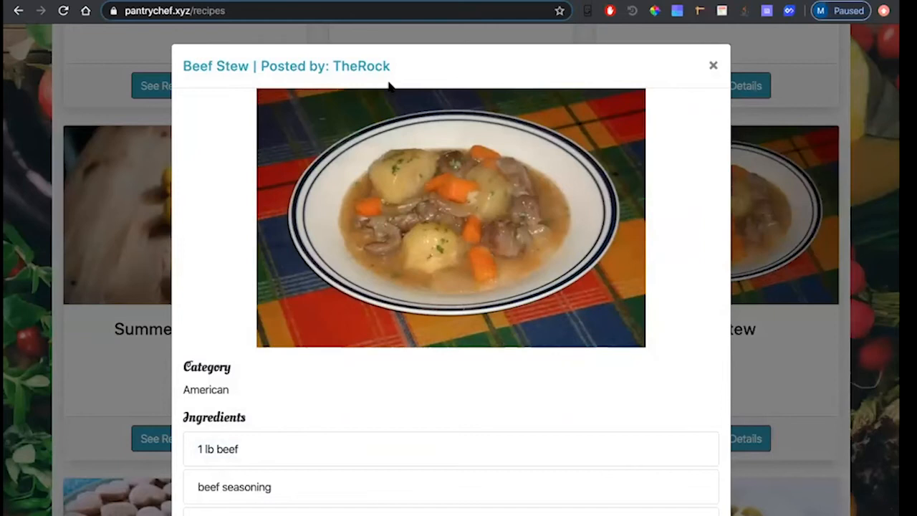
click(363, 66)
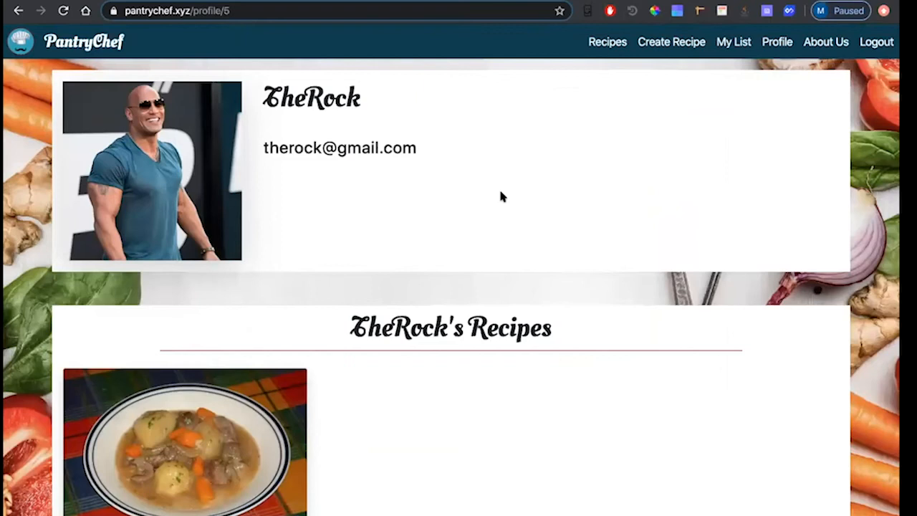
scroll(down, 3)
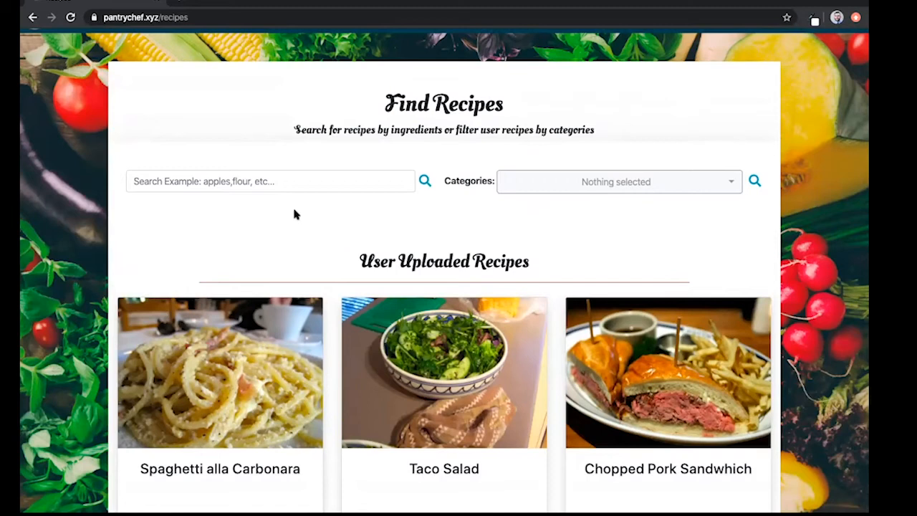
Search by ingredients apples, eggs, flour, pastry dough, sugar and scroll to API results.
click(270, 181)
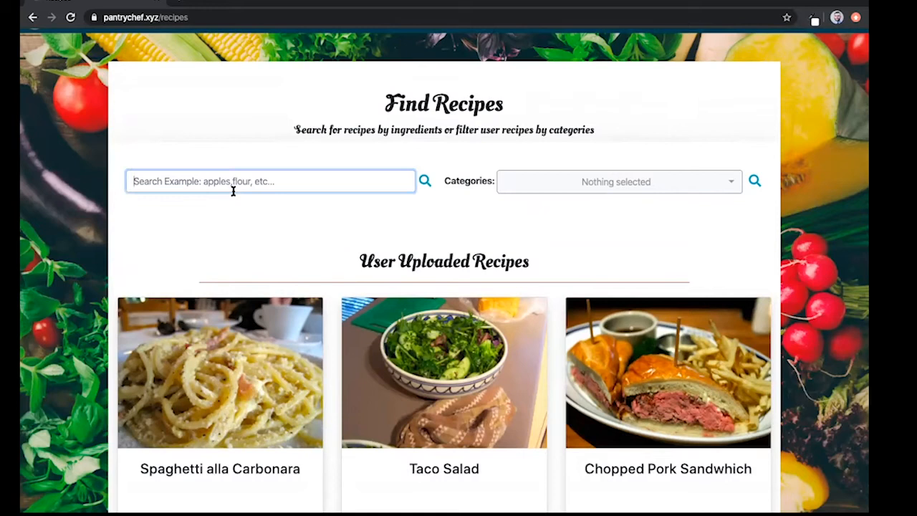
text(apples,)
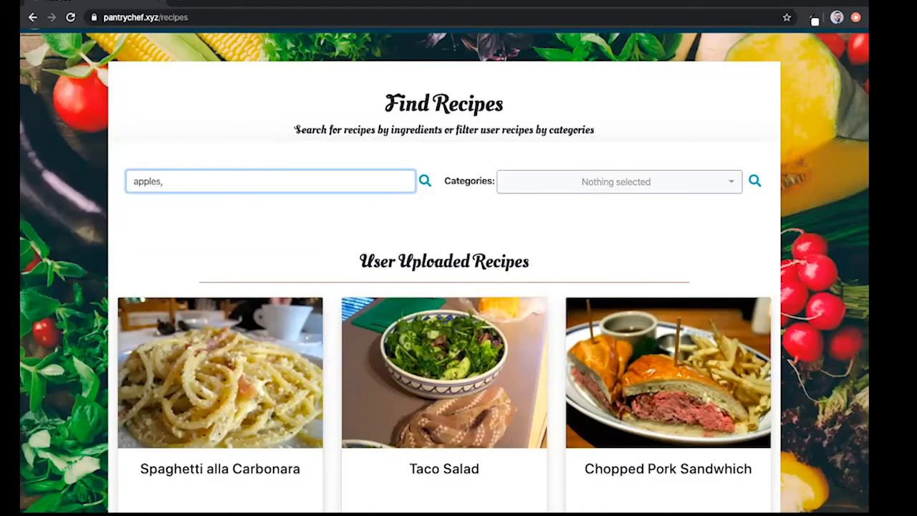
text(eggs,flour,pastry-)
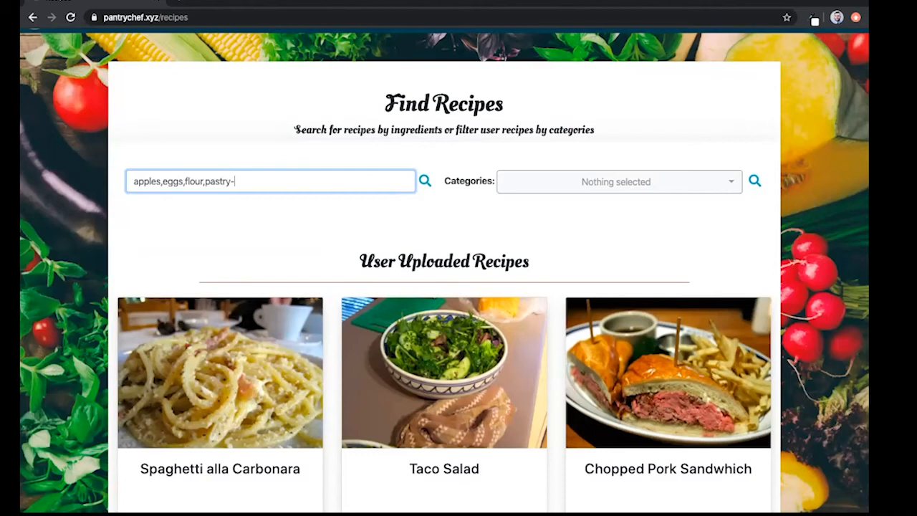
text(dough,sugar)
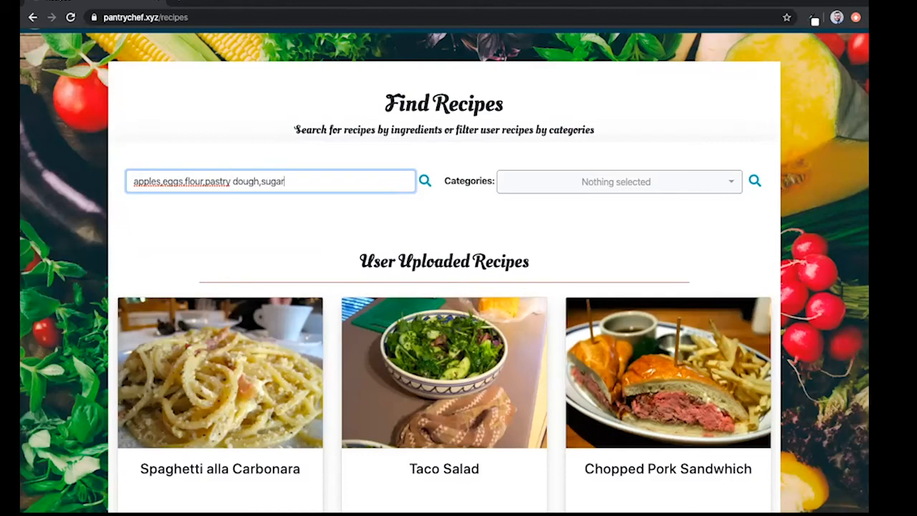
click(424, 181)
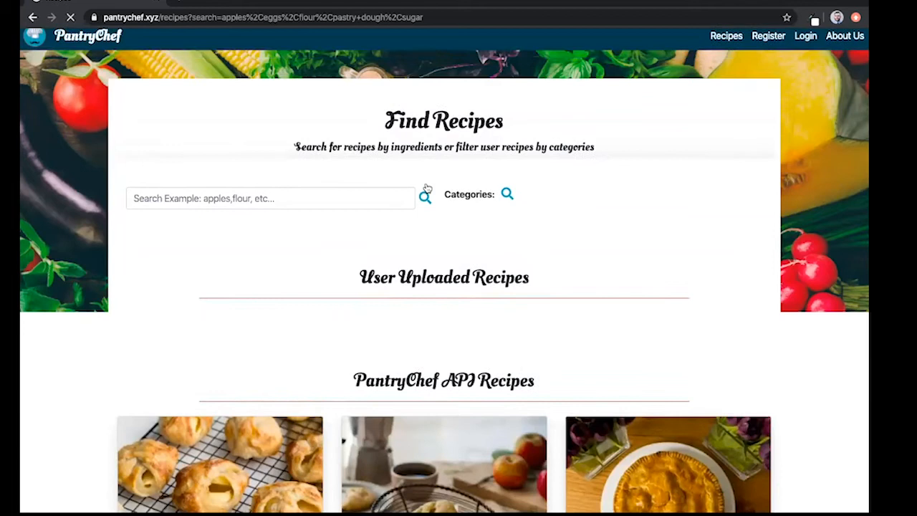
scroll(down, 3)
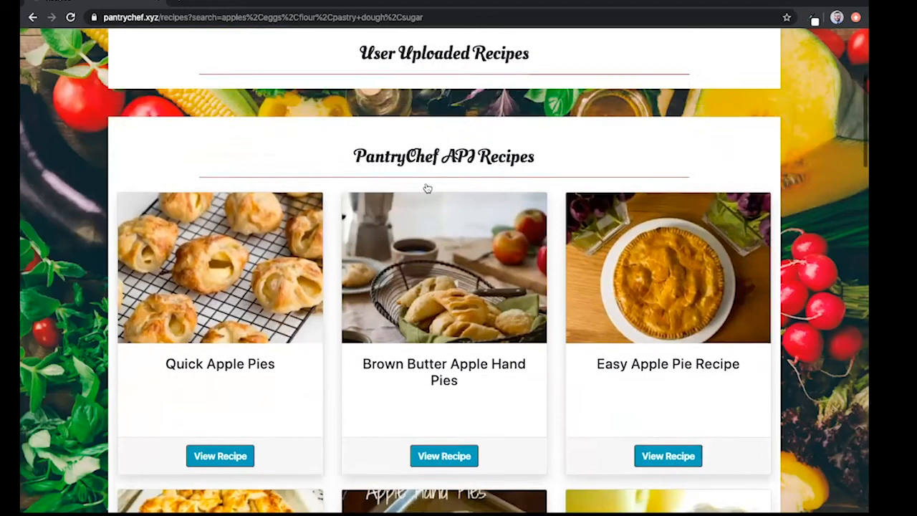
scroll(down, 3)
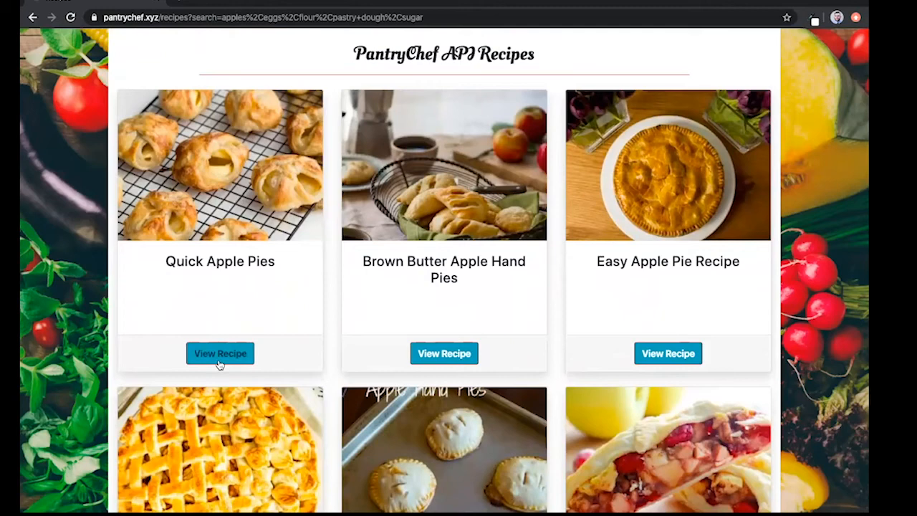
Read the Quick Apple Pies ingredients and seven directions in its details modal.
click(220, 353)
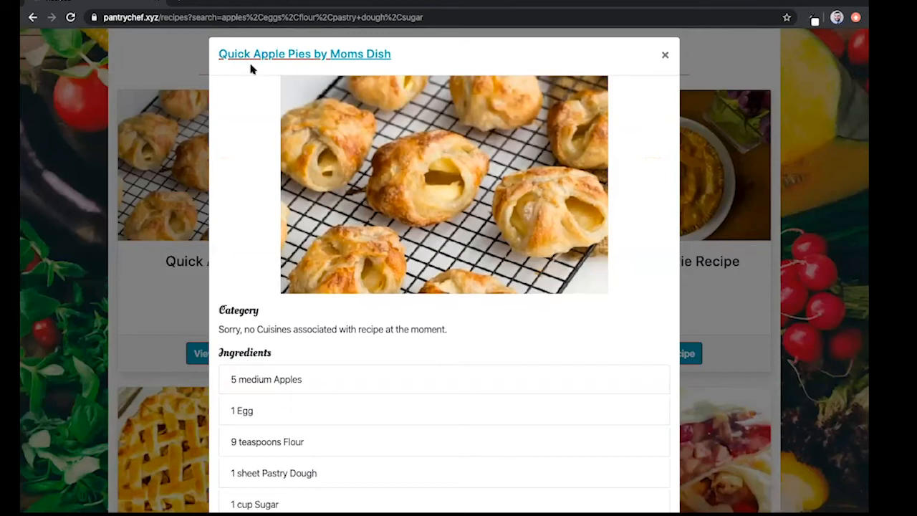
scroll(down, 3)
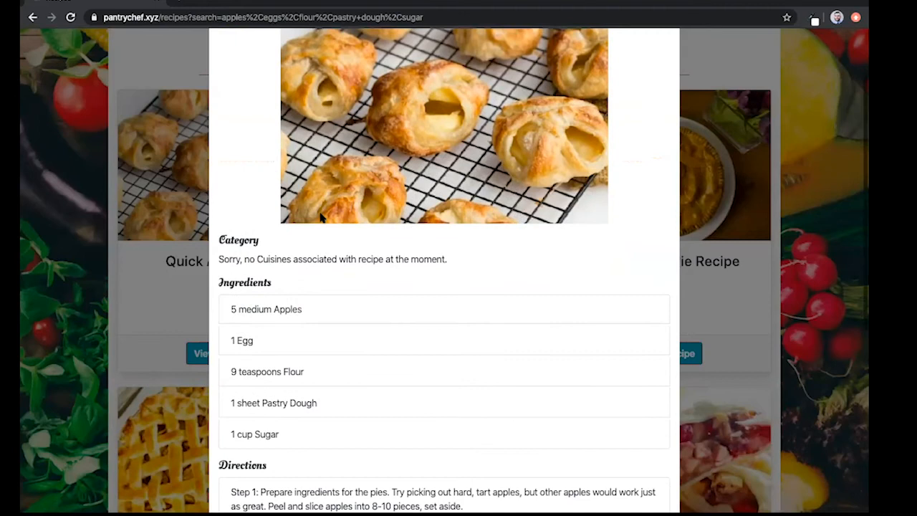
scroll(down, 3)
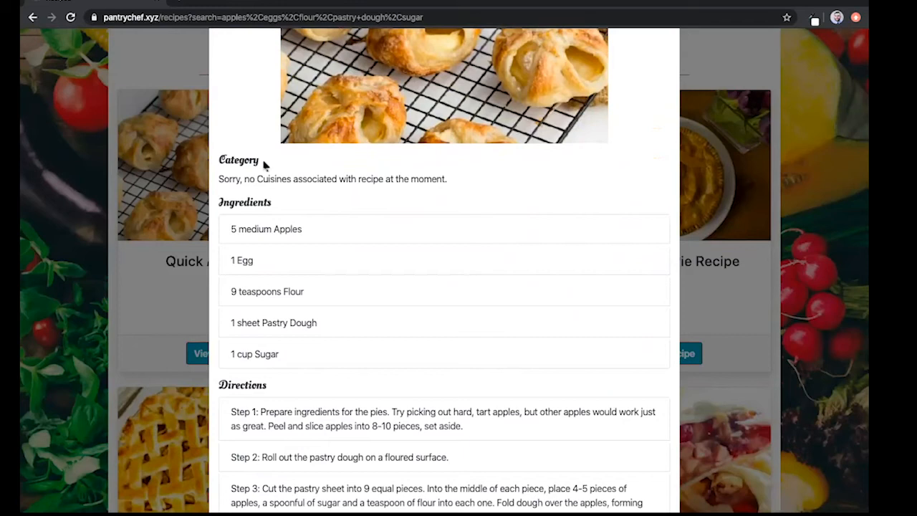
scroll(down, 3)
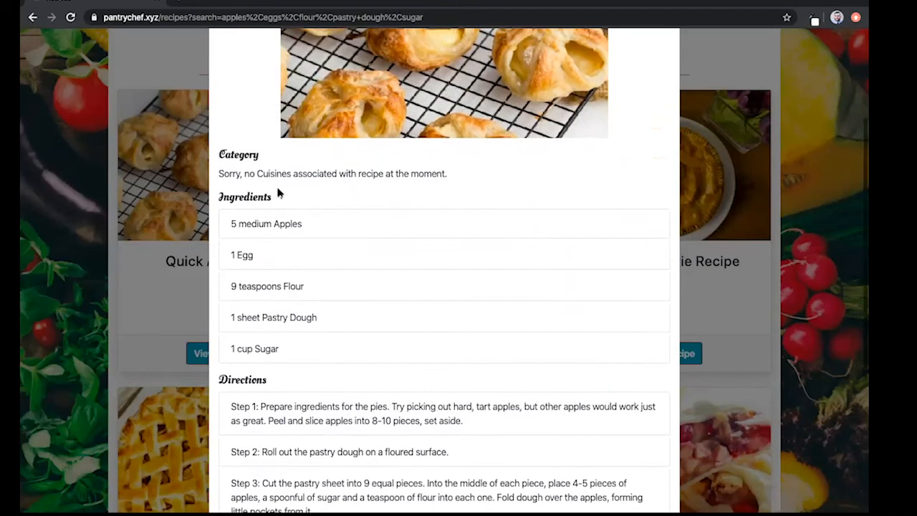
scroll(down, 3)
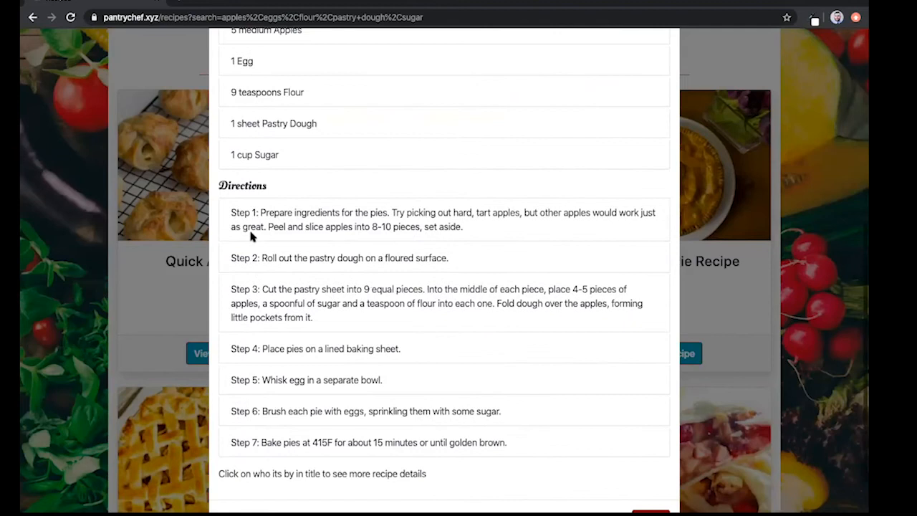
scroll(down, 3)
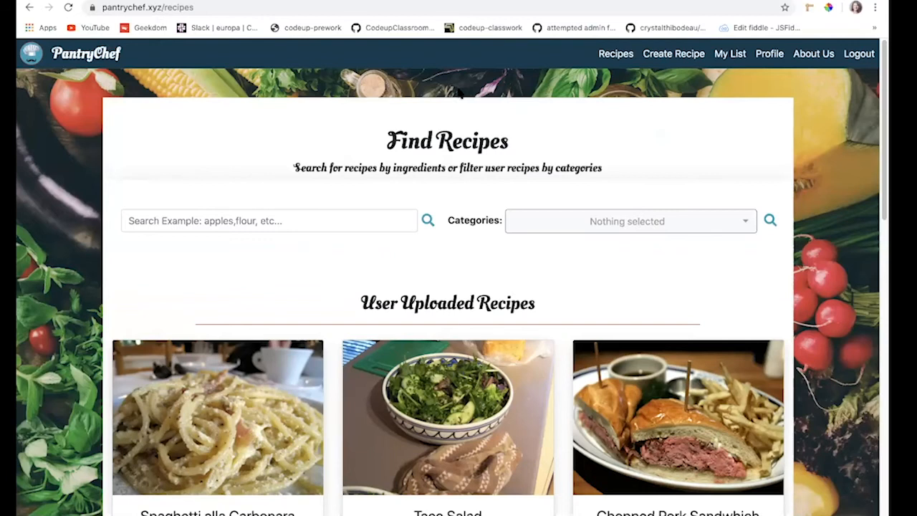
Search pork from history, view Chopped Pork Sandwhich details, then search fish.
click(279, 220)
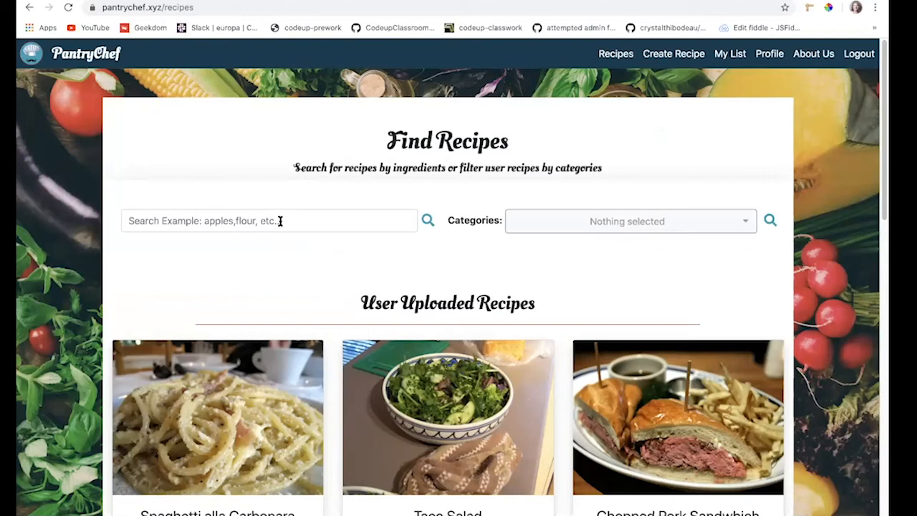
click(269, 220)
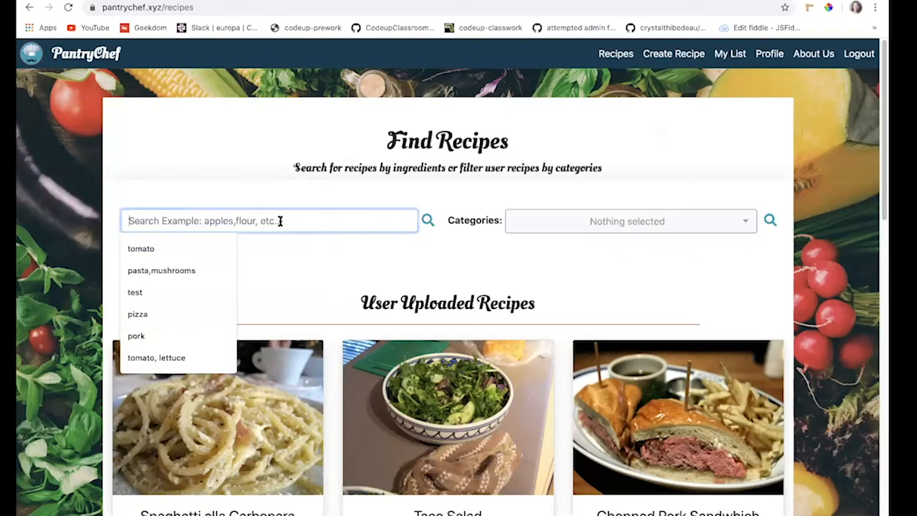
click(136, 335)
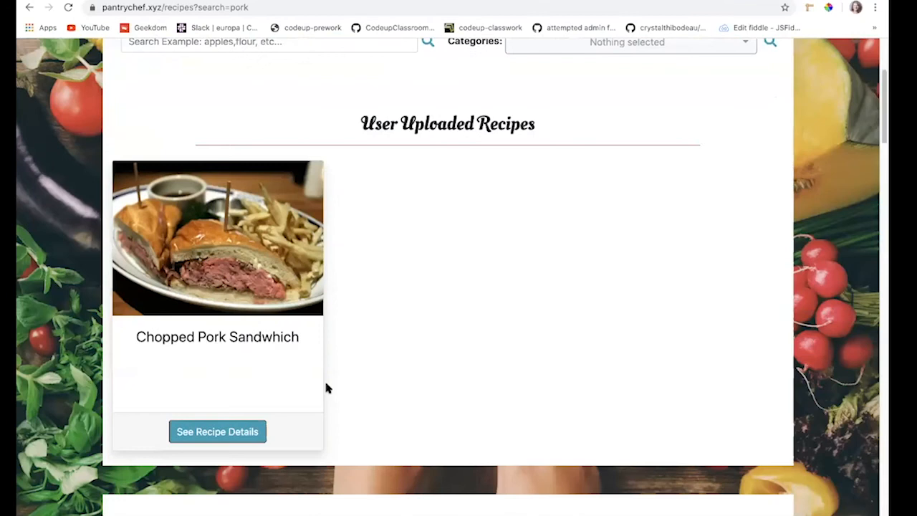
scroll(down, 3)
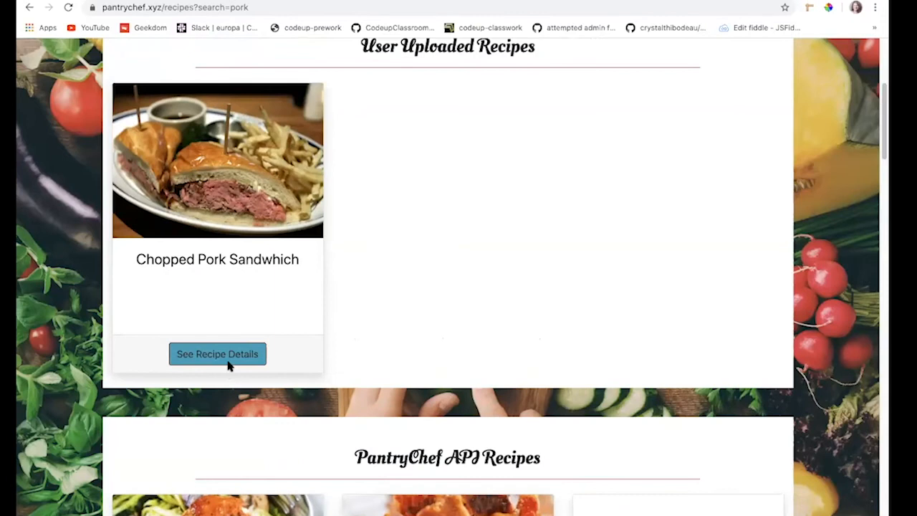
click(217, 354)
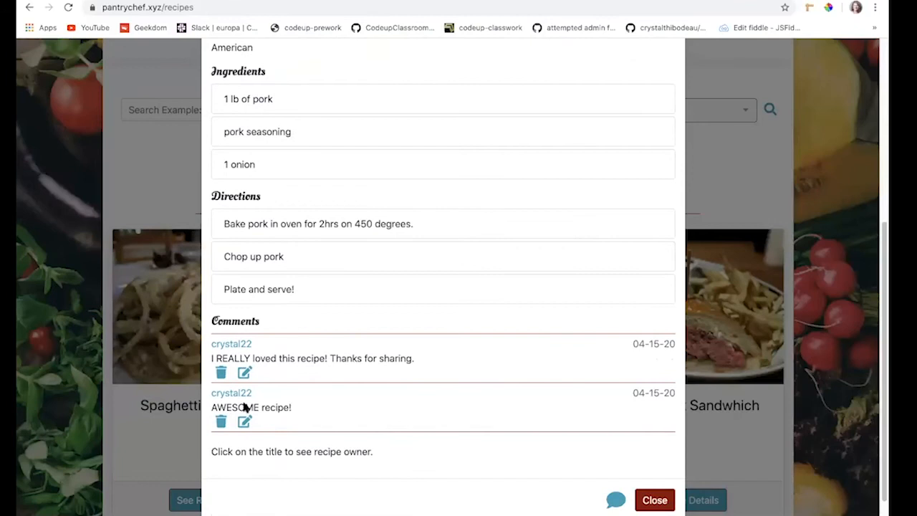
click(654, 500)
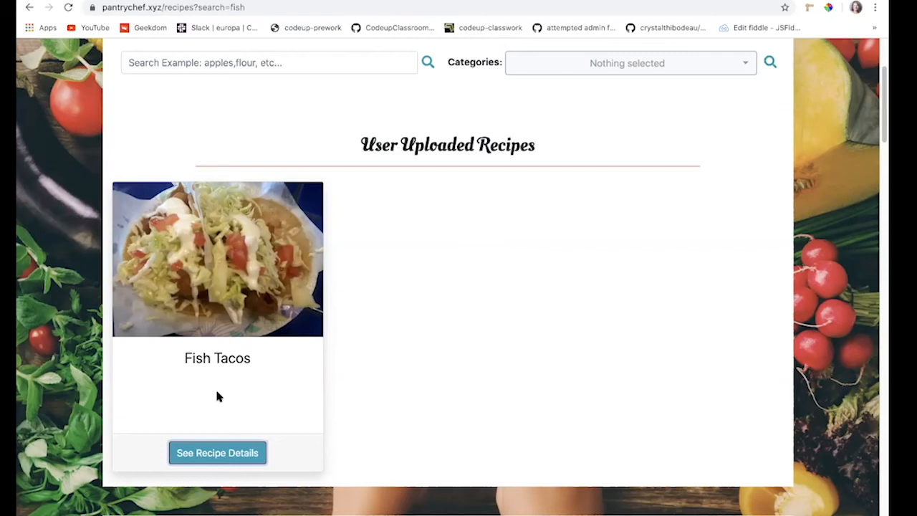
Add coleslaw and seasoning to the shopping list alongside potatoes and chips.
click(217, 452)
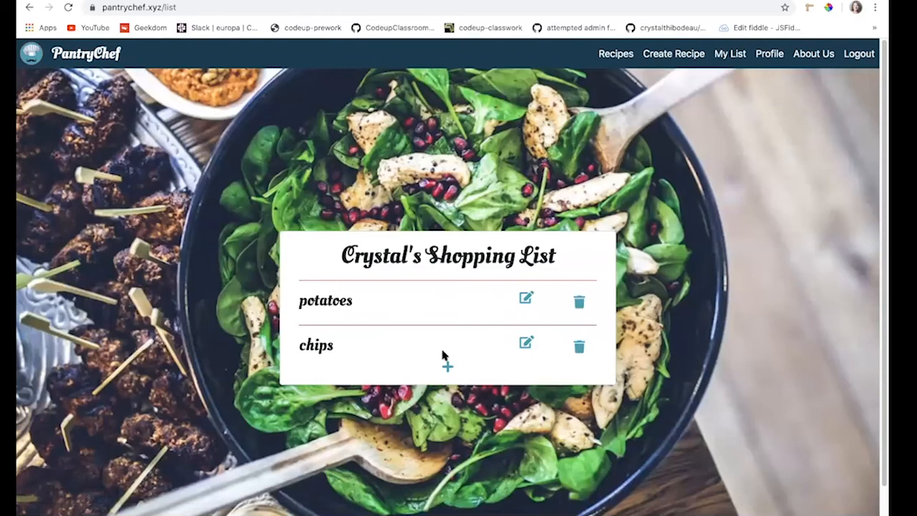
click(447, 367)
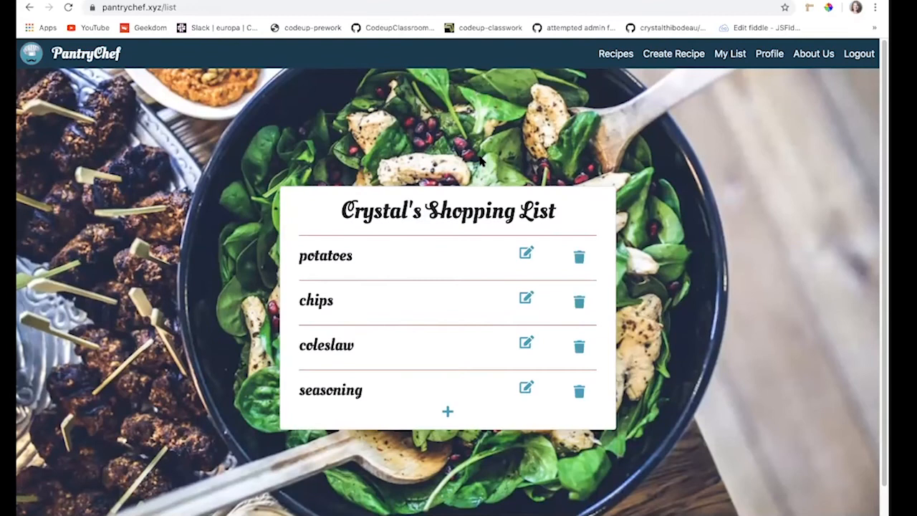
click(813, 53)
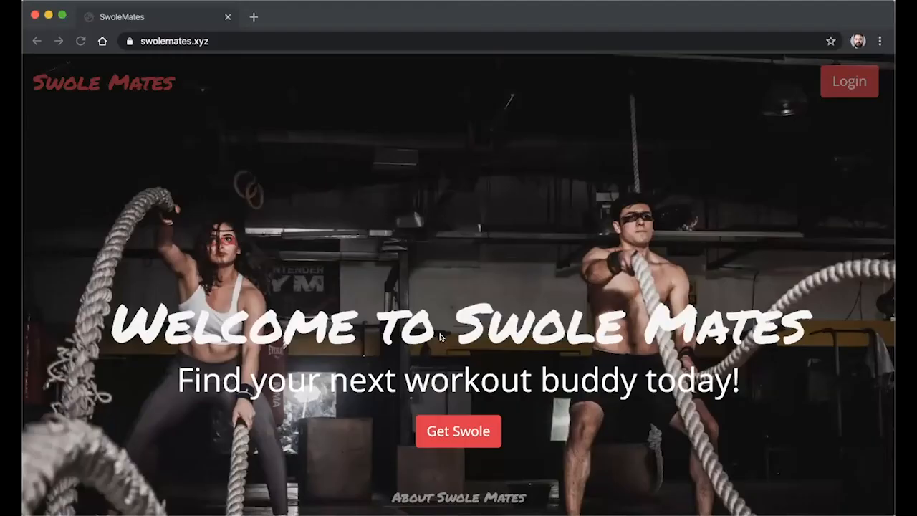
mouse_move(444, 328)
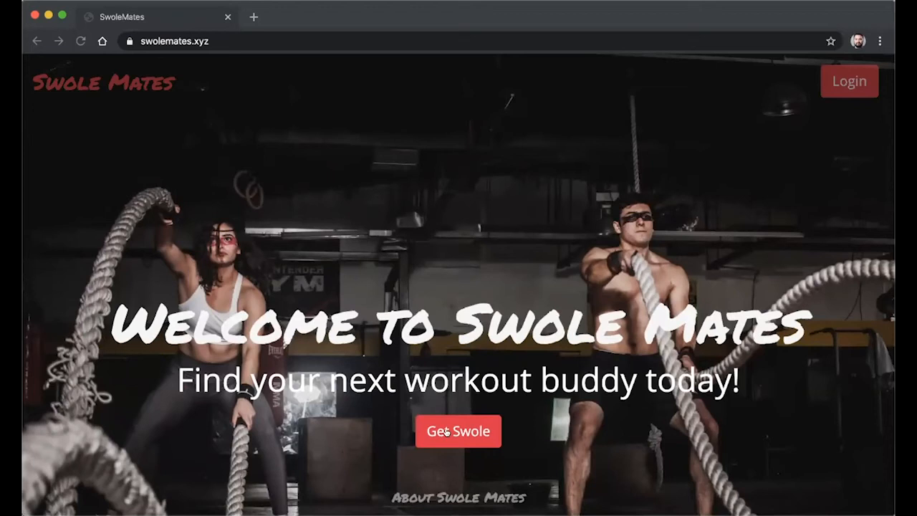
Open Get Swole and register a SwoleMates account with age 27 and ZIP 78208.
click(455, 431)
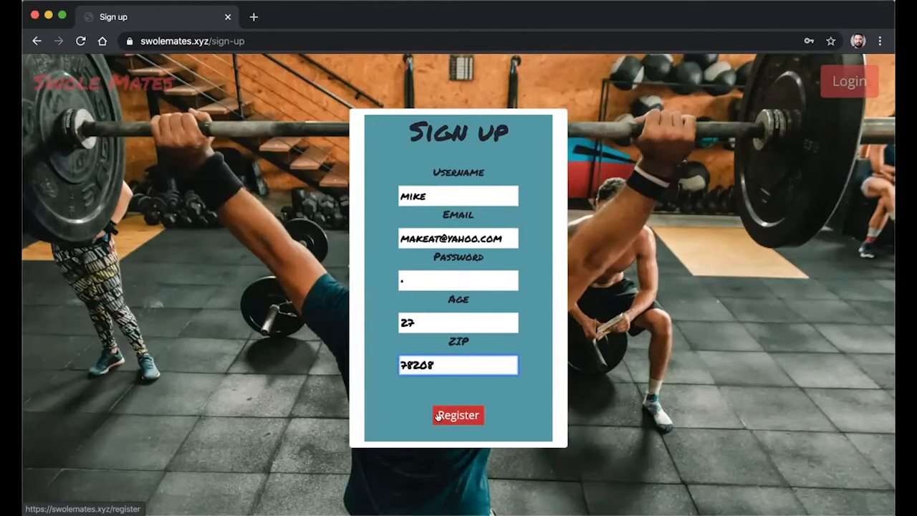
click(459, 415)
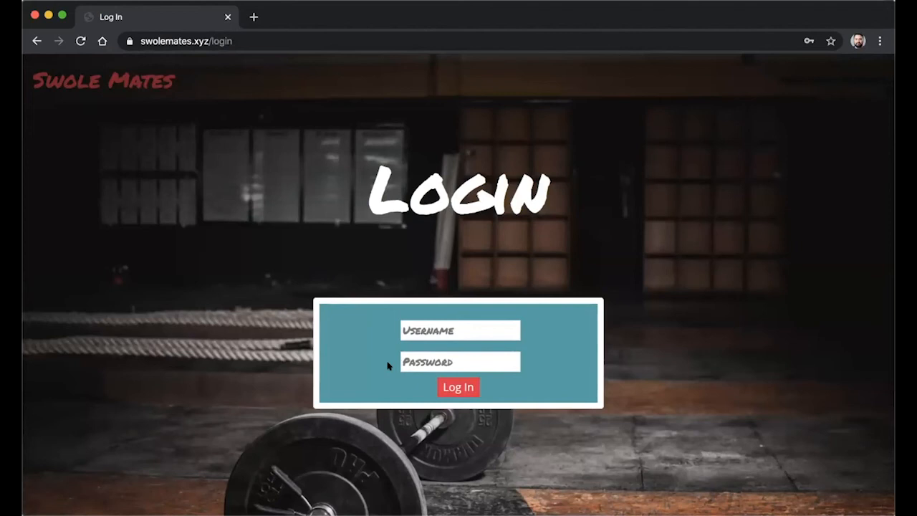
Log in to SwoleMates and open the More dropdown on Available Workouts.
click(458, 386)
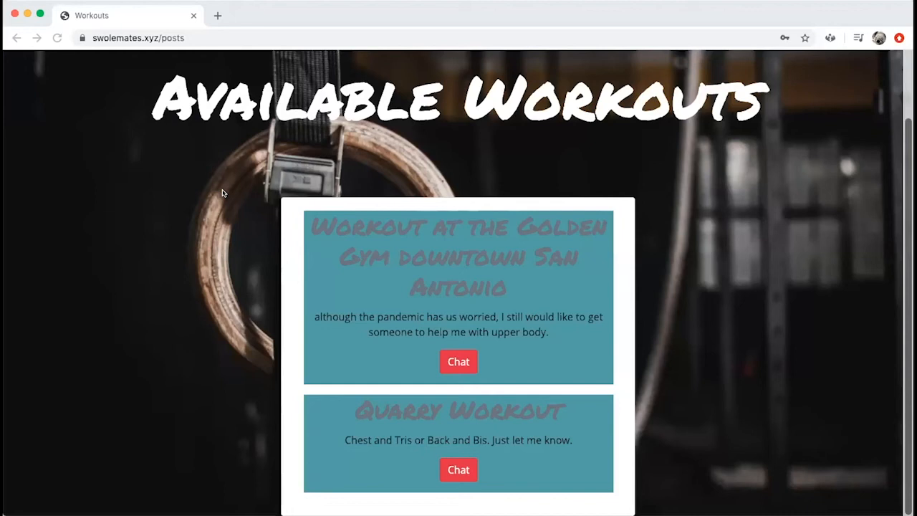
mouse_move(564, 140)
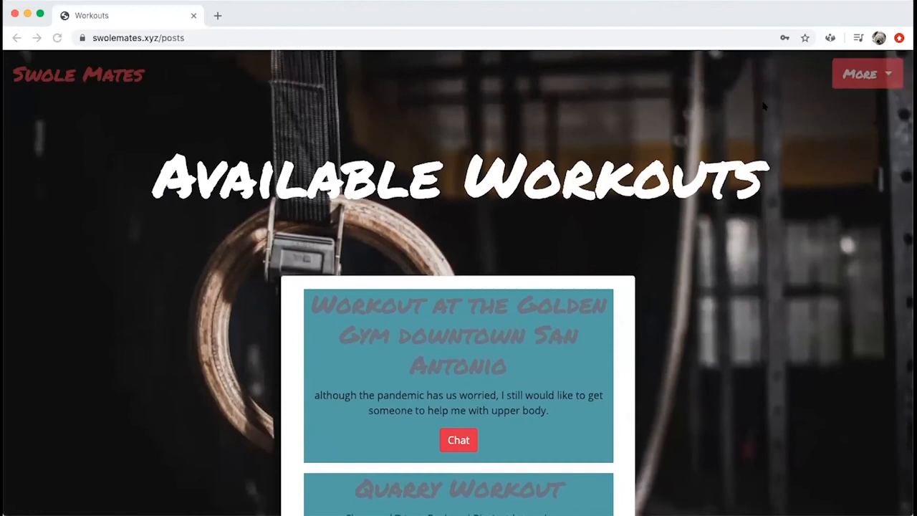
click(864, 75)
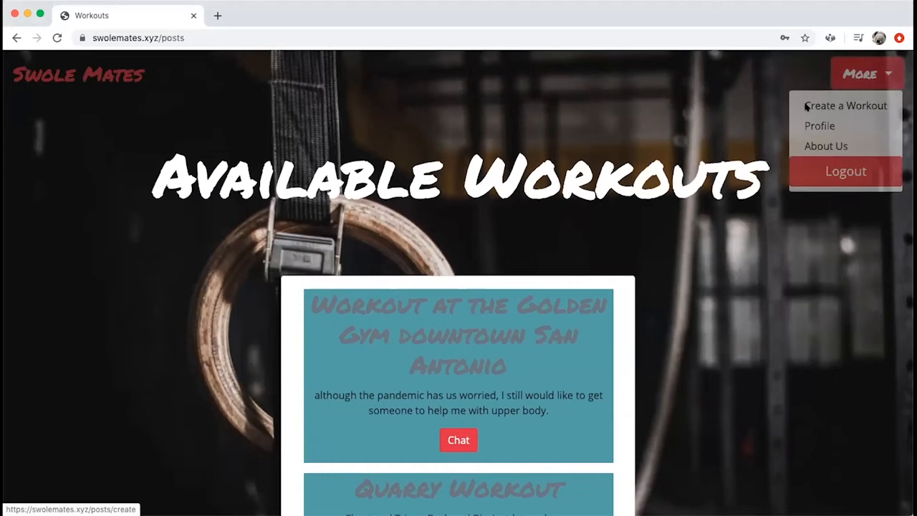
Create and save the post 'GOLDEN GYM WORKOUT' with body 'WORKOUT AT 5-PM. BRING TOWEL.'.
click(844, 106)
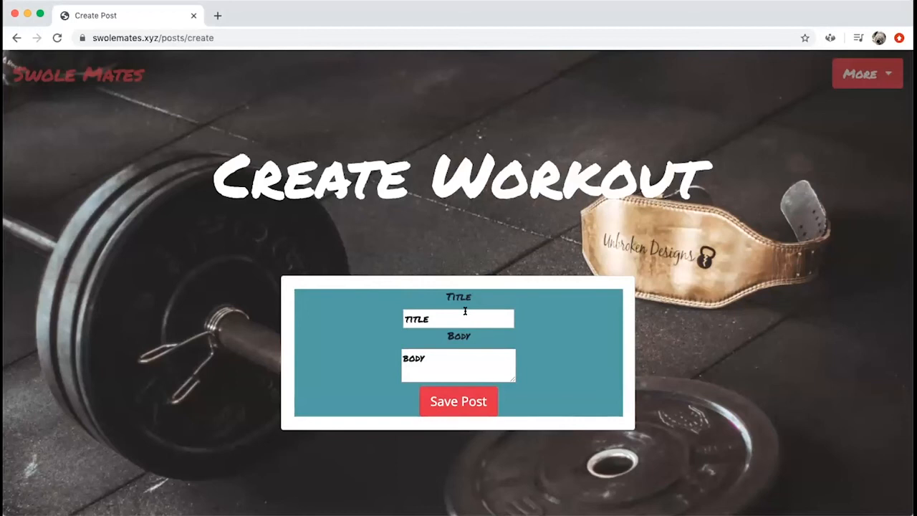
text(GOLDEN GYM WORKOUT)
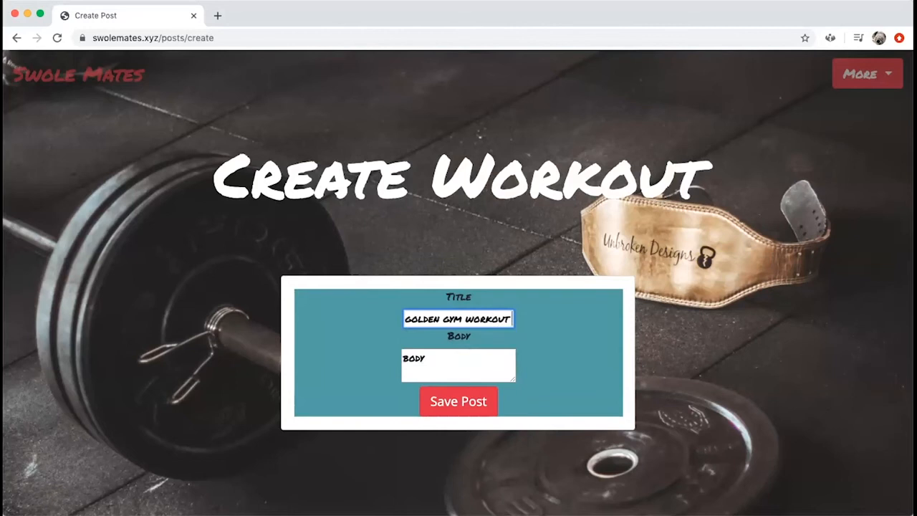
click(458, 366)
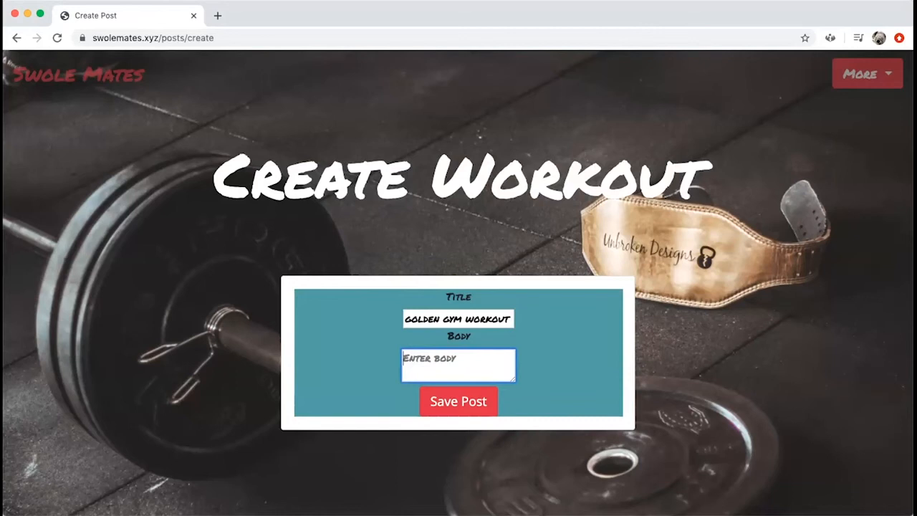
text(WORKOUT AT 5-PM. BRING TOWEL.)
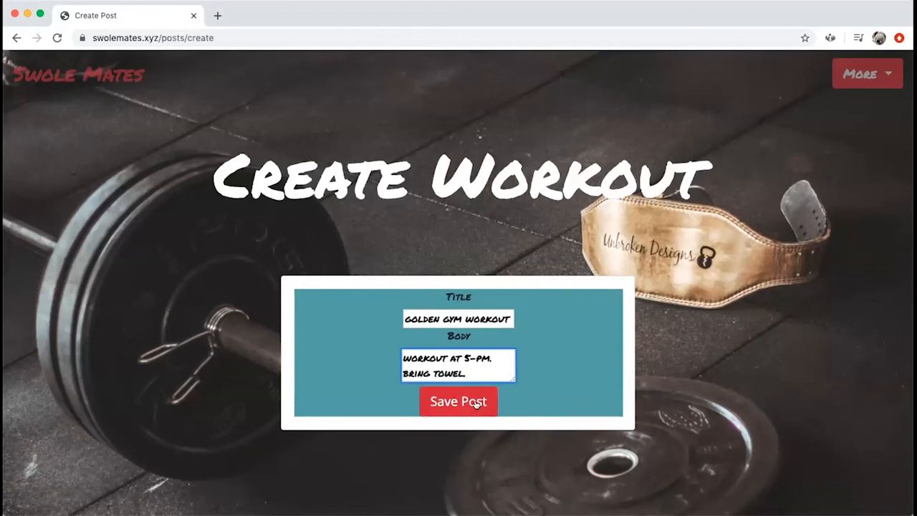
click(458, 401)
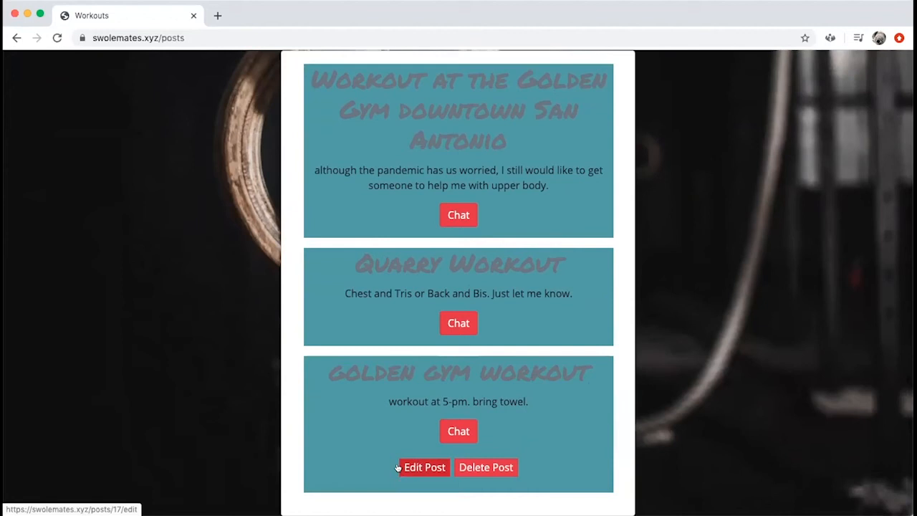
Edit the golden gym workout body to add 'bring some water' and update it.
click(424, 467)
text(bring towel. bring some water)
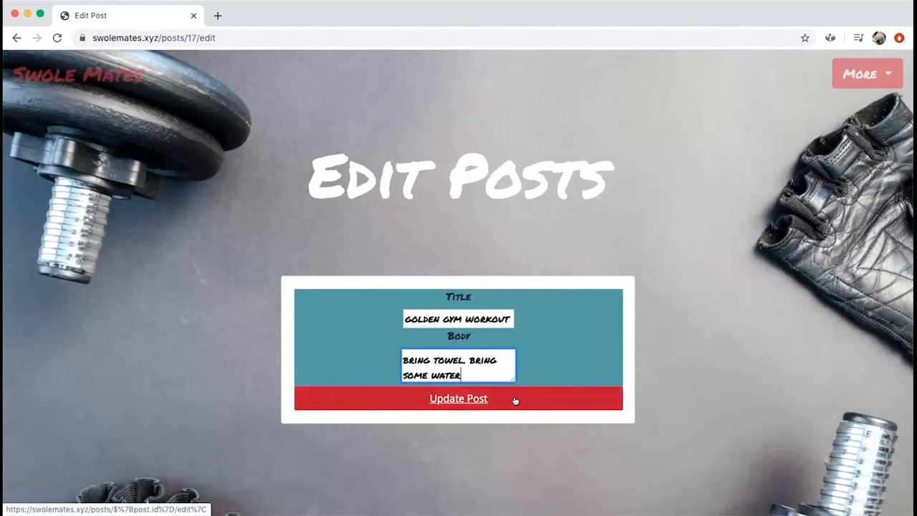
click(458, 398)
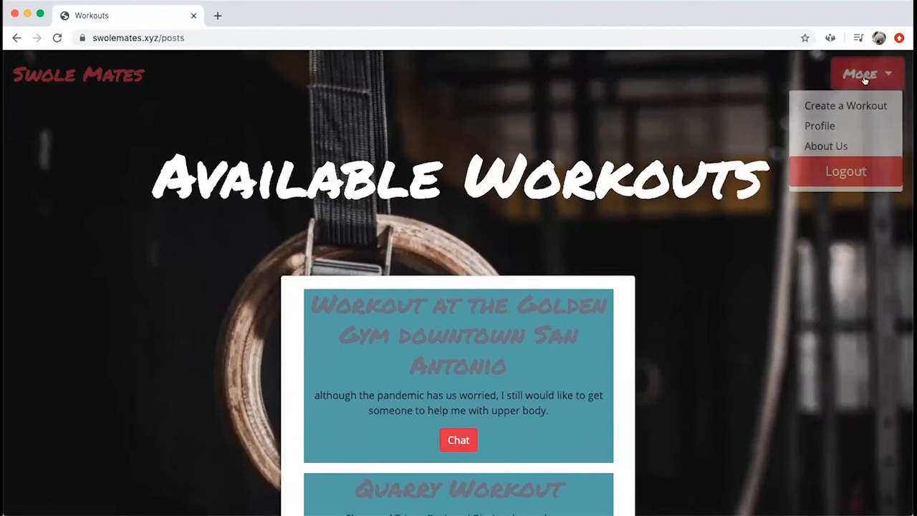
Edit the SwoleMates profile to set age 21 and save the changes.
click(819, 125)
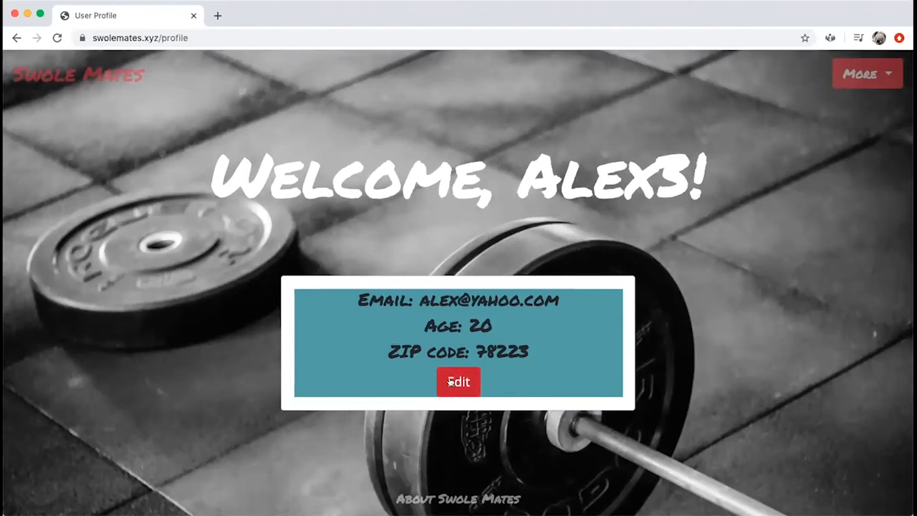
click(457, 381)
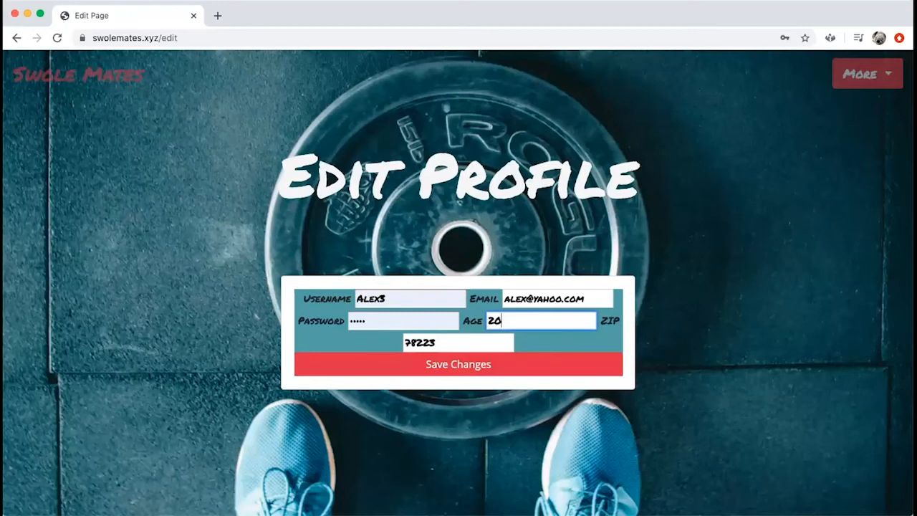
click(458, 363)
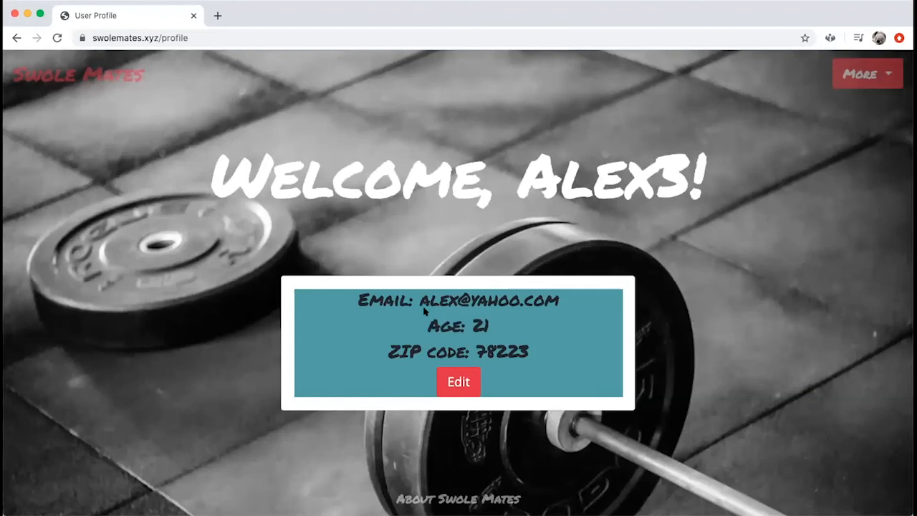
mouse_move(529, 137)
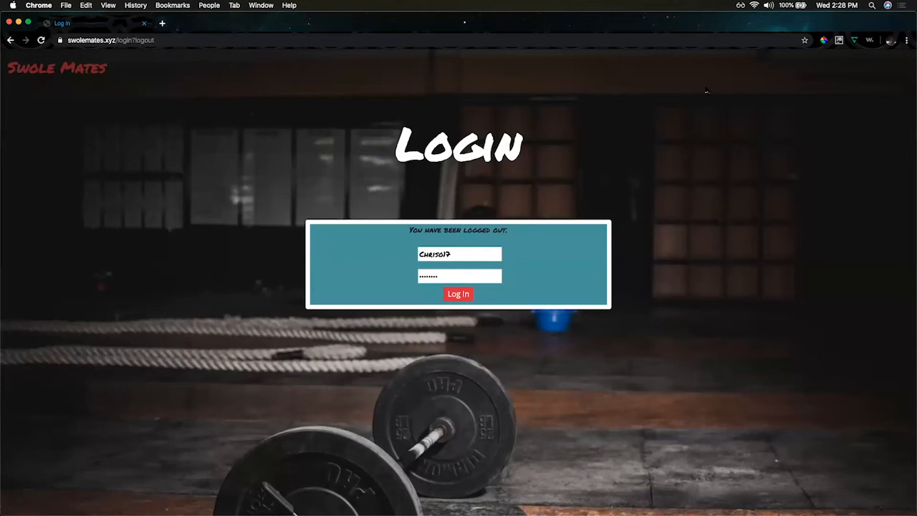
Log in as another member to reach Available Workouts.
click(458, 294)
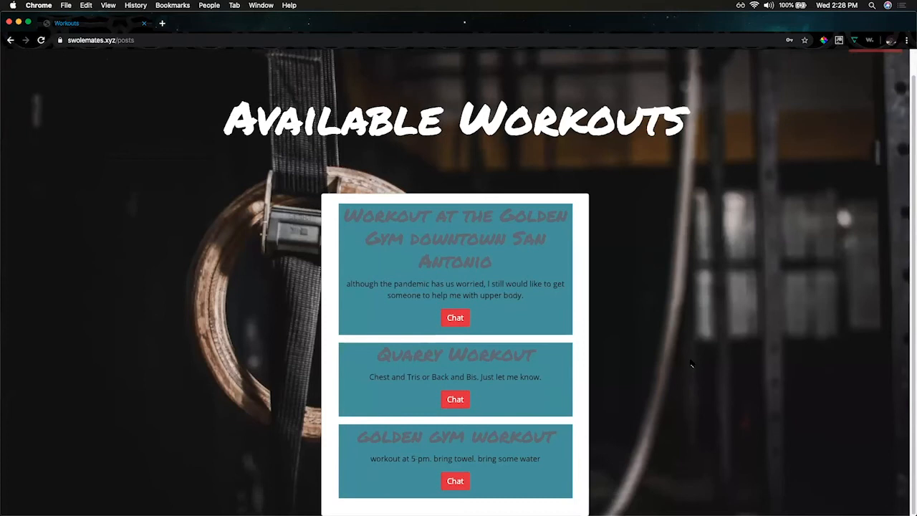
mouse_move(694, 370)
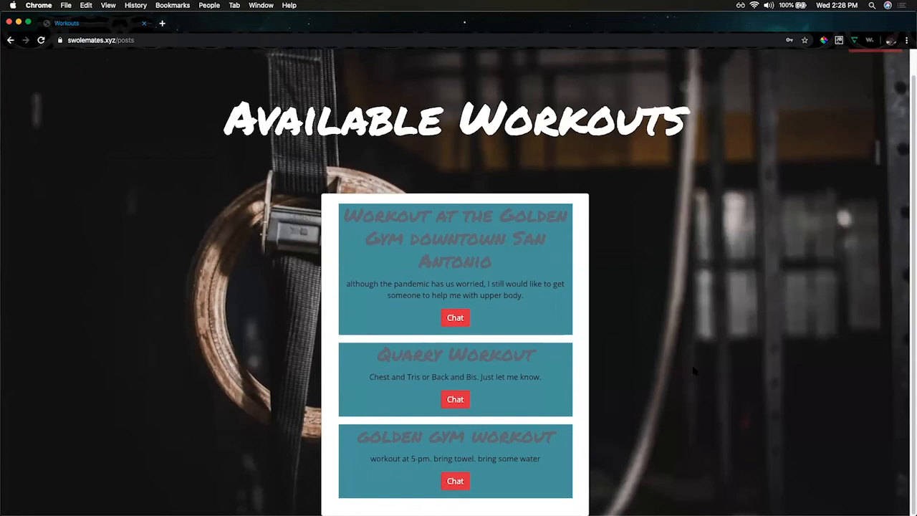
mouse_move(454, 481)
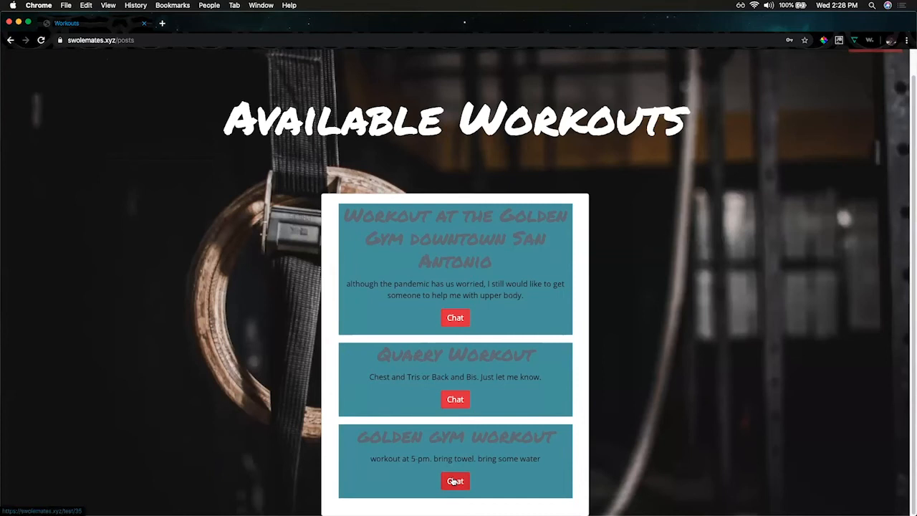
Open a chat with Alex3 from the golden gym workout card and send a message.
click(455, 481)
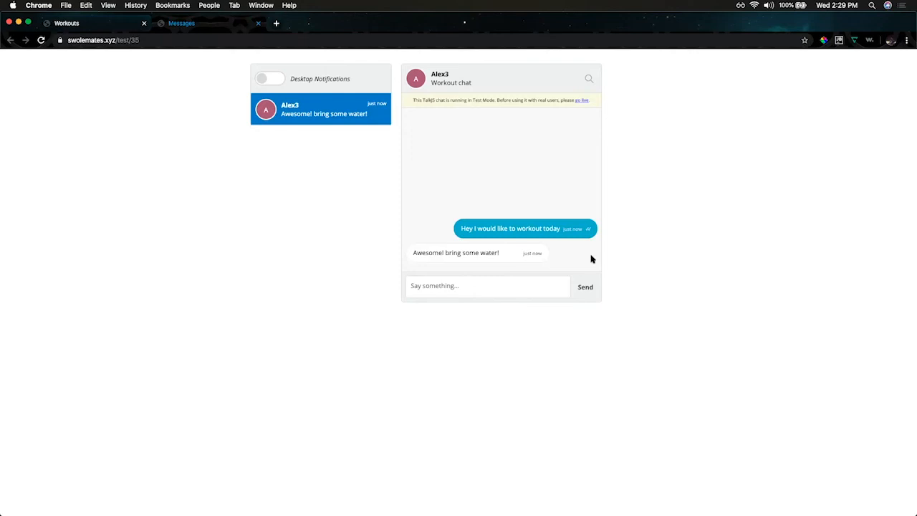
click(584, 287)
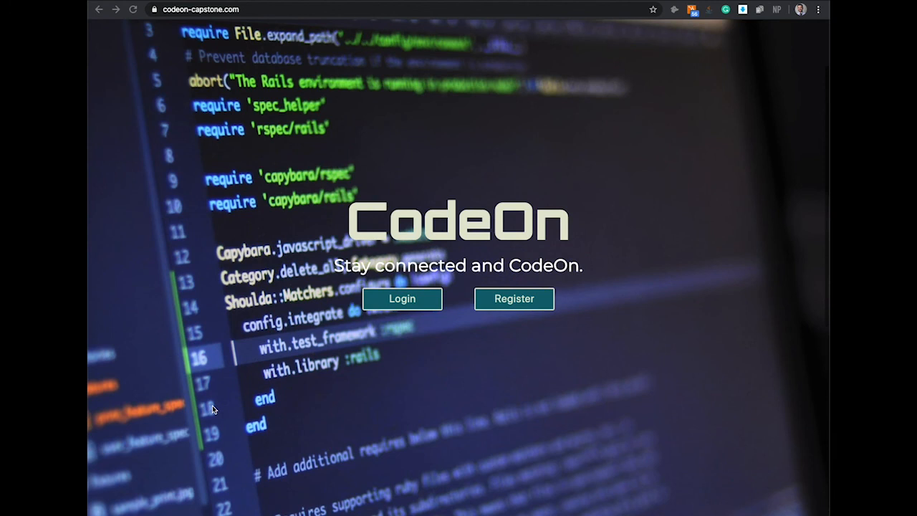
Scroll down through the CodeOn landing page description.
scroll(down, 3)
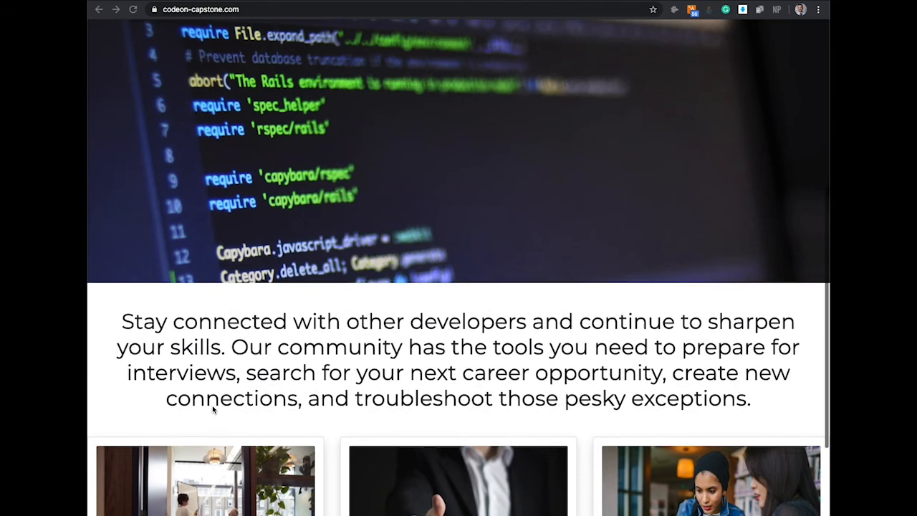
scroll(down, 3)
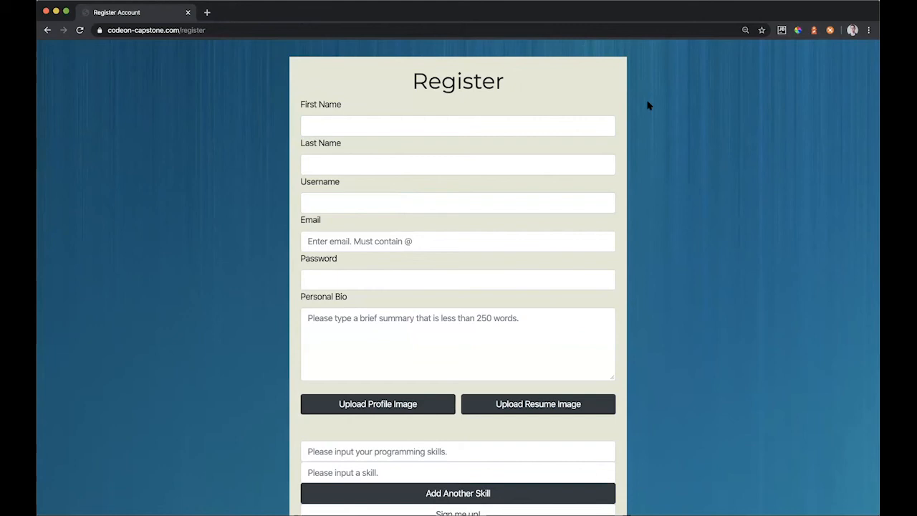
Enter a bio, upload a profile image and submit the CodeOn sign-up form.
text(Bio)
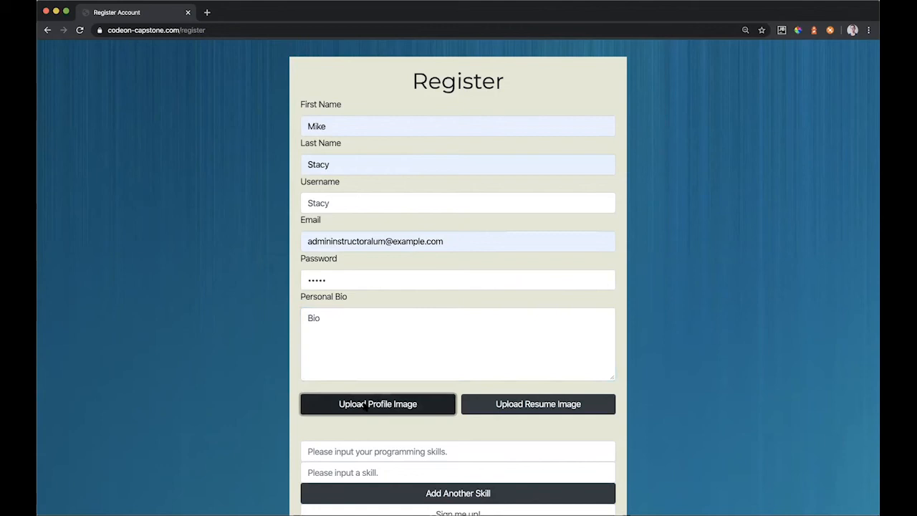
click(377, 404)
text(HTML)
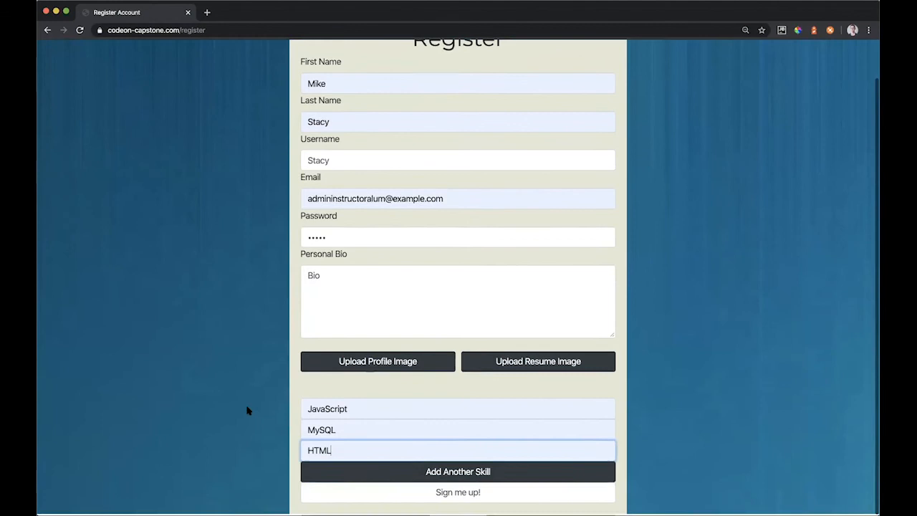
click(457, 491)
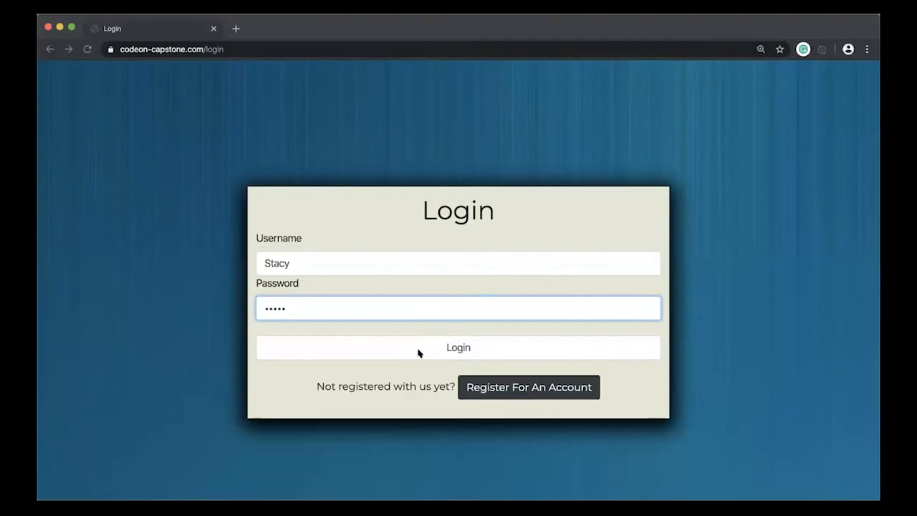
click(458, 347)
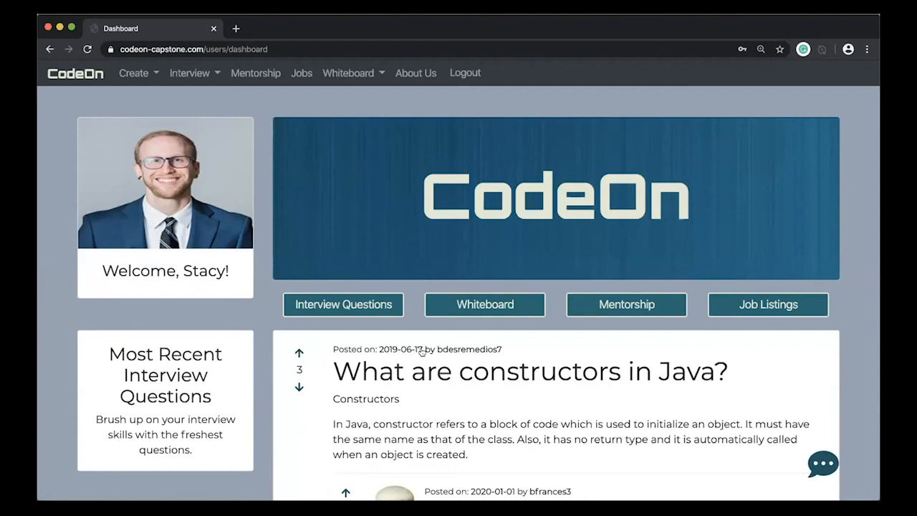
mouse_move(292, 216)
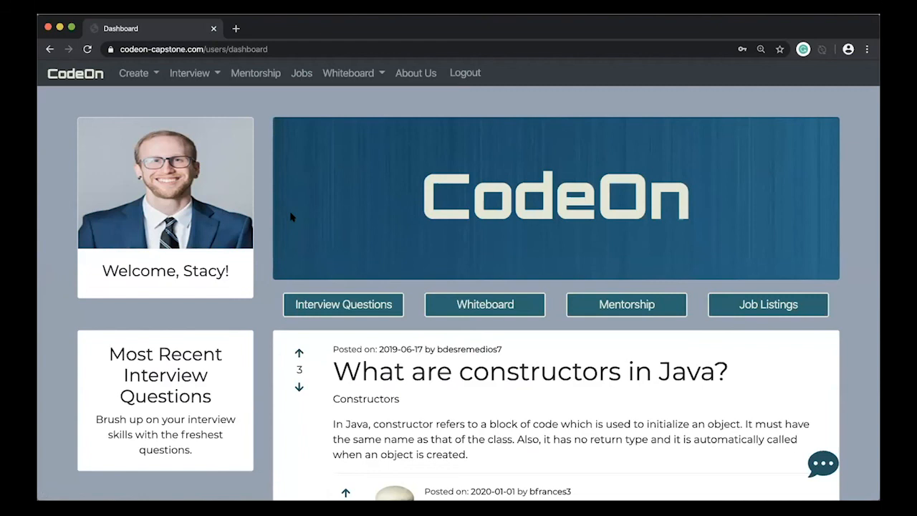
click(135, 72)
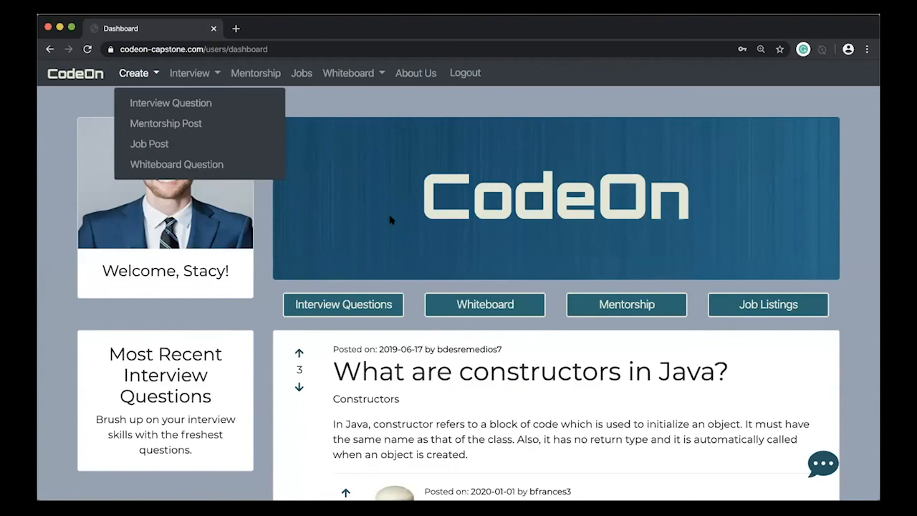
scroll(down, 3)
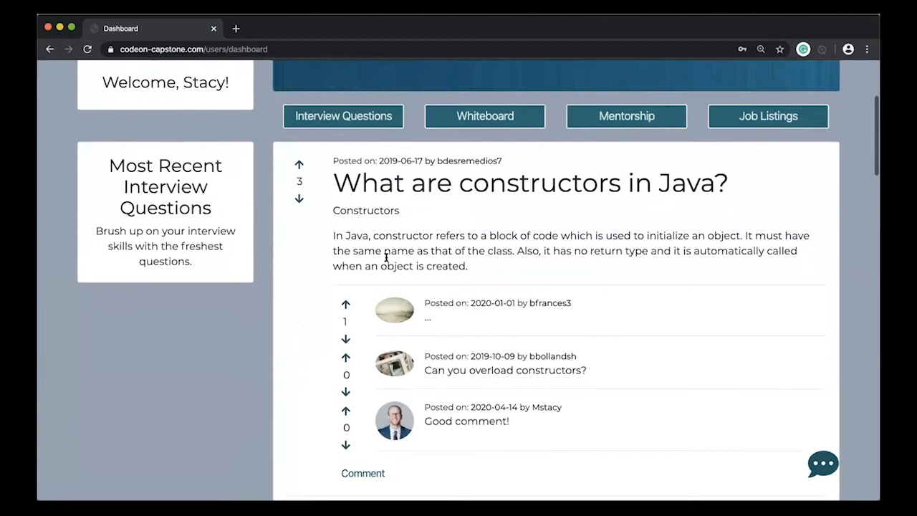
scroll(down, 3)
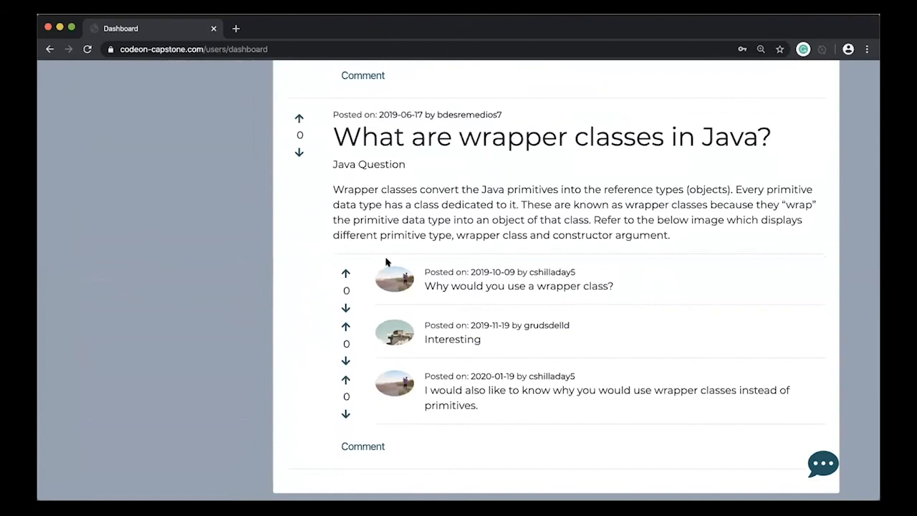
scroll(down, 3)
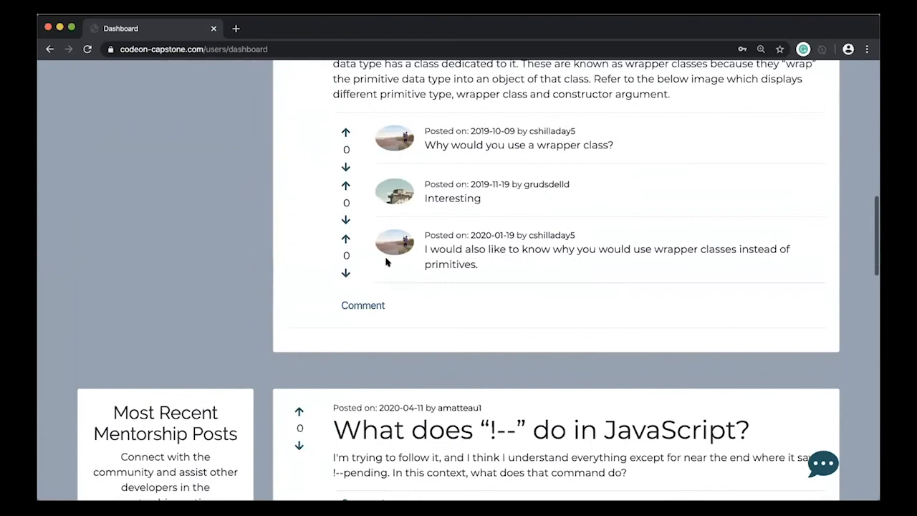
scroll(up, 3)
text(Great Question.)
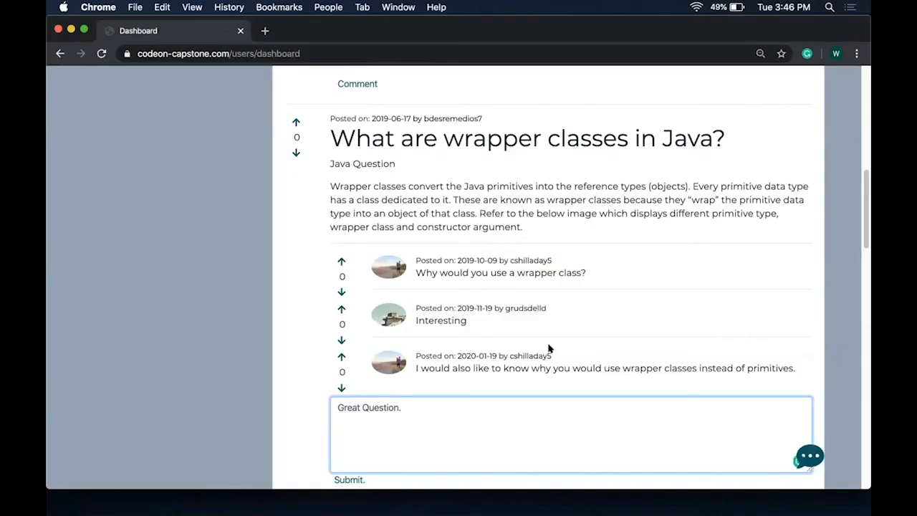
mouse_move(537, 350)
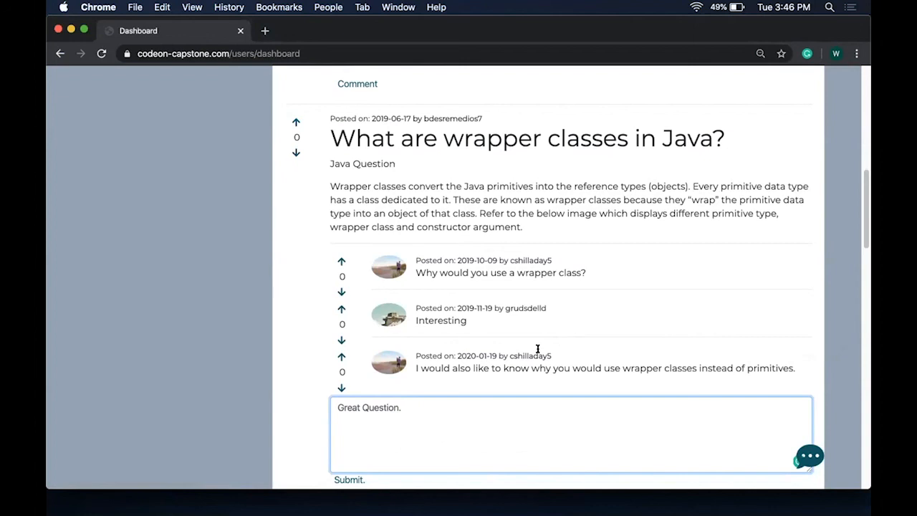
Post 'Great Question.' on the wrapper classes post, then sort questions by highest rating.
click(349, 479)
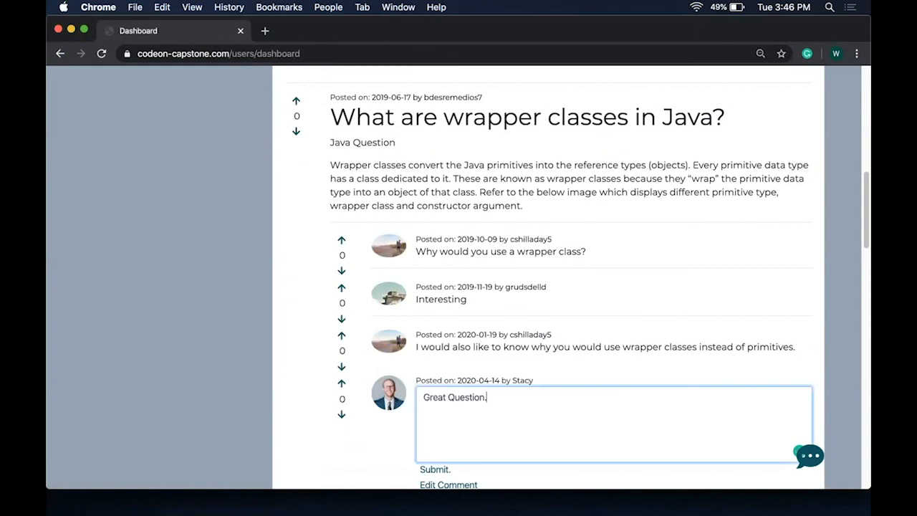
click(434, 469)
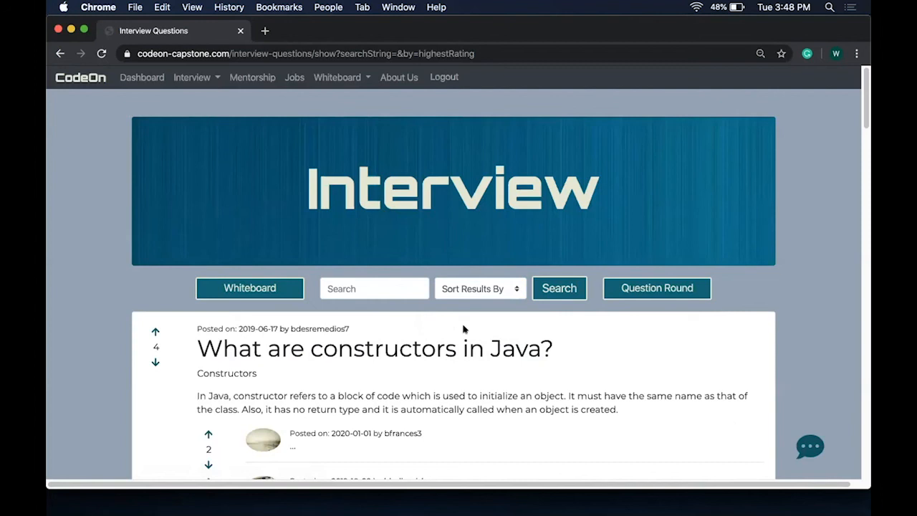
mouse_move(497, 325)
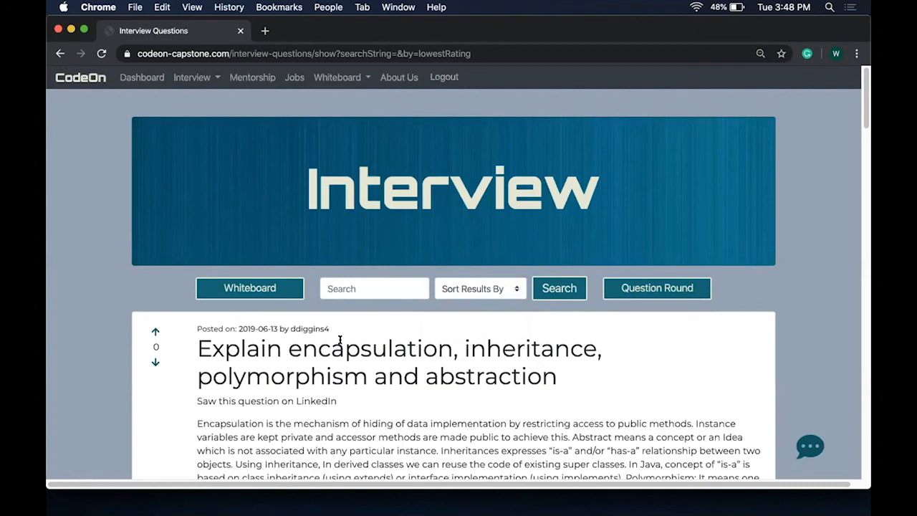
Sort interview questions by Lowest Rating, then open the Question Round practice page.
click(656, 288)
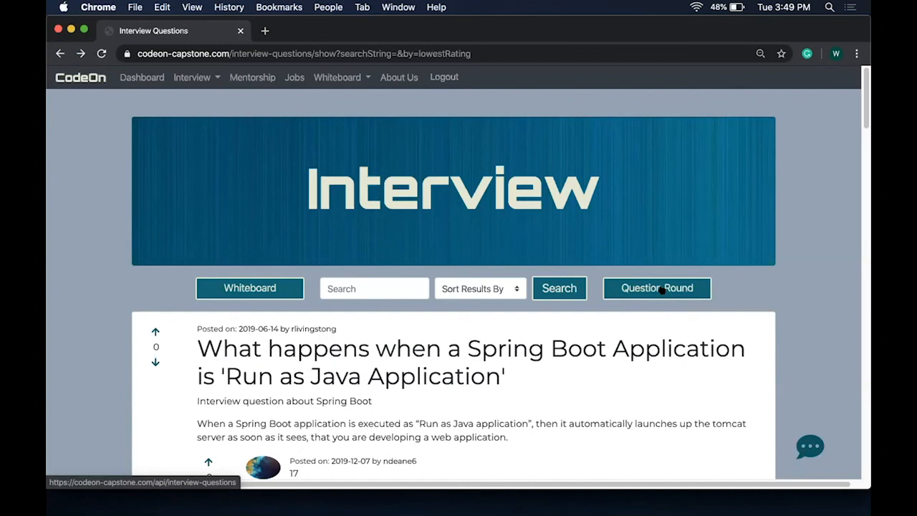
click(656, 288)
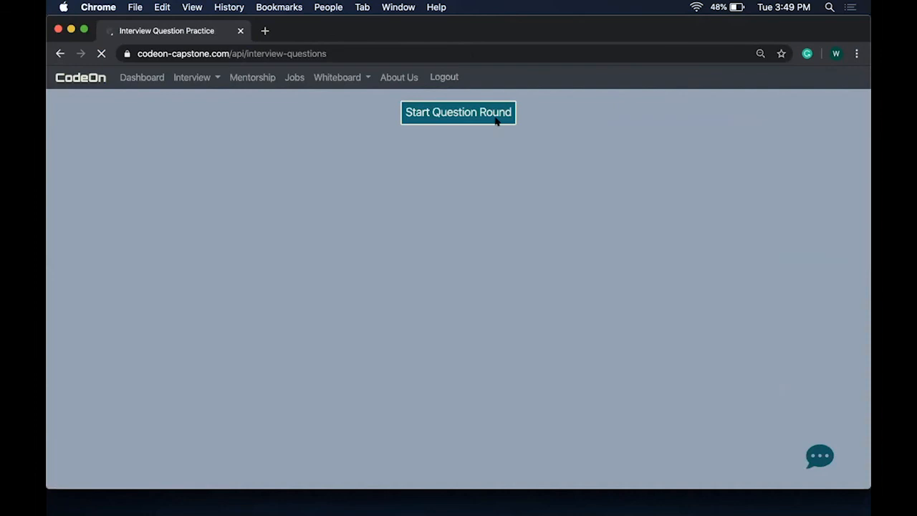
Start a question round, reveal the MySQL join answer, and post the comment 'Great!'.
click(457, 112)
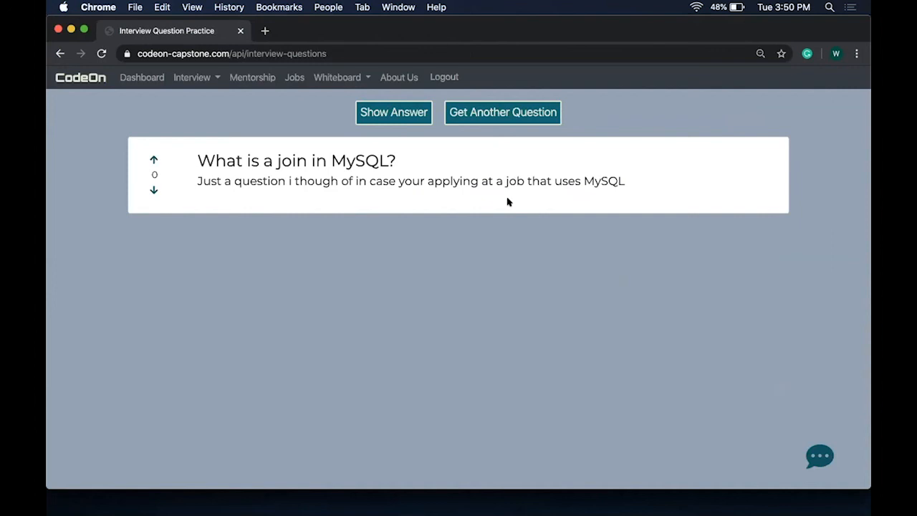
click(394, 112)
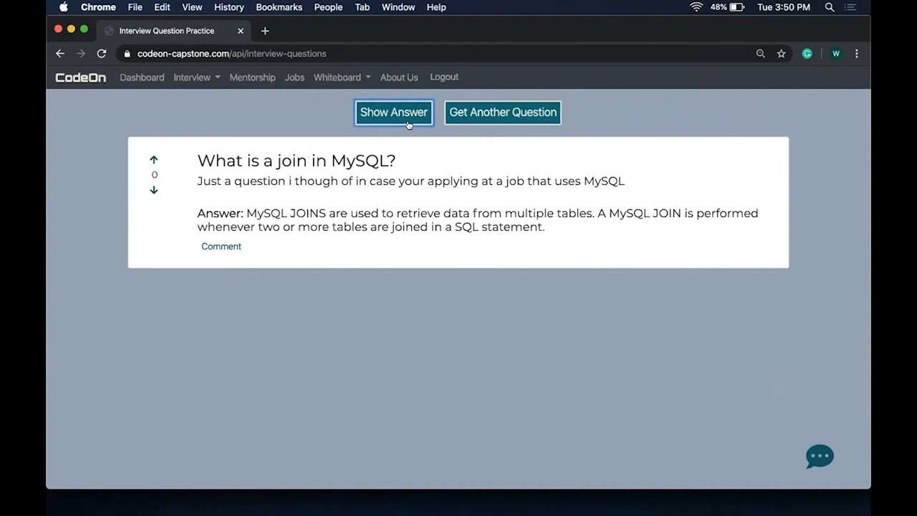
click(221, 246)
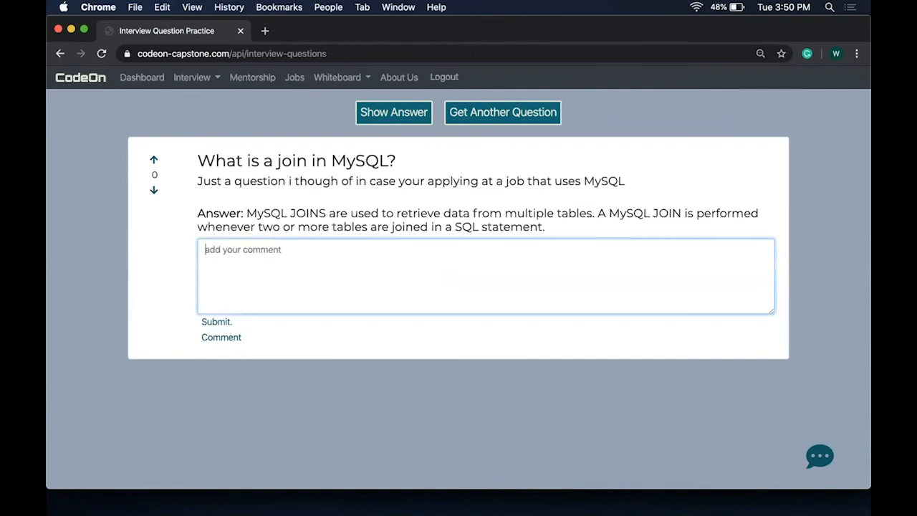
click(216, 322)
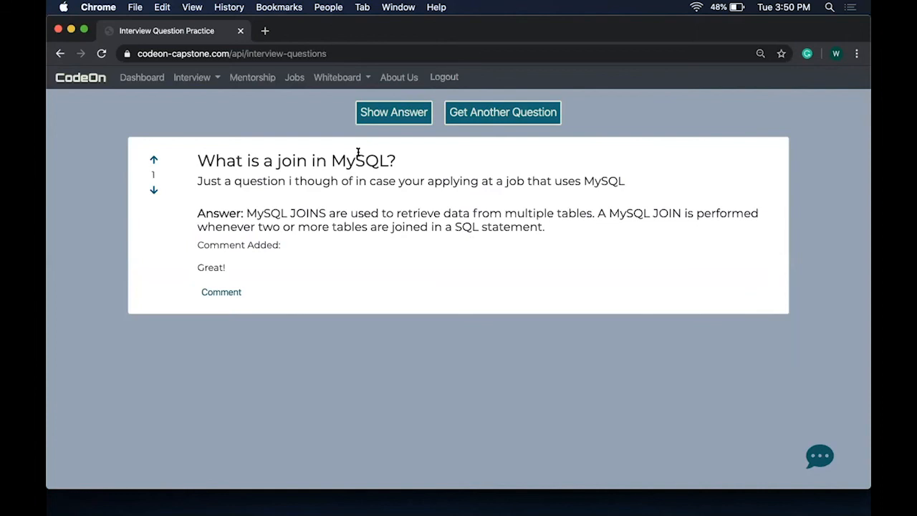
click(252, 78)
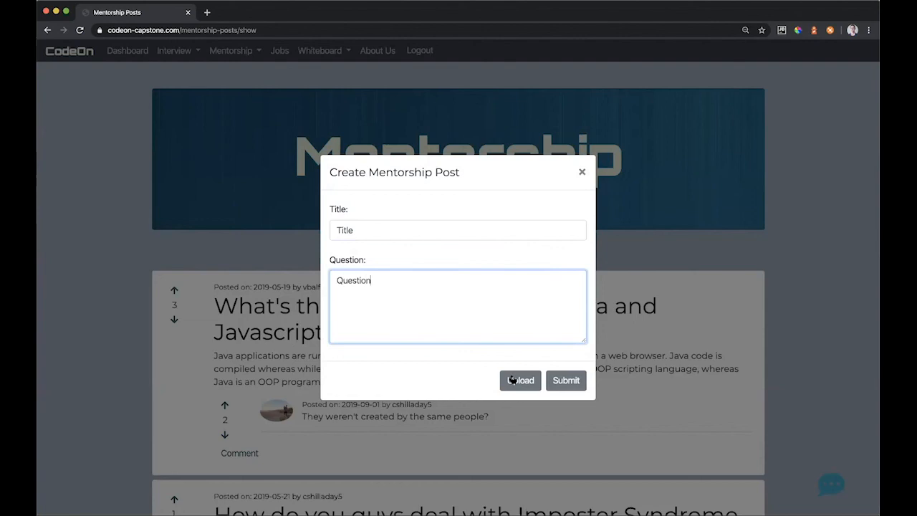
Submit Stacy's mentorship post with an uploaded code screenshot, then sort posts by Most Recent.
click(520, 380)
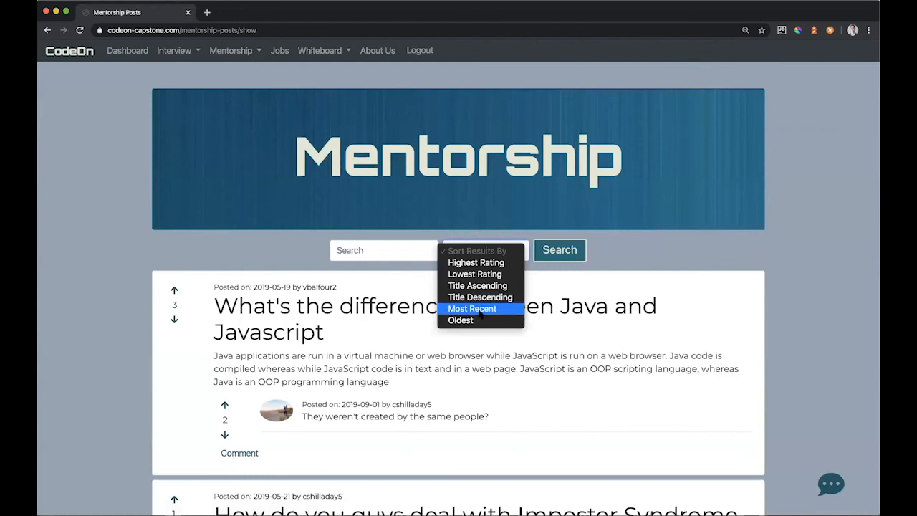
click(471, 308)
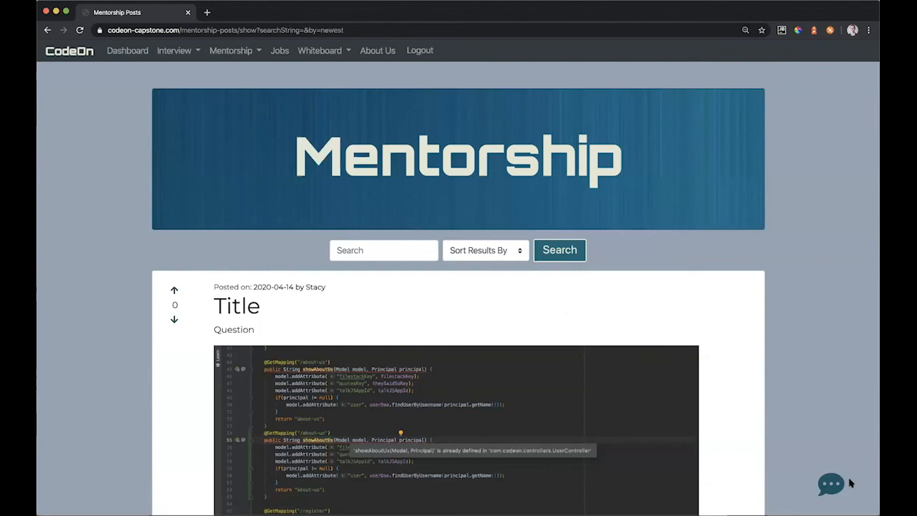
click(829, 483)
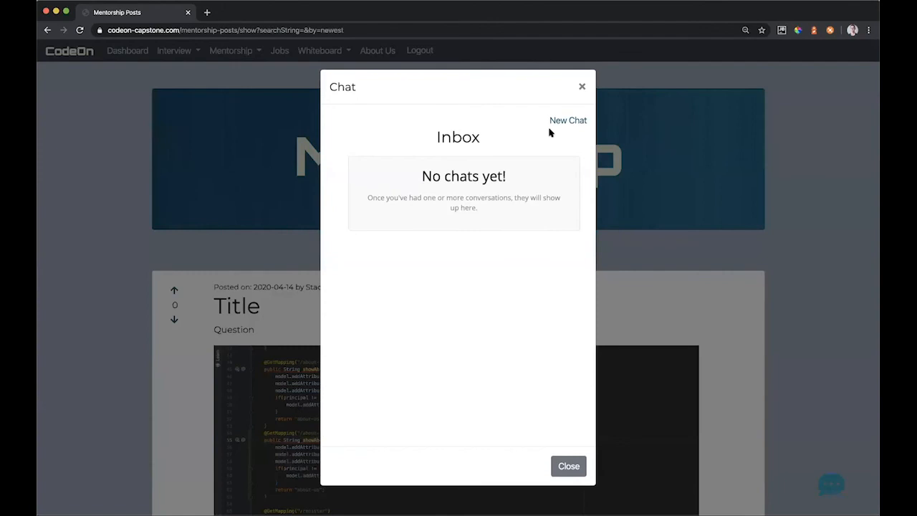
click(567, 120)
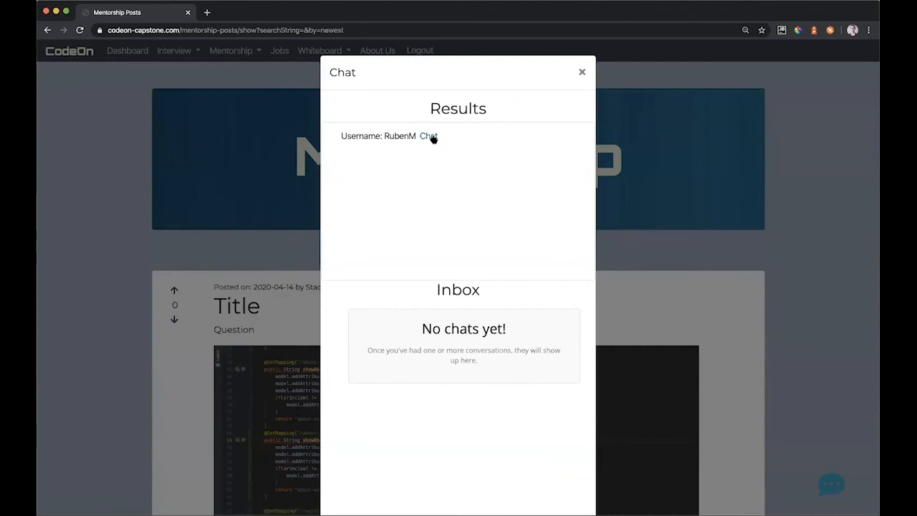
click(428, 136)
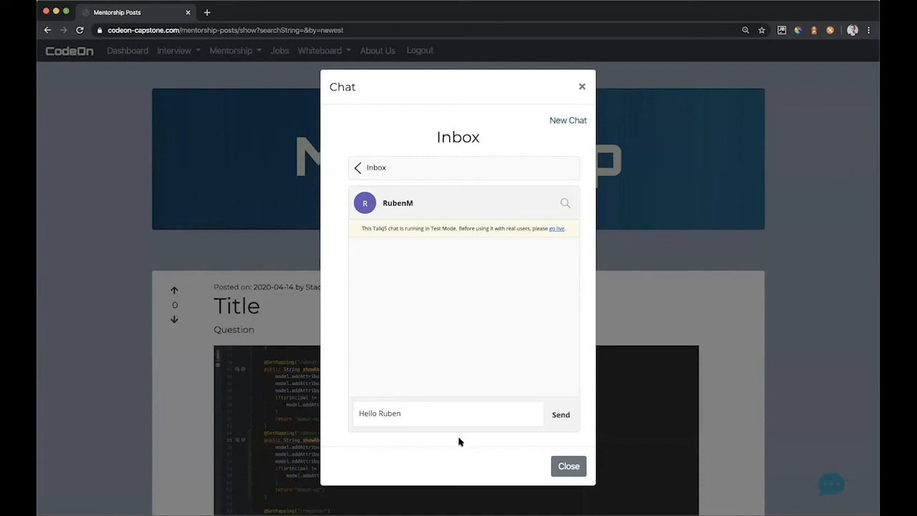
click(560, 413)
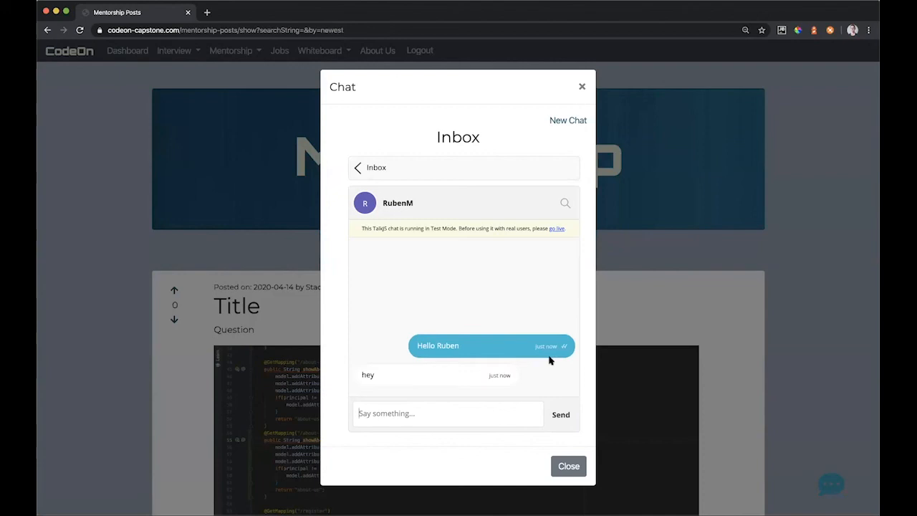
click(568, 465)
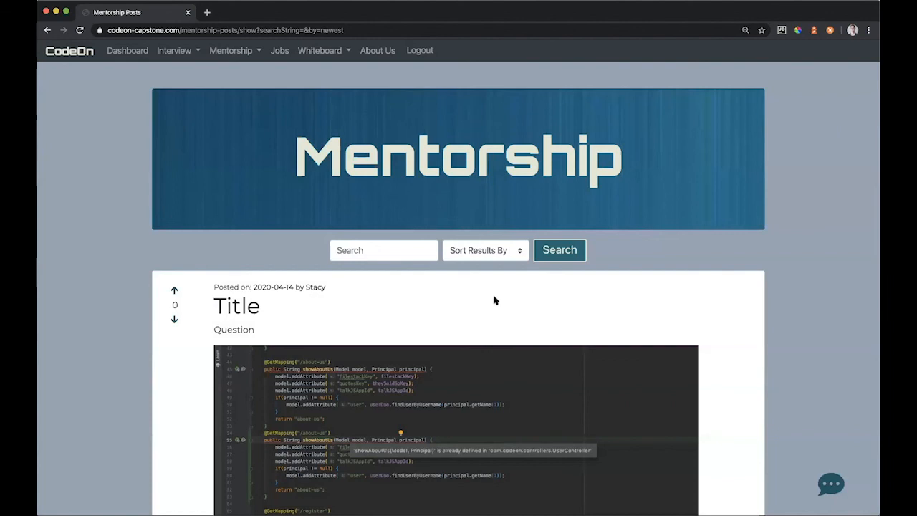
click(319, 50)
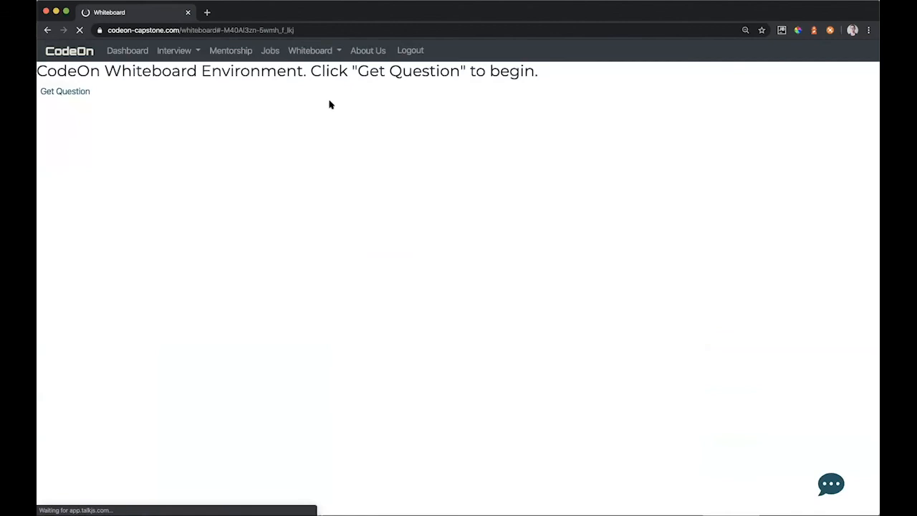
Get the longest palindromic substring whiteboard question, then view the About Us page's three creators.
click(66, 91)
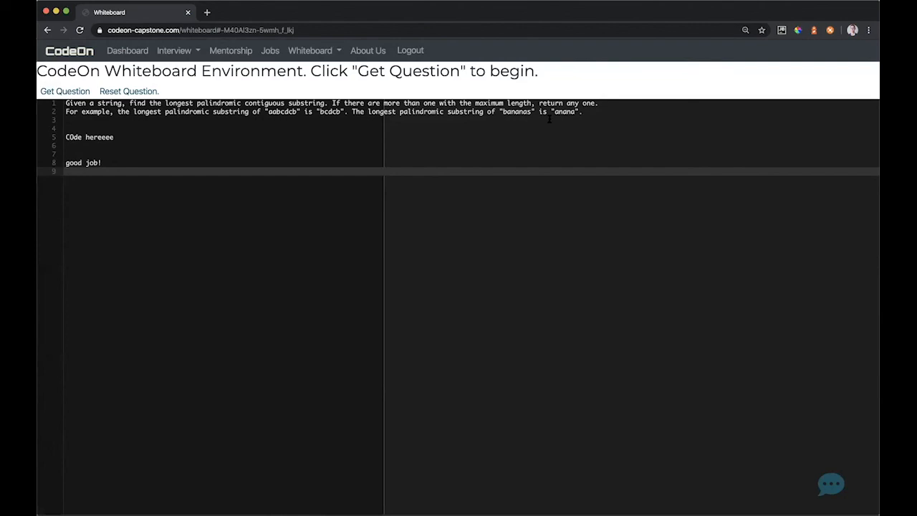
click(367, 50)
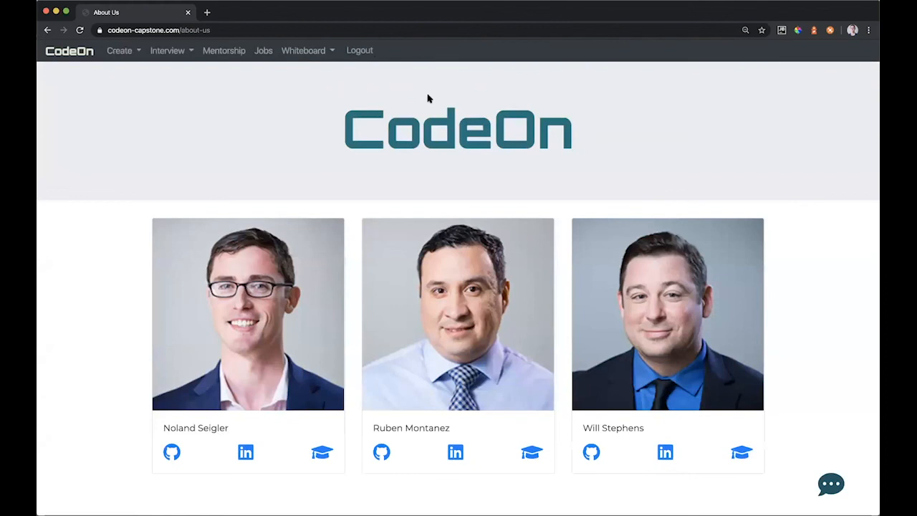